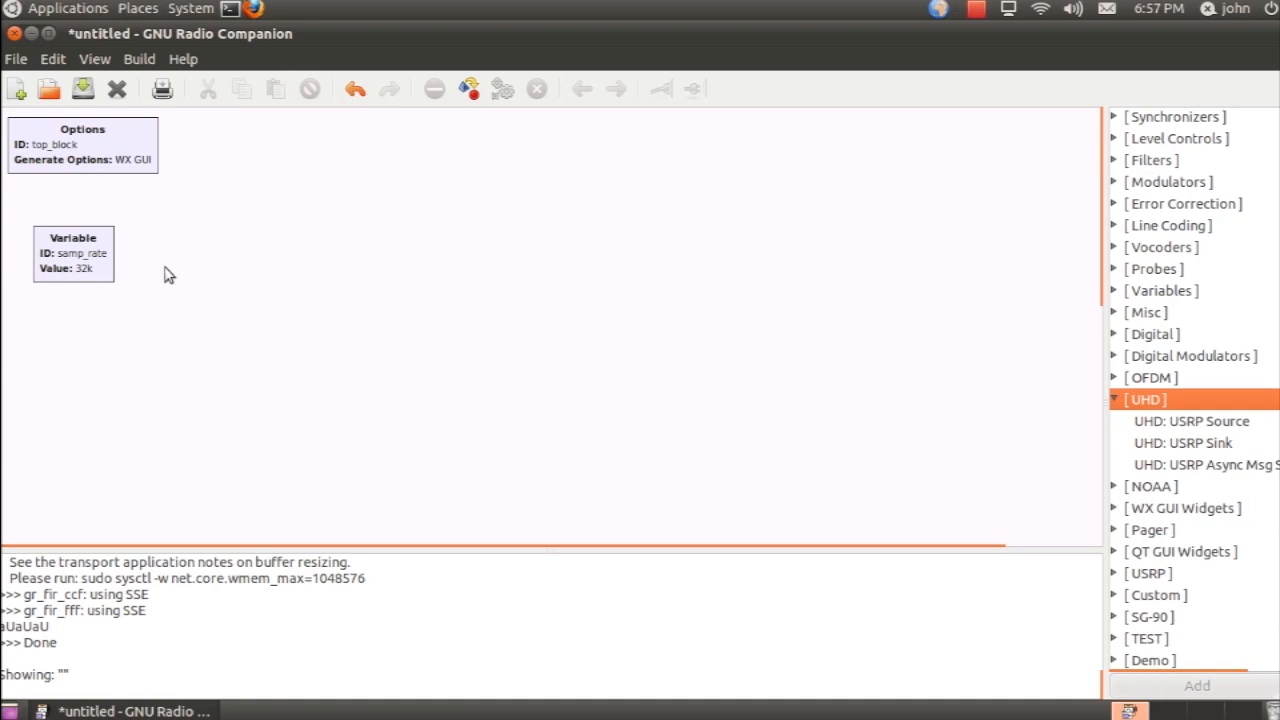
mouse_move(426, 308)
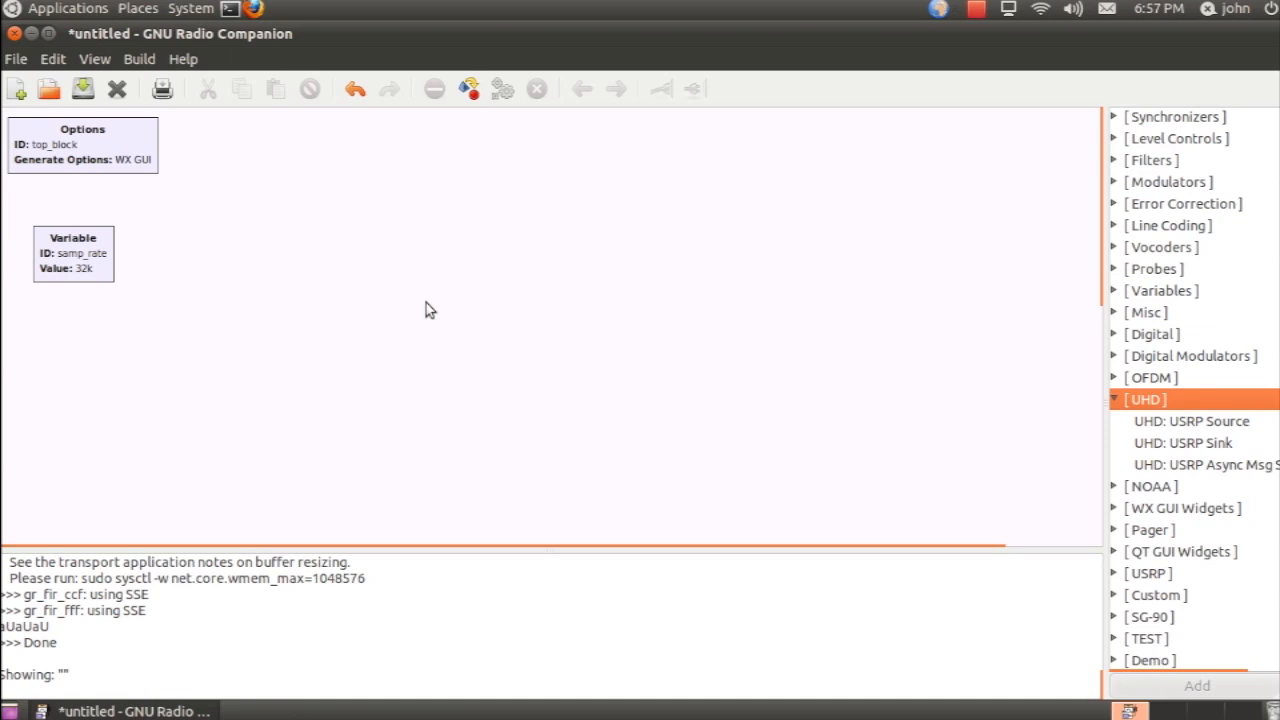
Step: Move the samp_rate Variable block slightly upward on the canvas
click(72, 252)
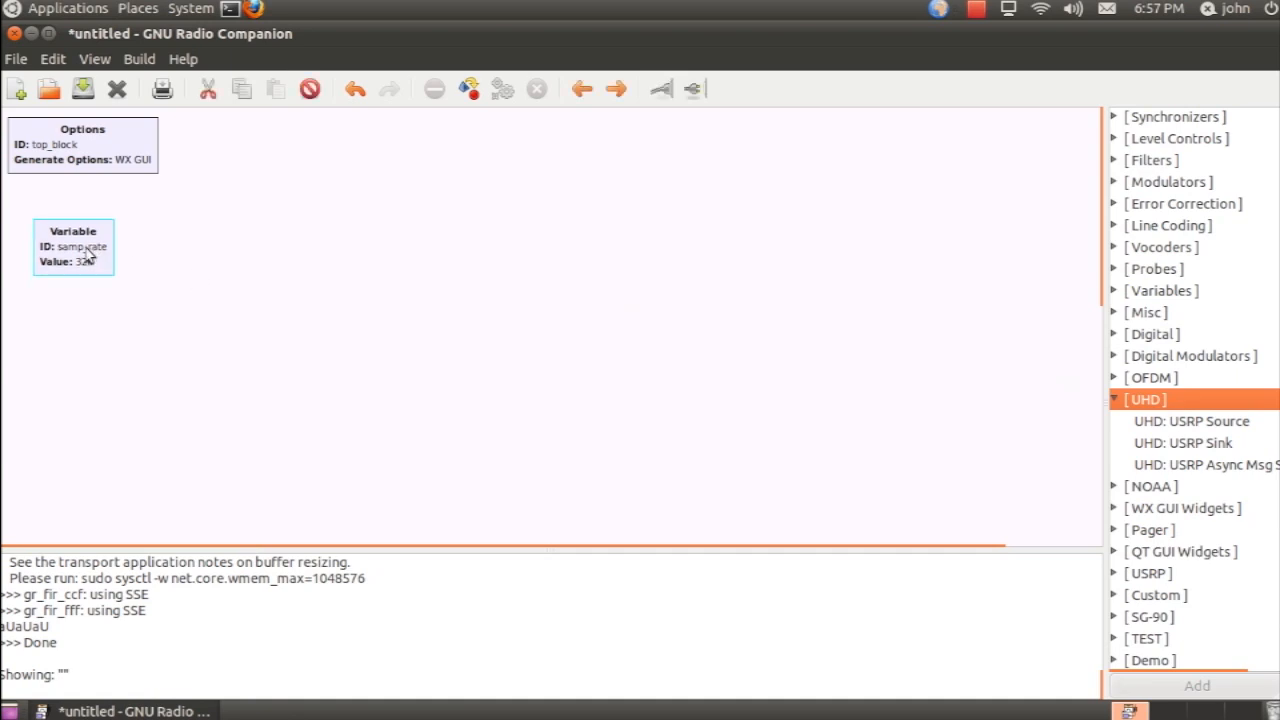
drag(72, 248, 80, 220)
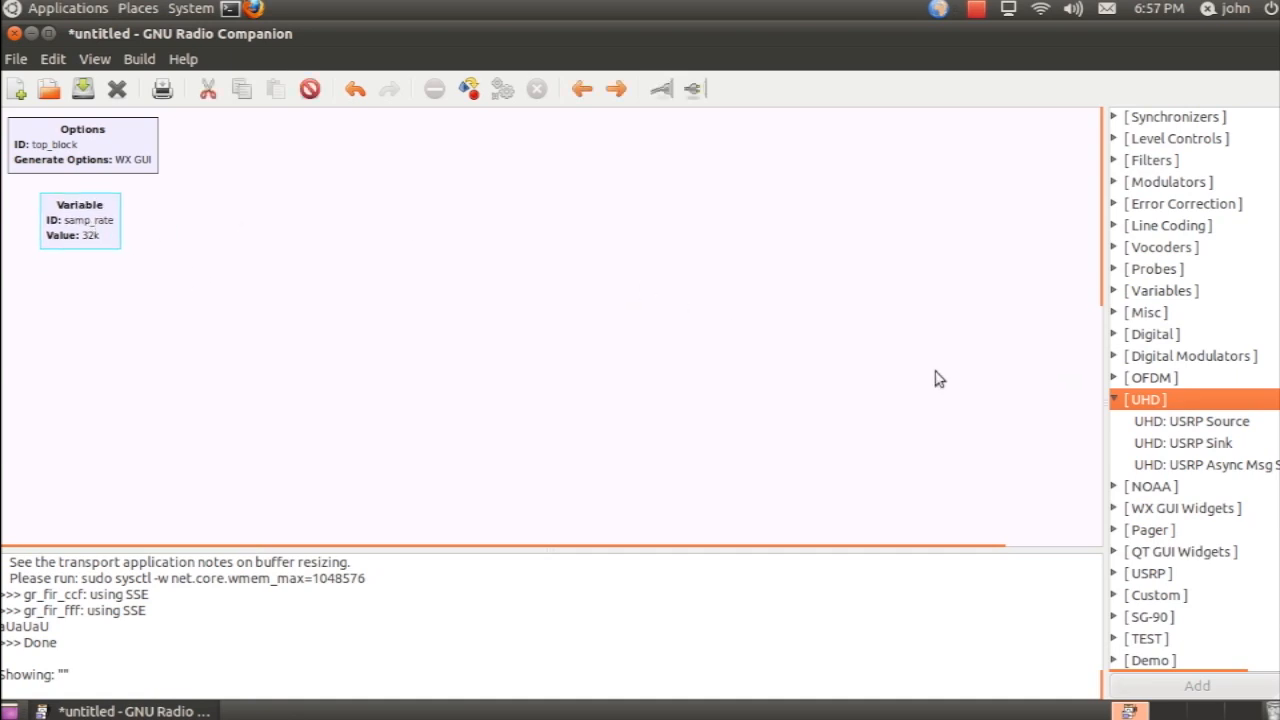
Step: Add a UHD USRP Source at left with Center Freq freq, Gain 15 and Antenna RX2
double_click(1190, 420)
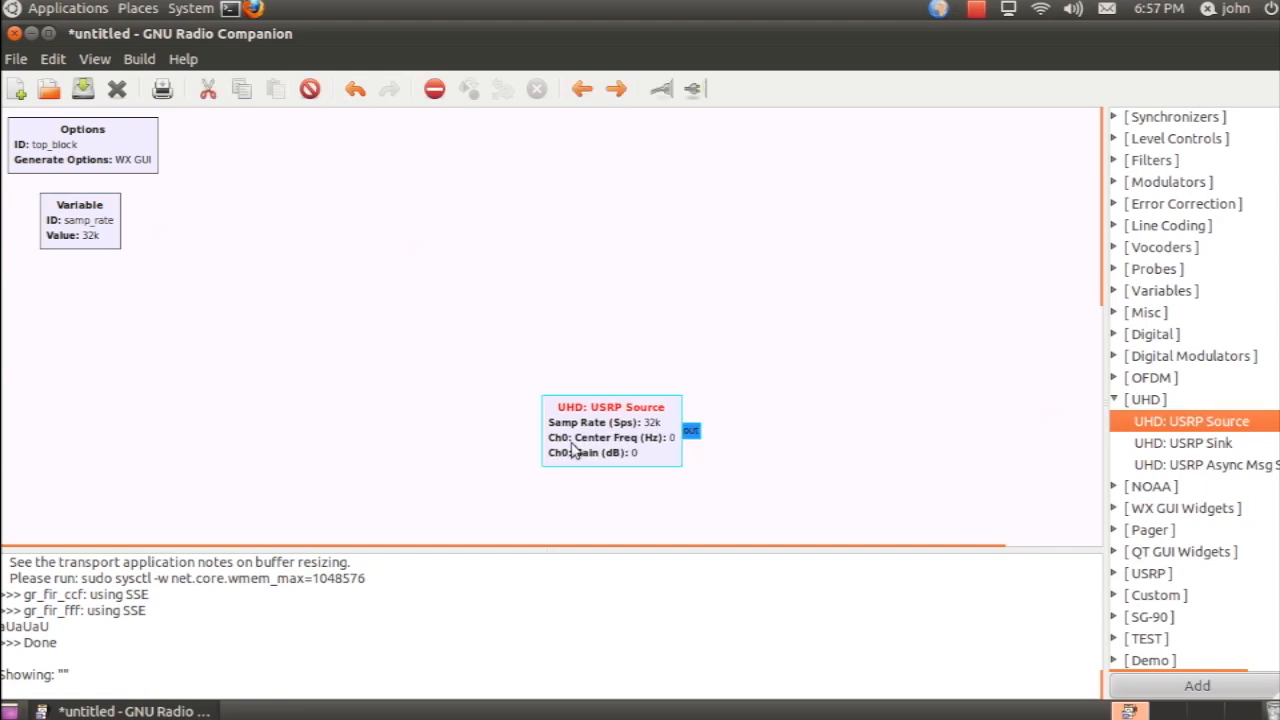
drag(610, 430, 268, 318)
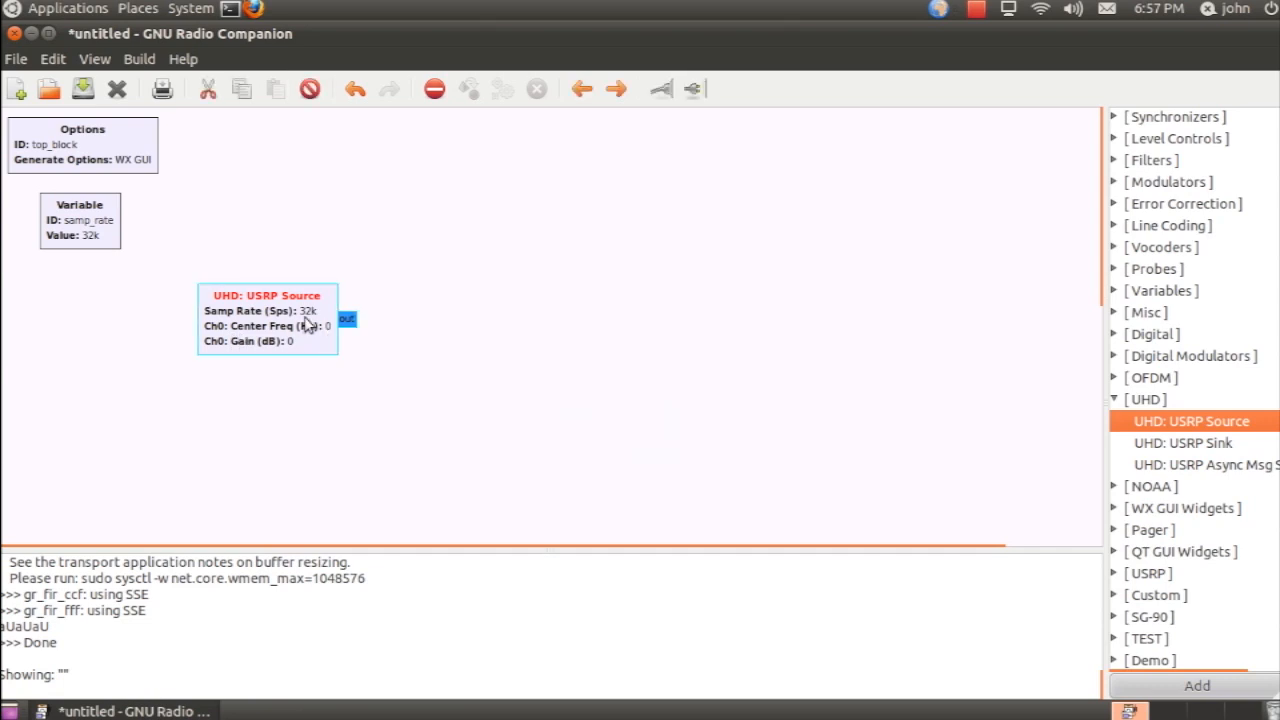
double_click(268, 296)
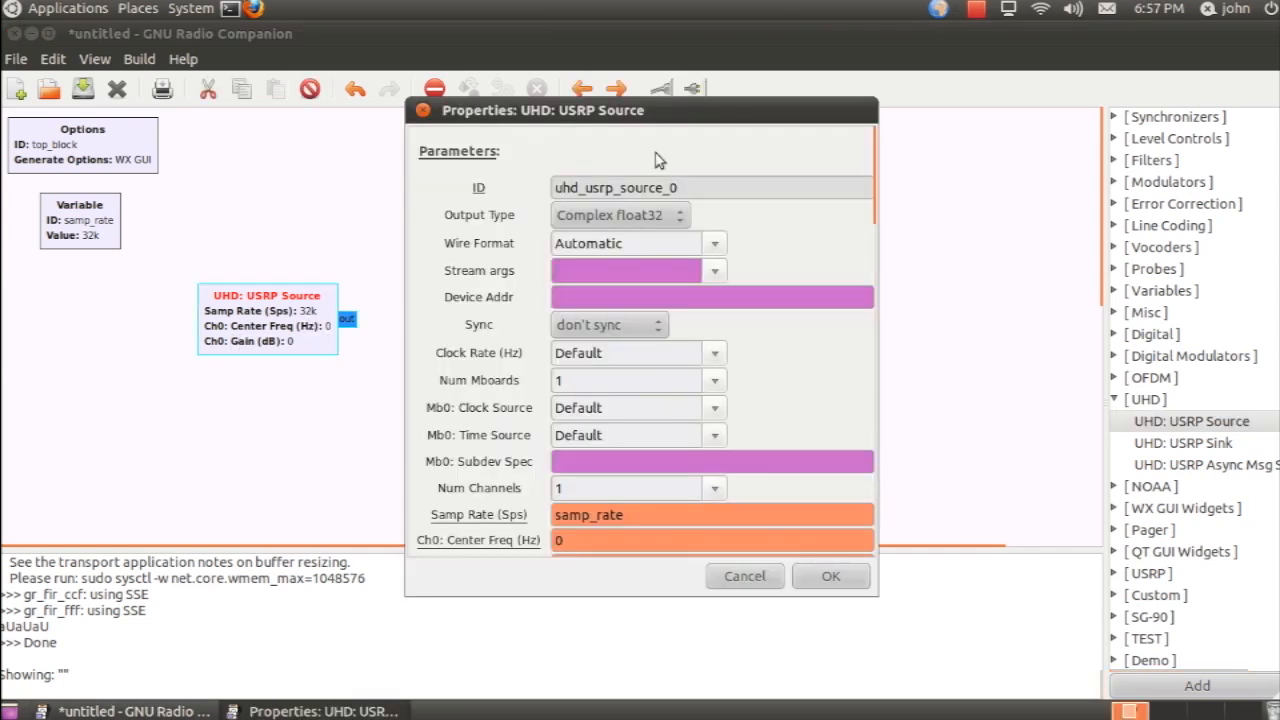
mouse_move(824, 266)
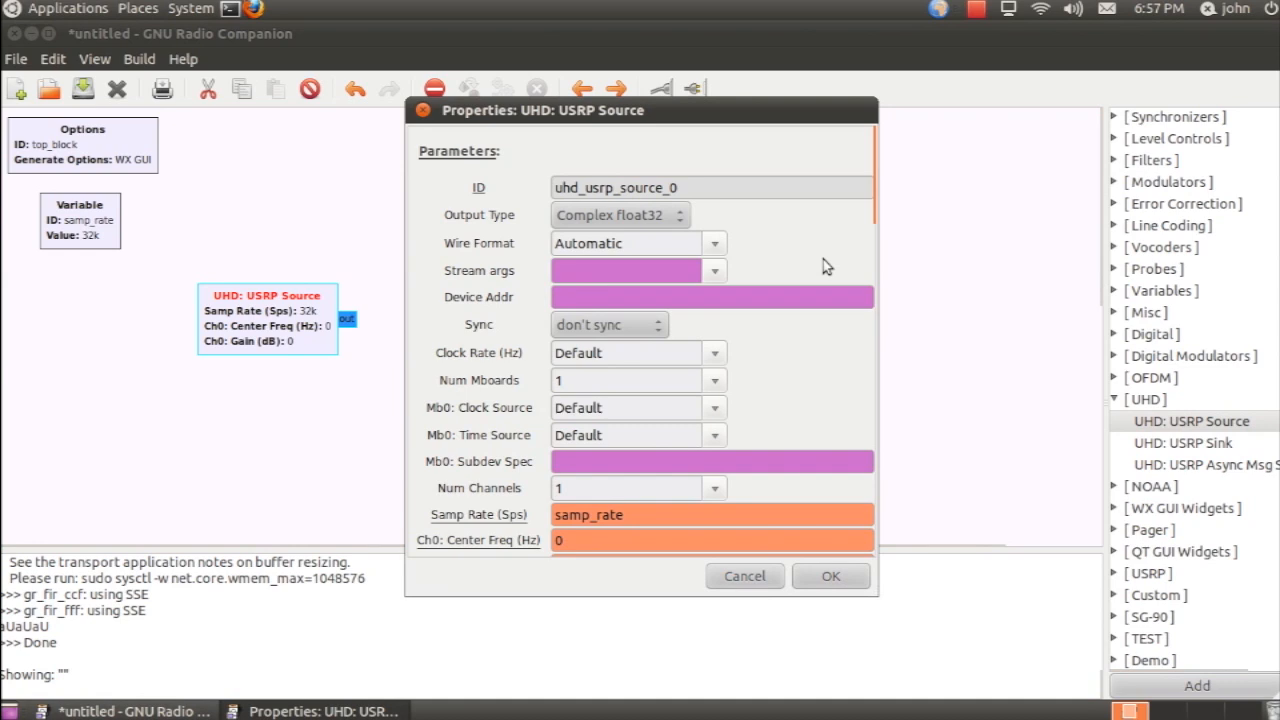
scroll(down, 3)
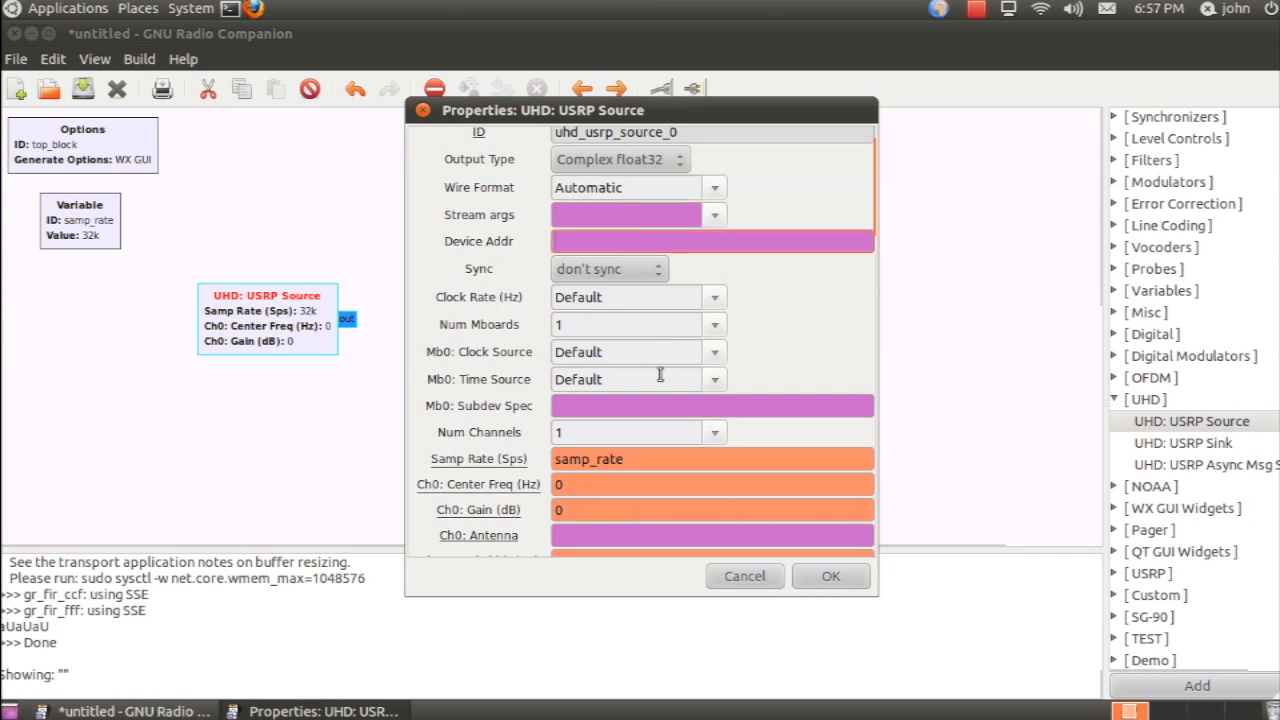
click(712, 240)
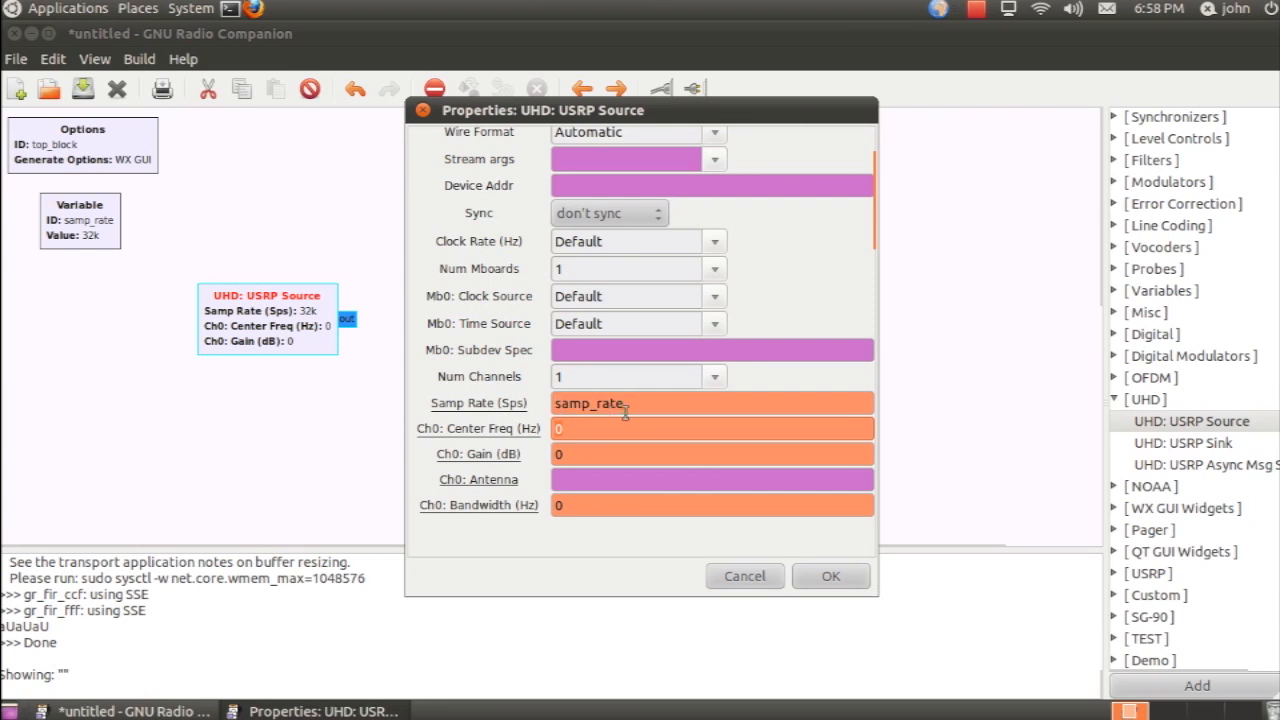
double_click(588, 404)
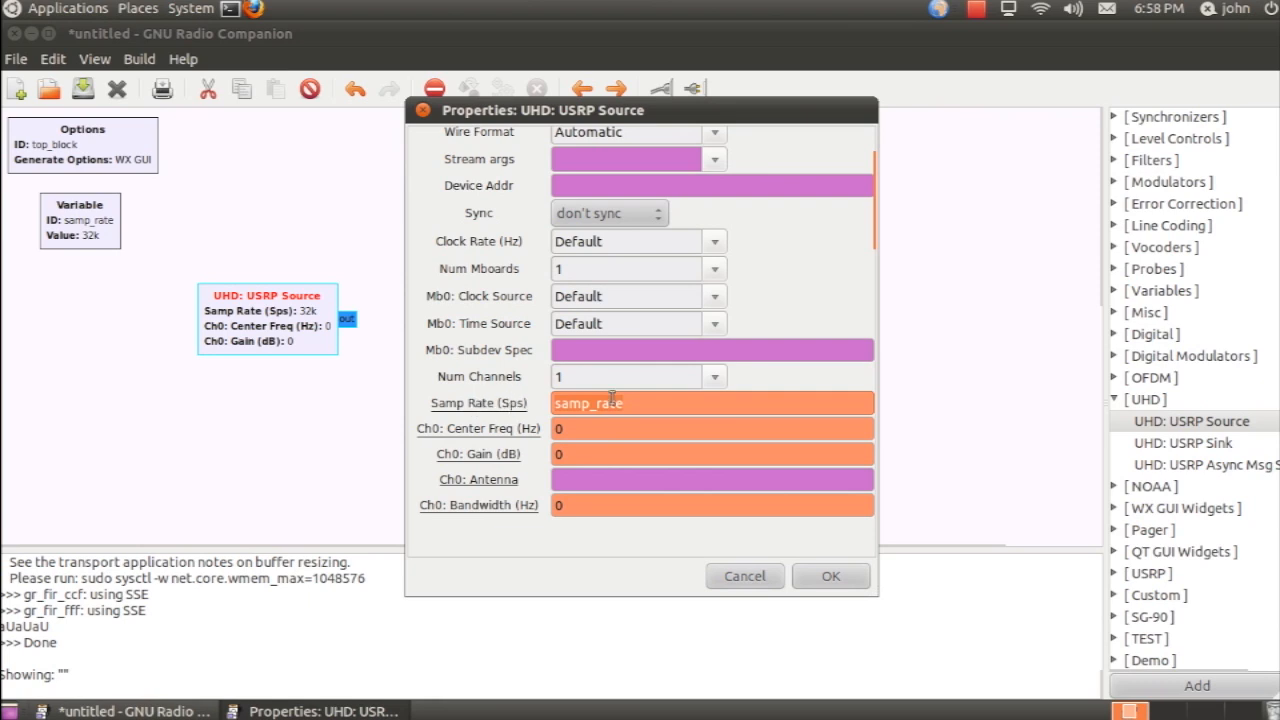
mouse_move(648, 404)
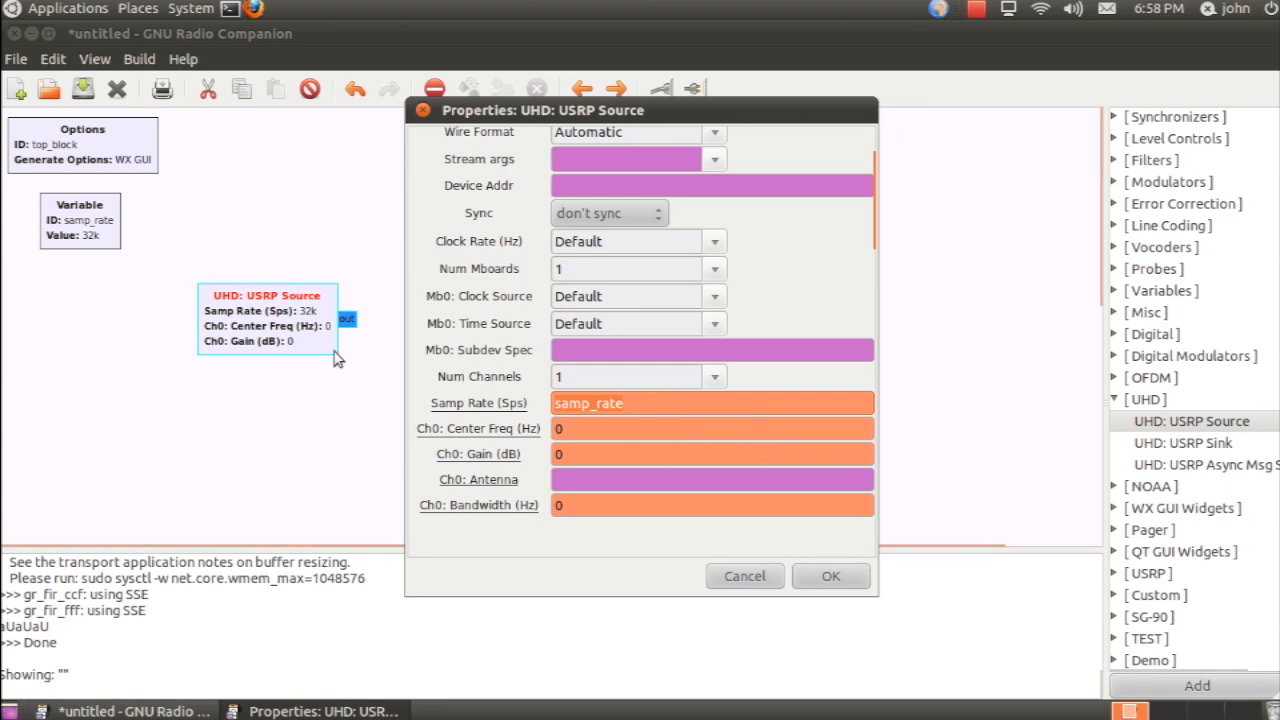
mouse_move(80, 240)
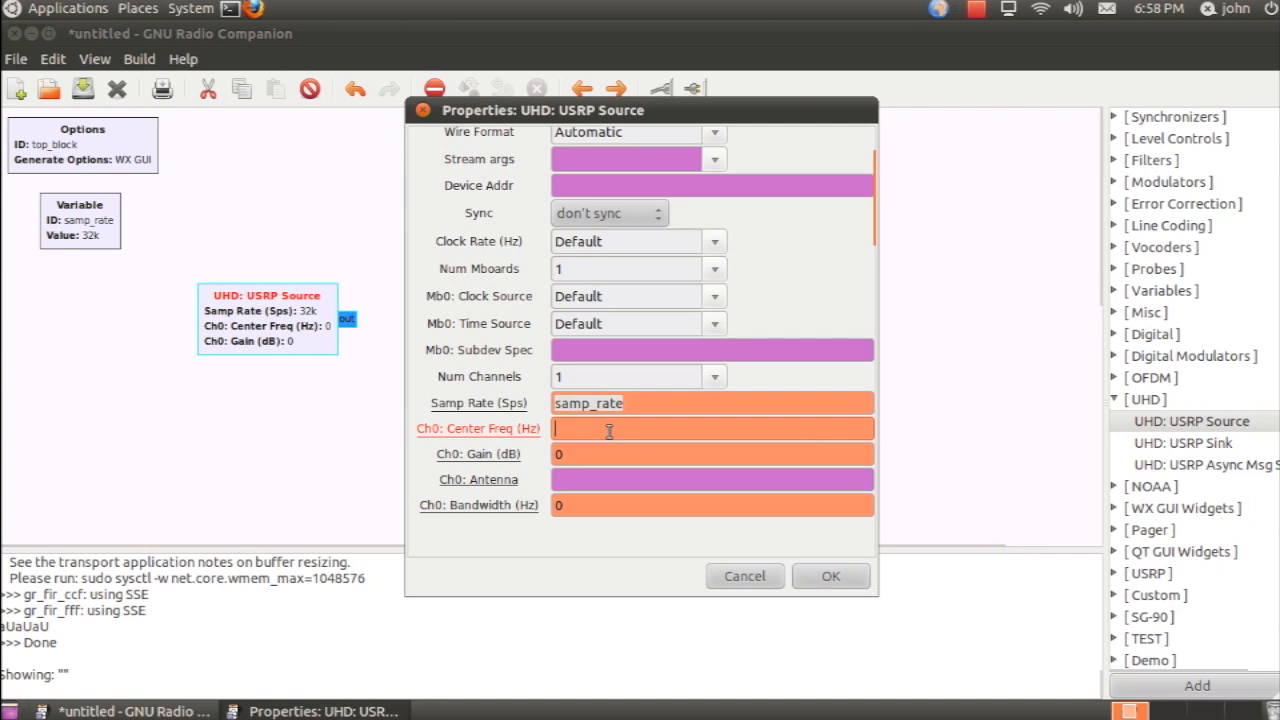
text(freq)
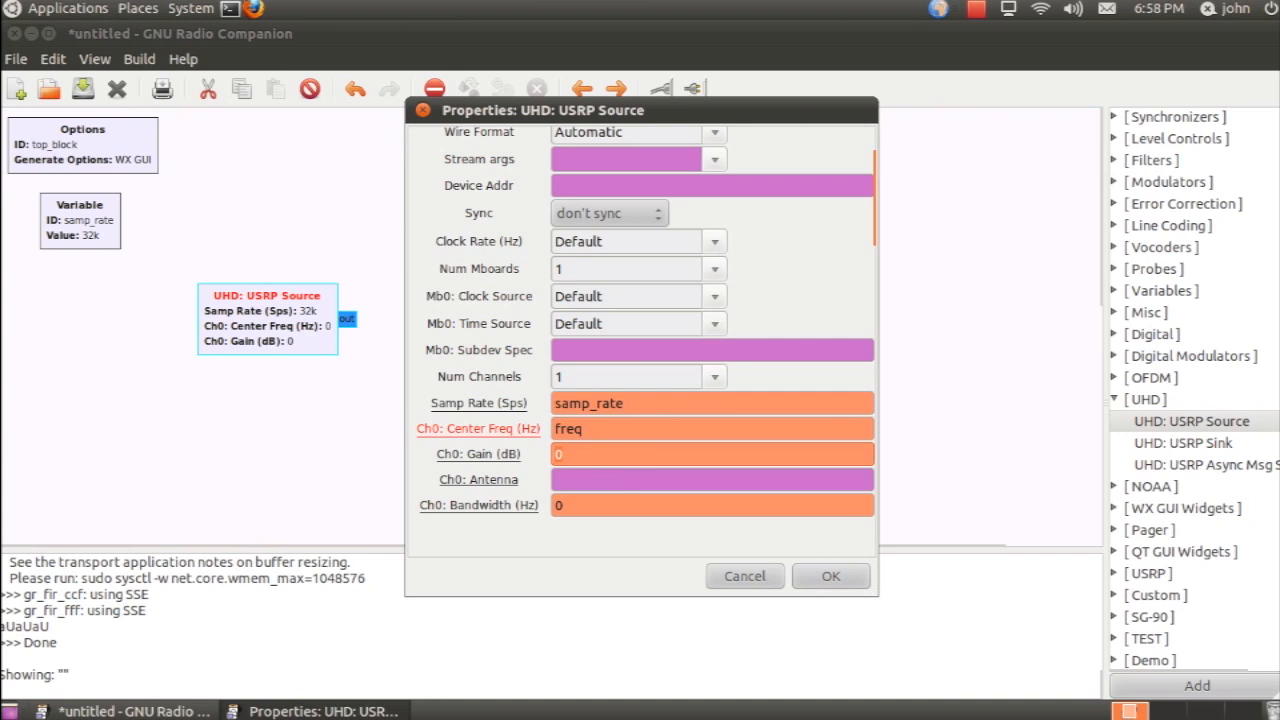
text(15)
text(RX2)
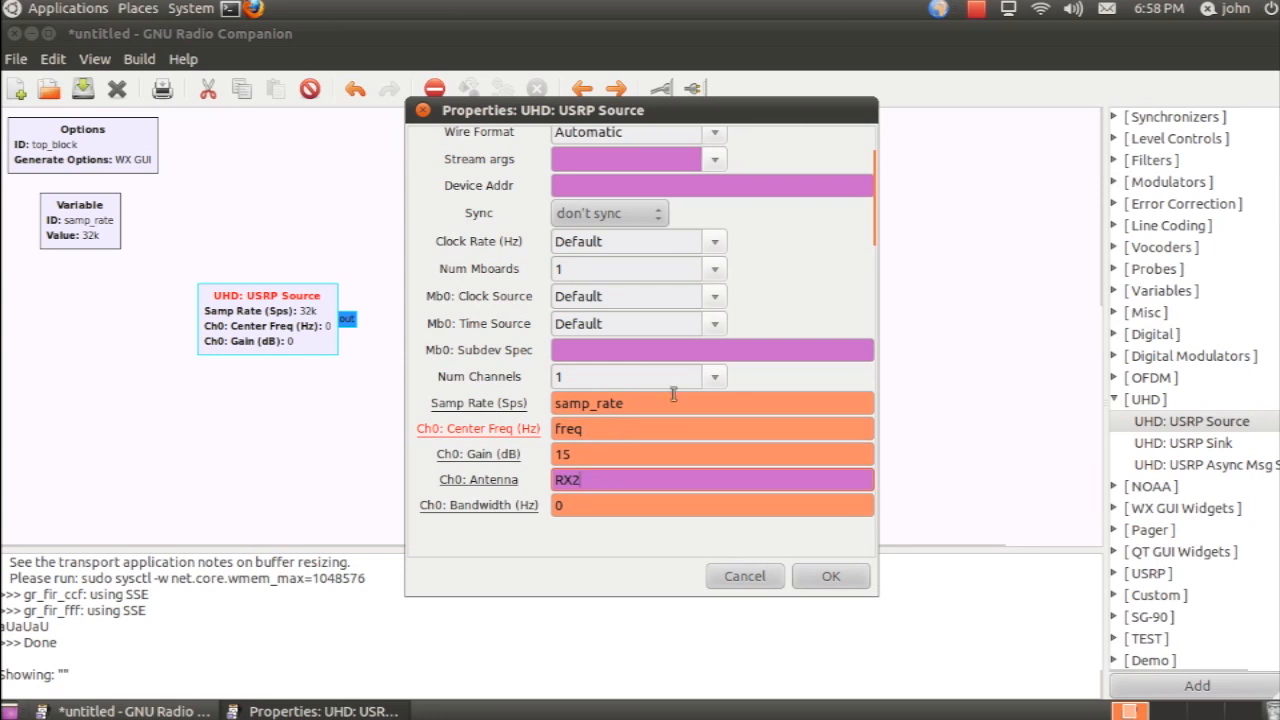
click(830, 576)
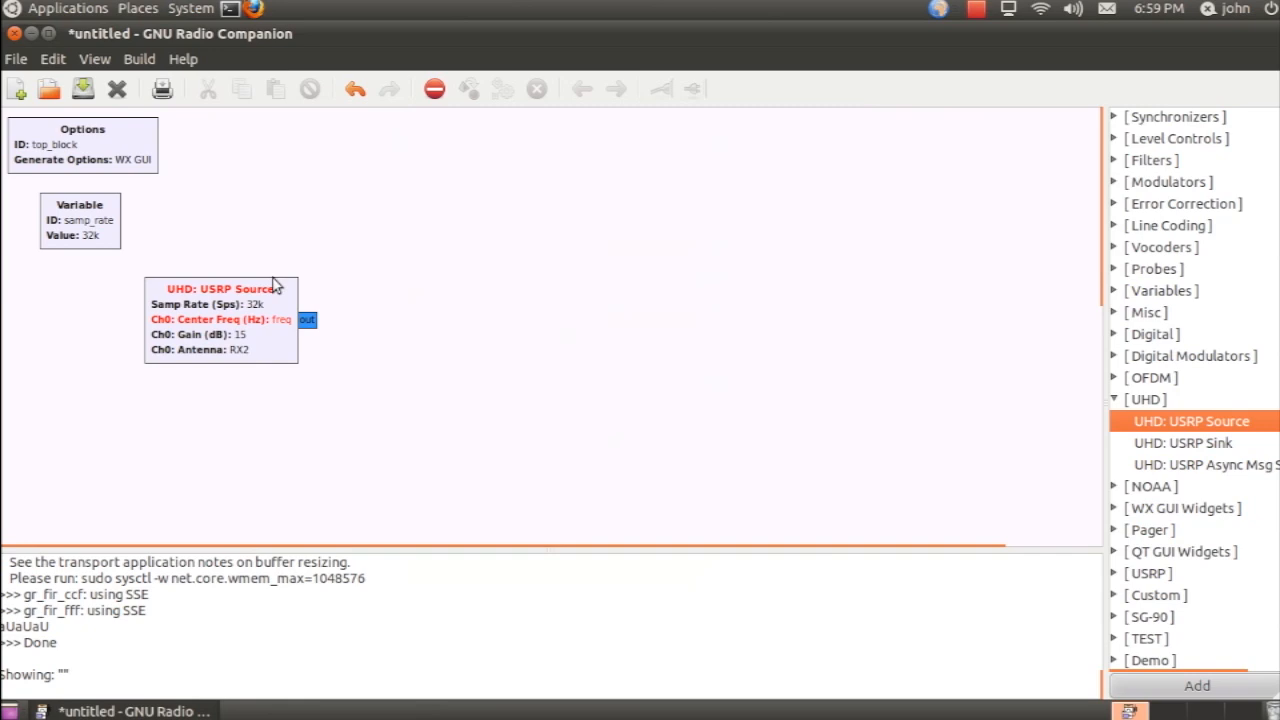
Step: Set the samp_rate variable's value to 5e6
double_click(80, 220)
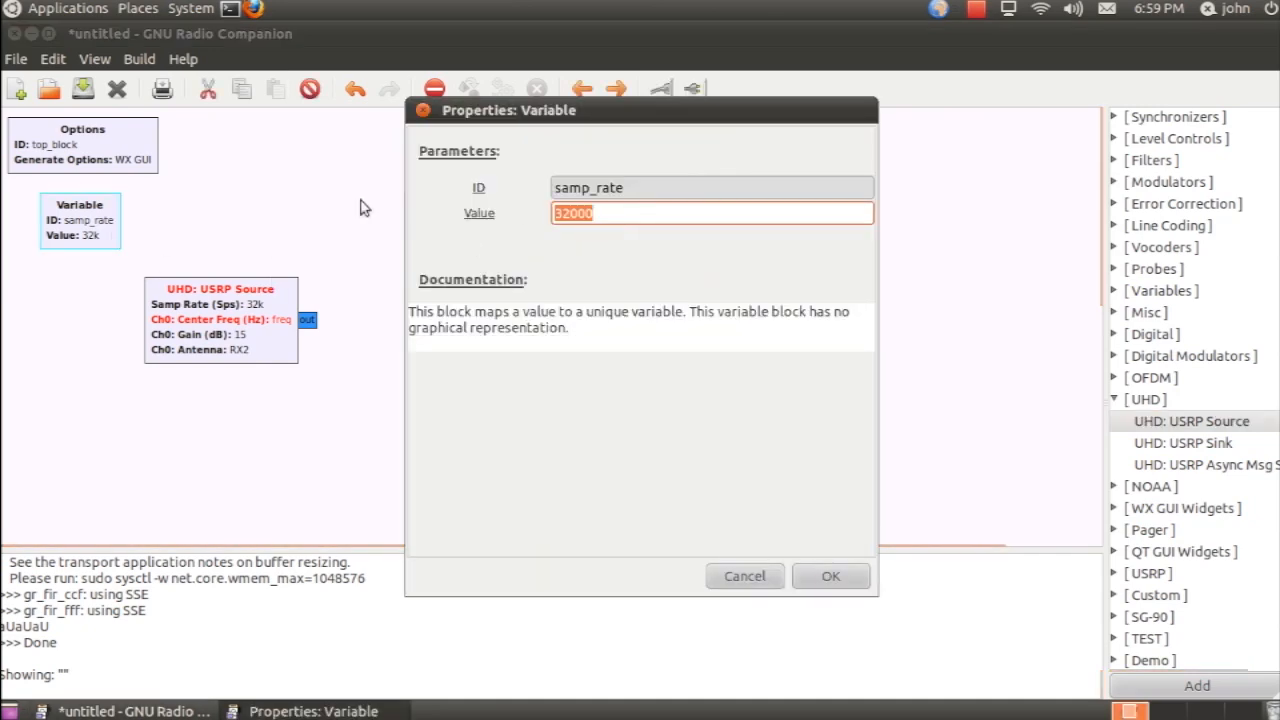
text(5e)
text(text)
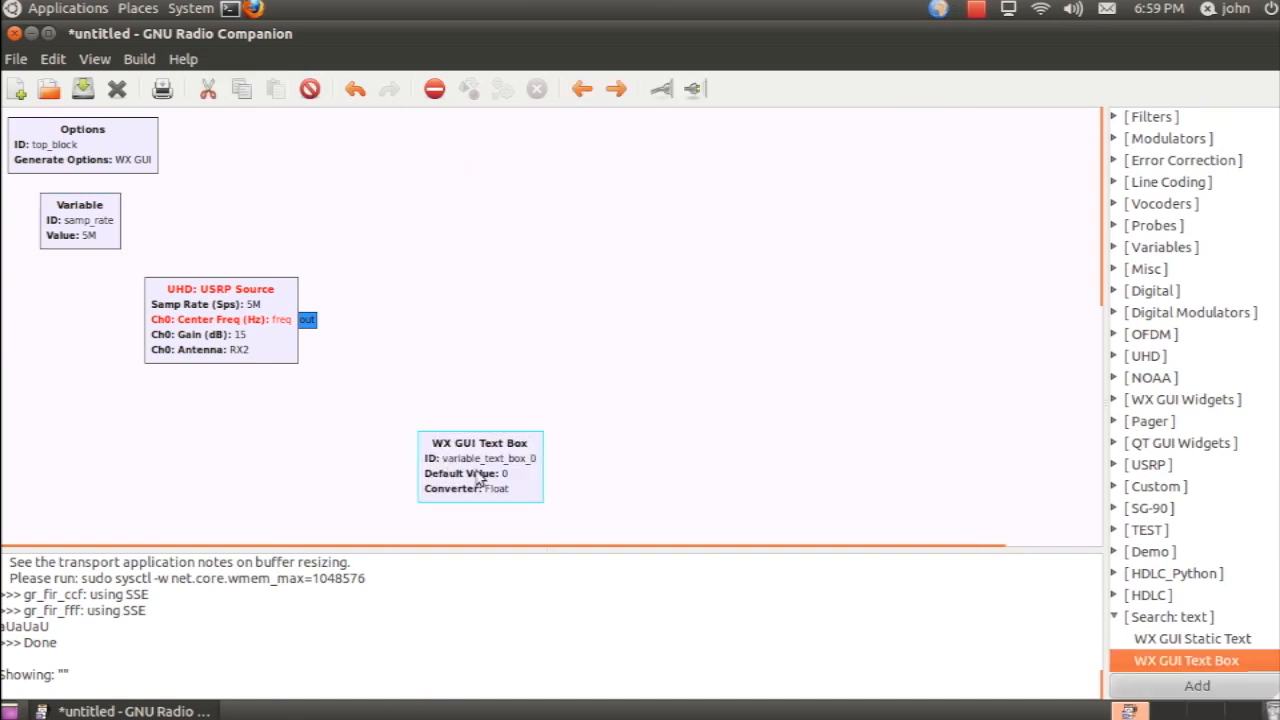
Step: Make the WX GUI Text Box the freq variable with default value 105.7e6
drag(480, 468, 92, 316)
text(freq)
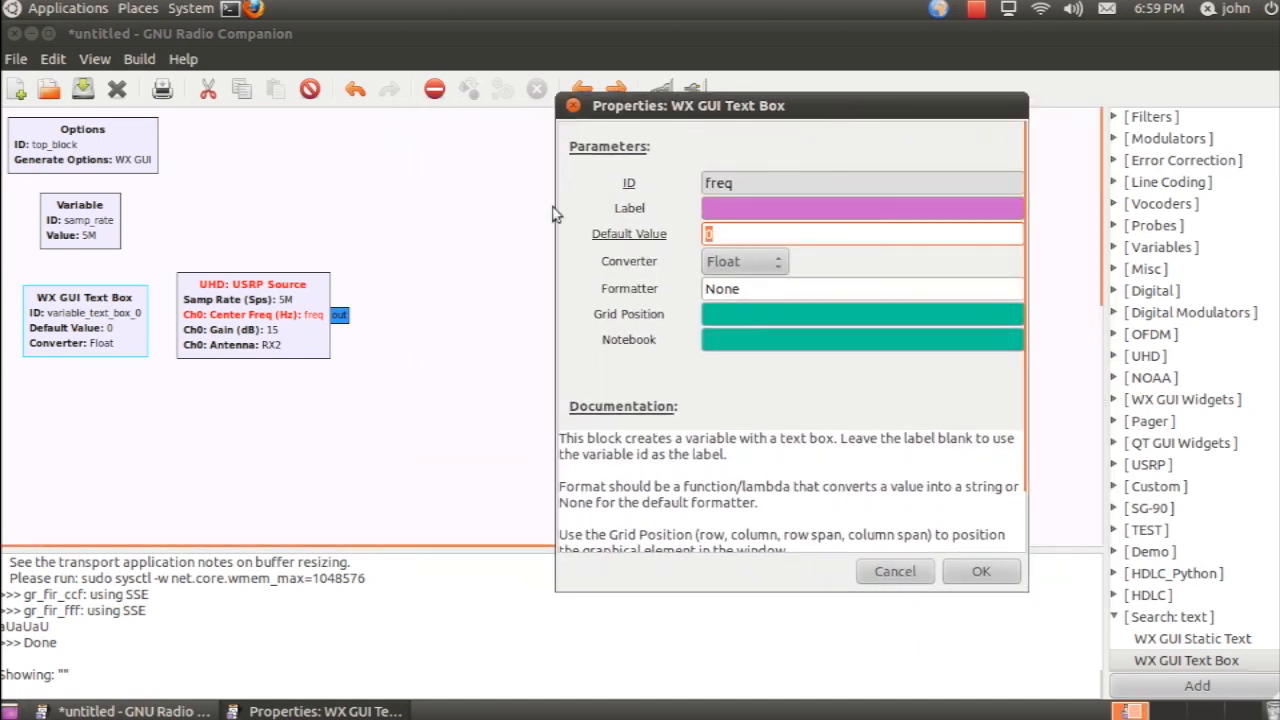
text(105.7e)
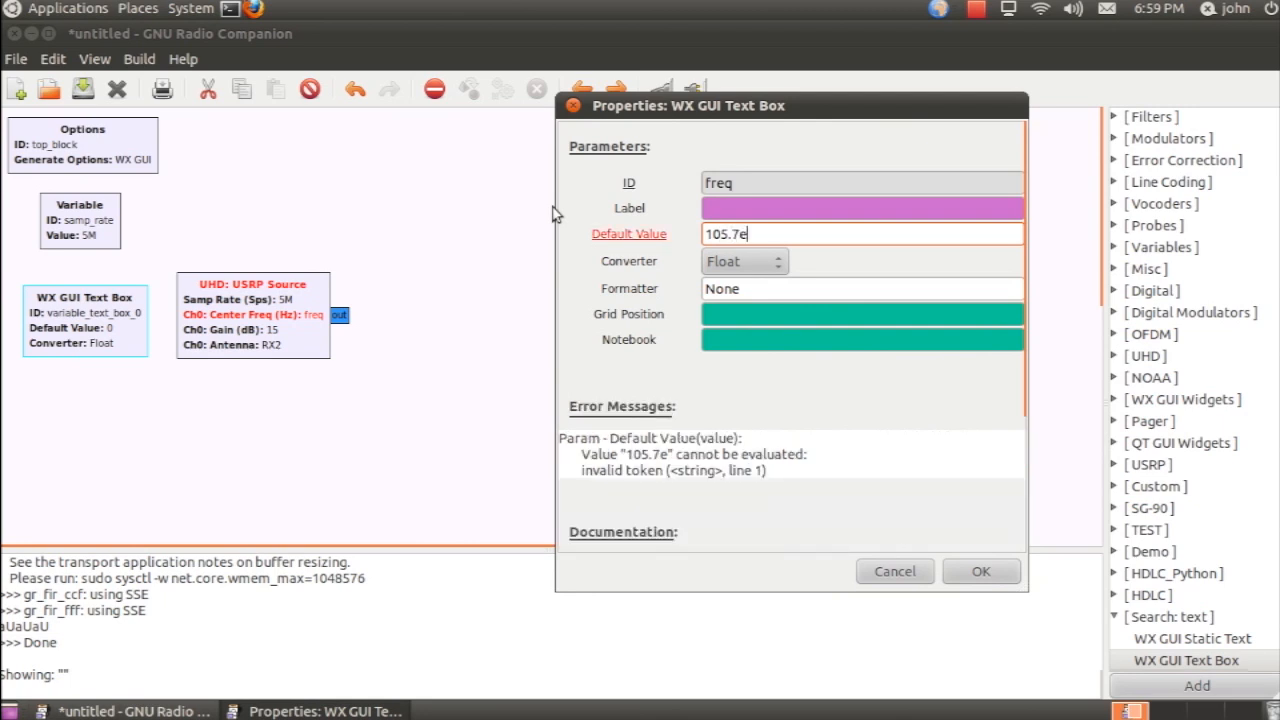
click(980, 572)
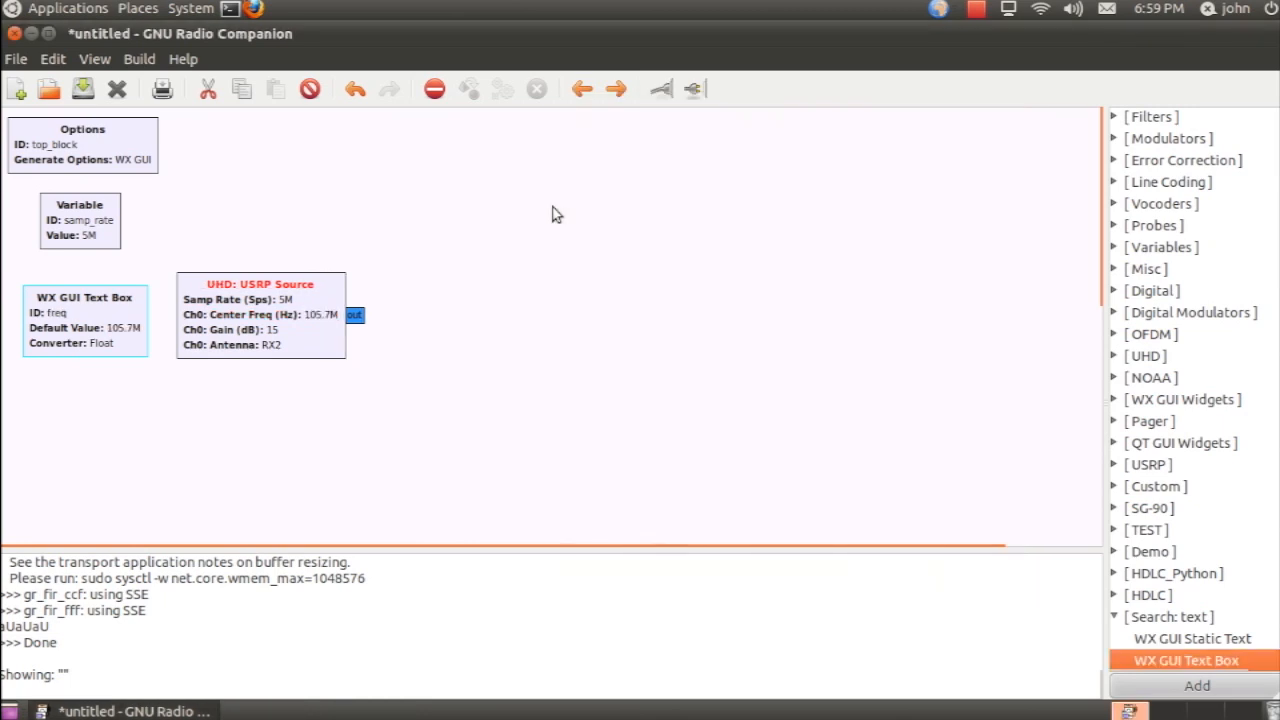
Step: Save the flow graph as fm_example.grc, overwriting the existing file
click(82, 88)
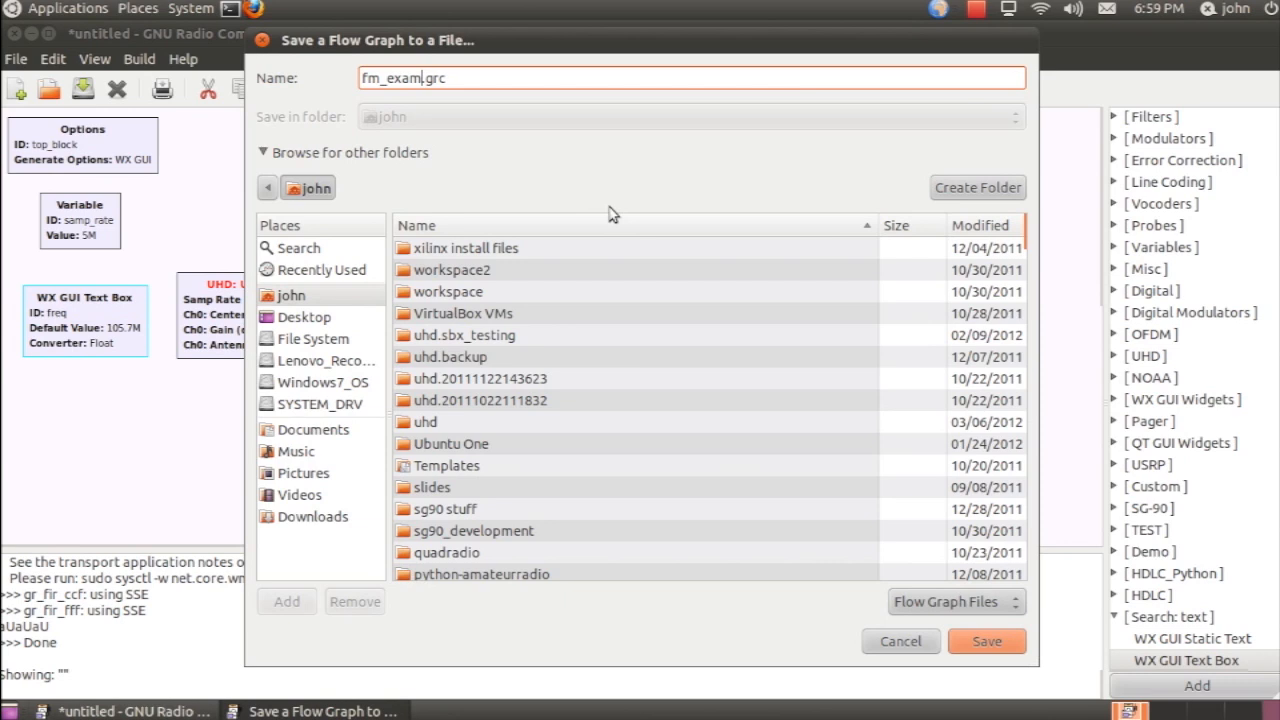
click(984, 640)
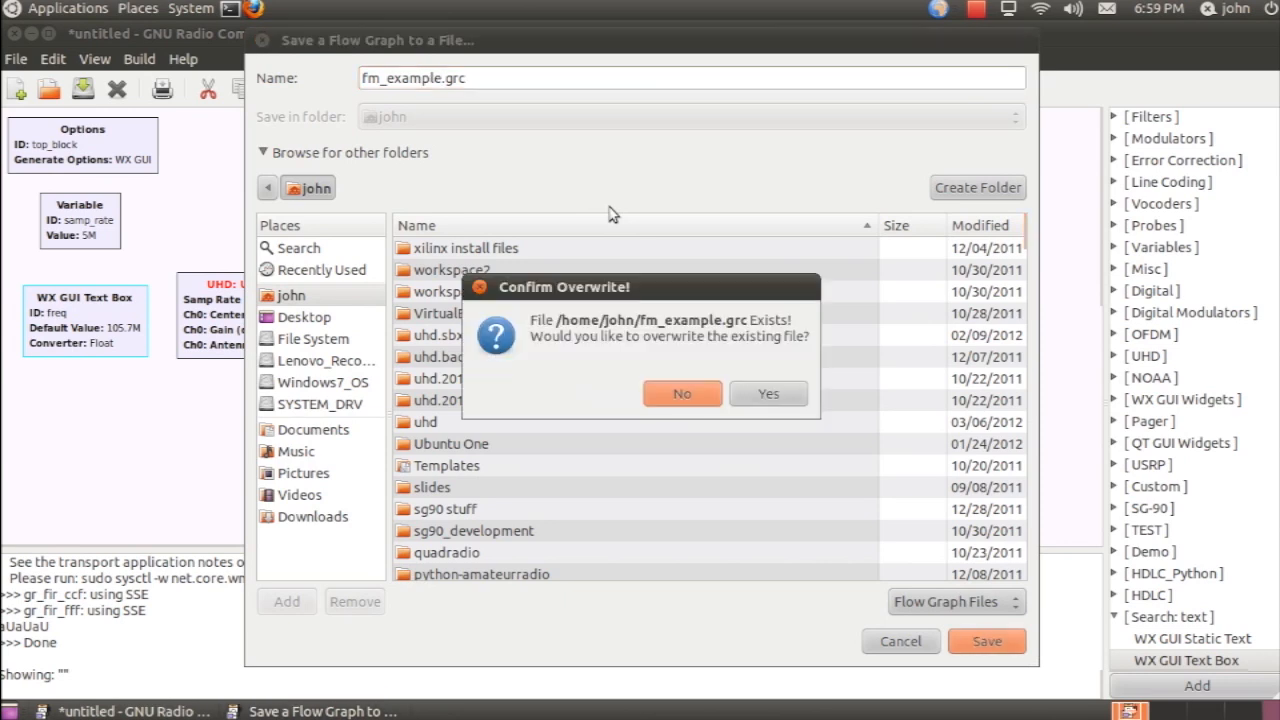
click(768, 392)
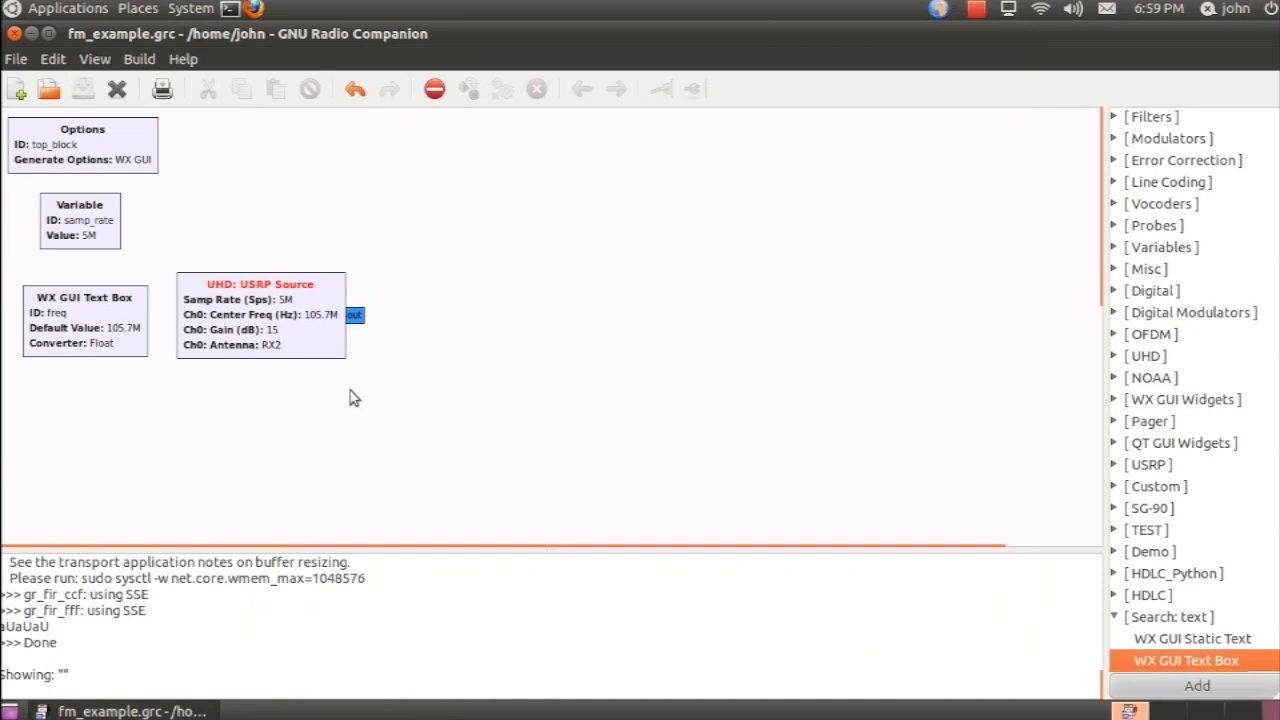
Step: Add a WX GUI FFT Sink on the USRP output with baseband freq and a notebook tab, then save
drag(260, 314, 256, 320)
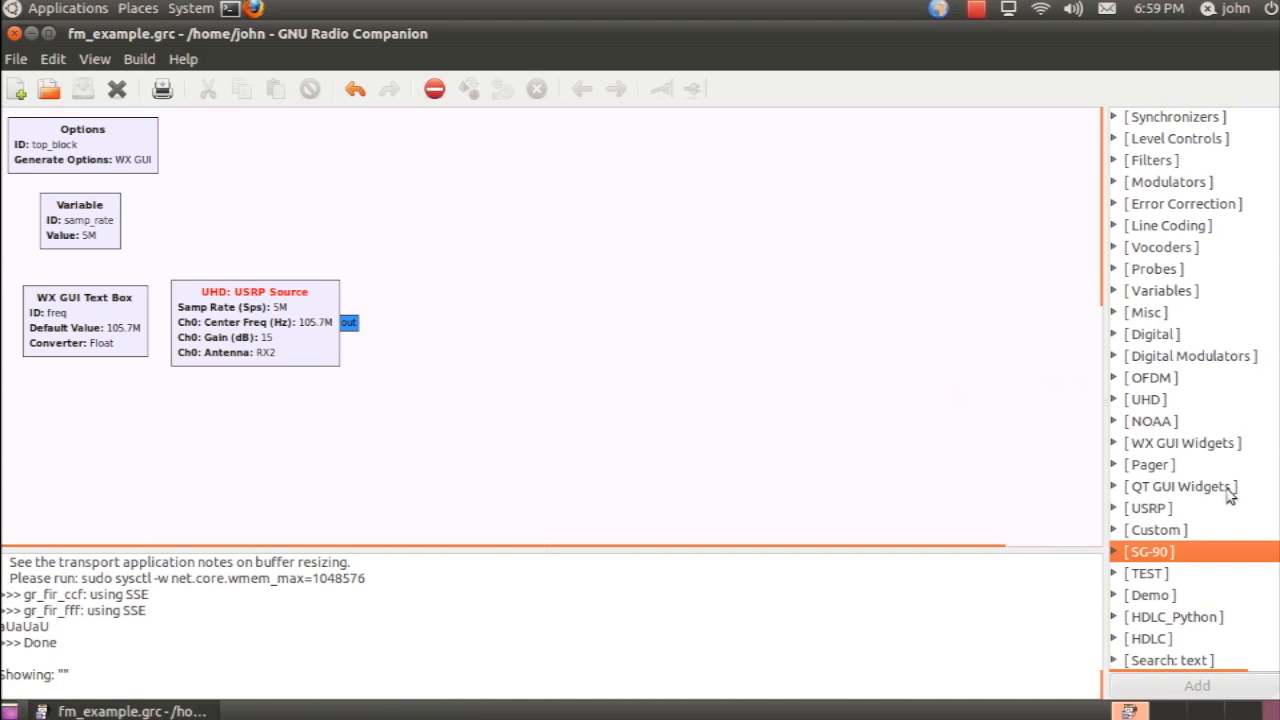
text(wx)
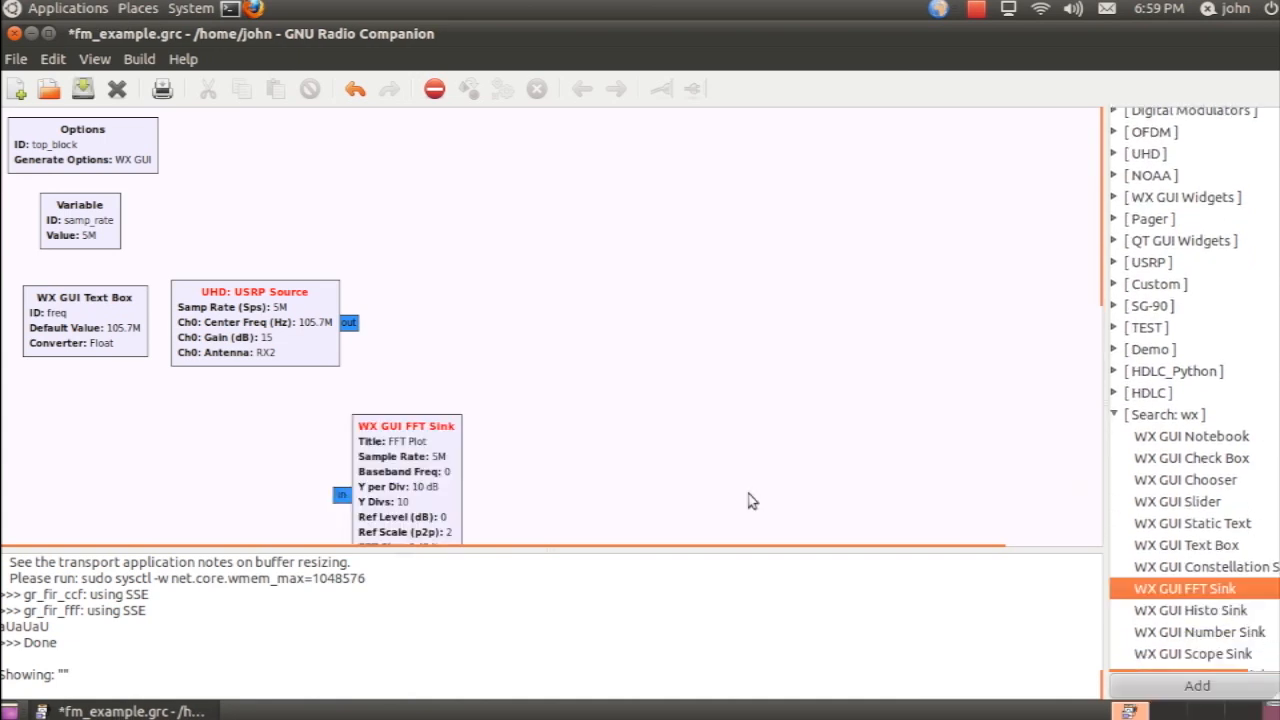
scroll(down, 3)
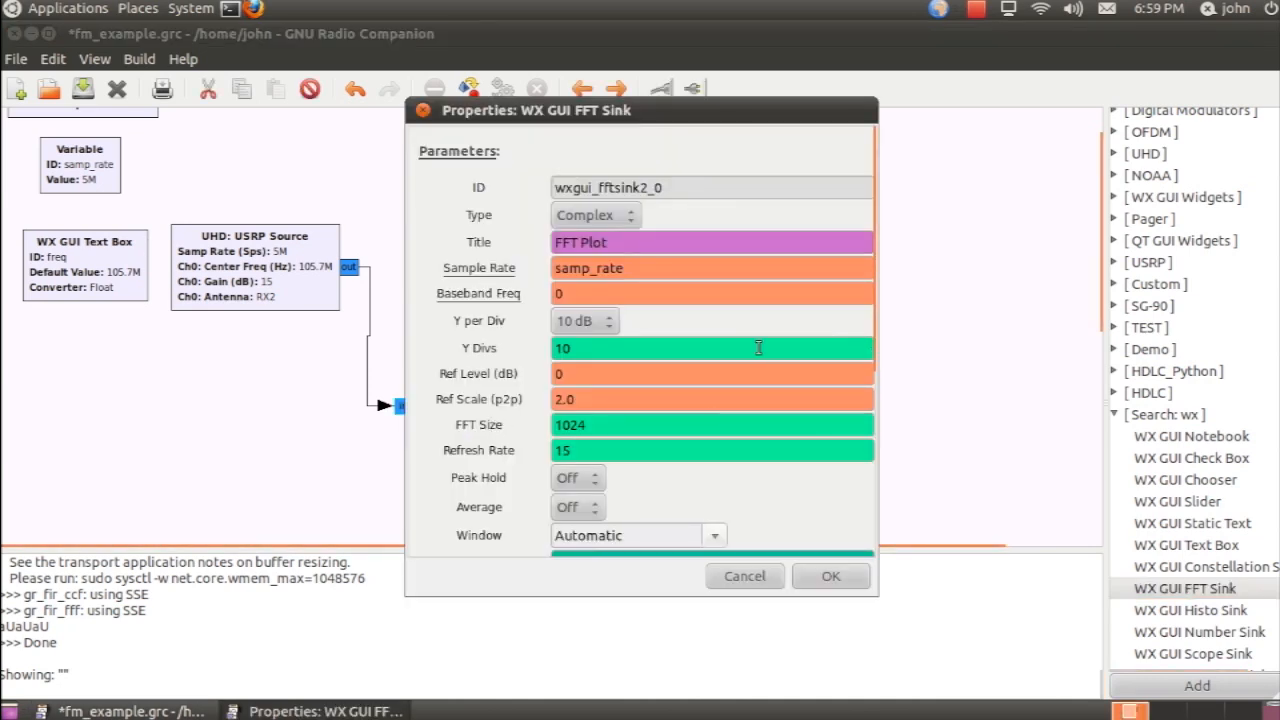
scroll(down, 3)
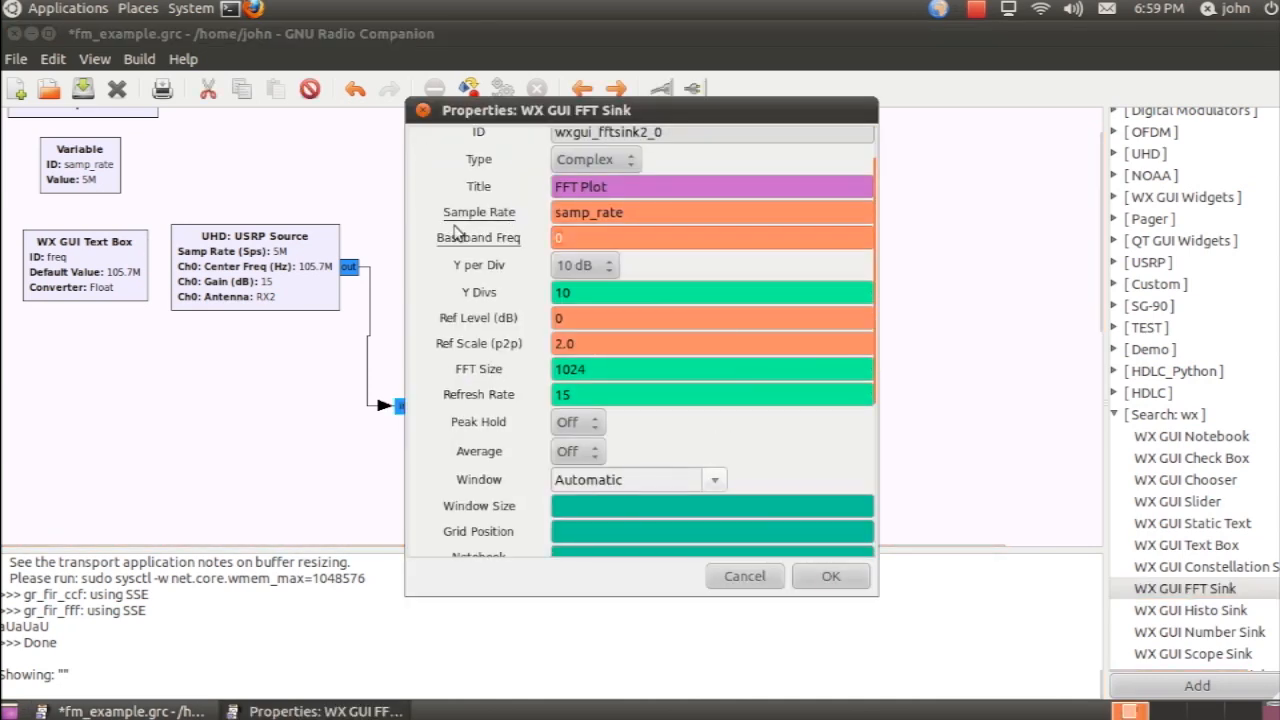
text(freq)
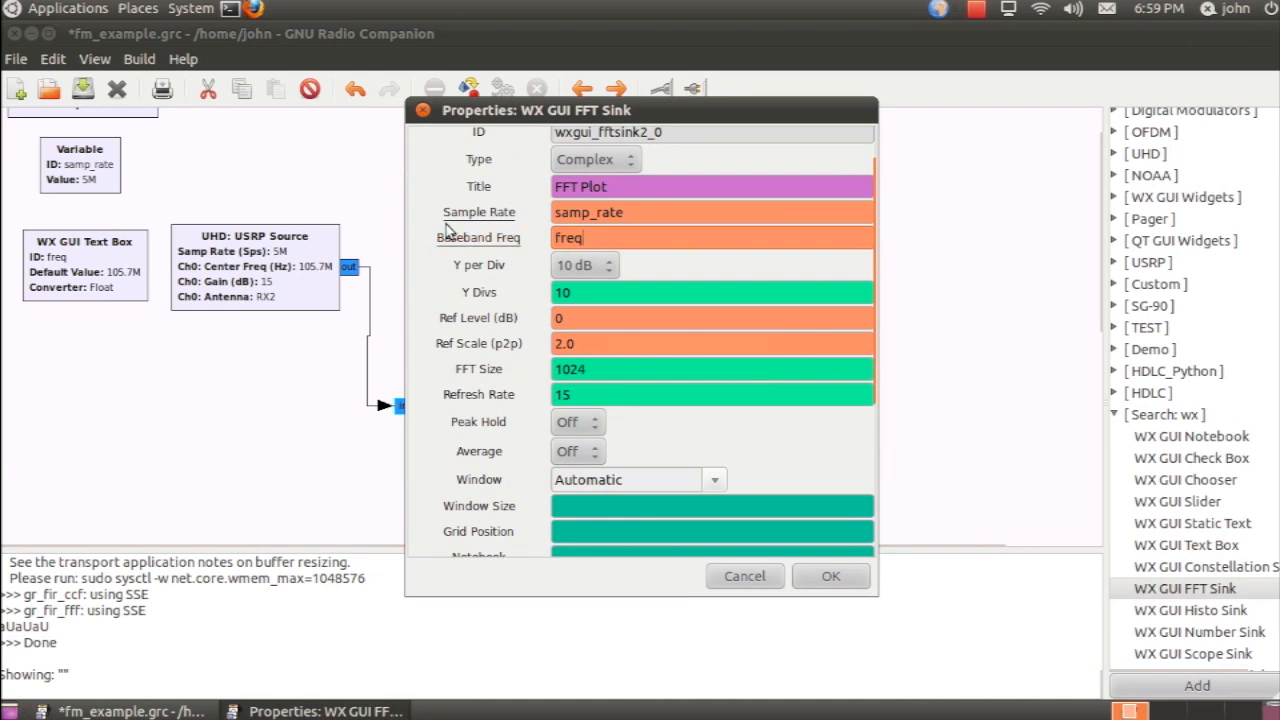
mouse_move(644, 472)
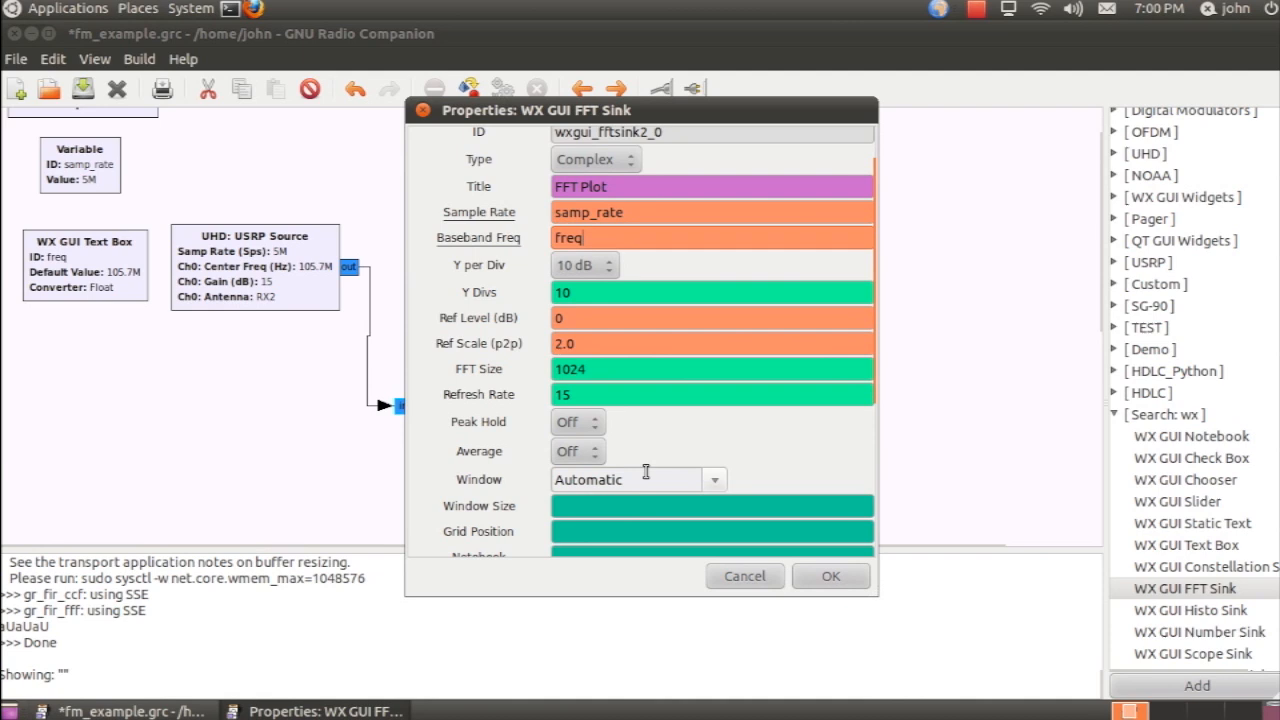
scroll(down, 3)
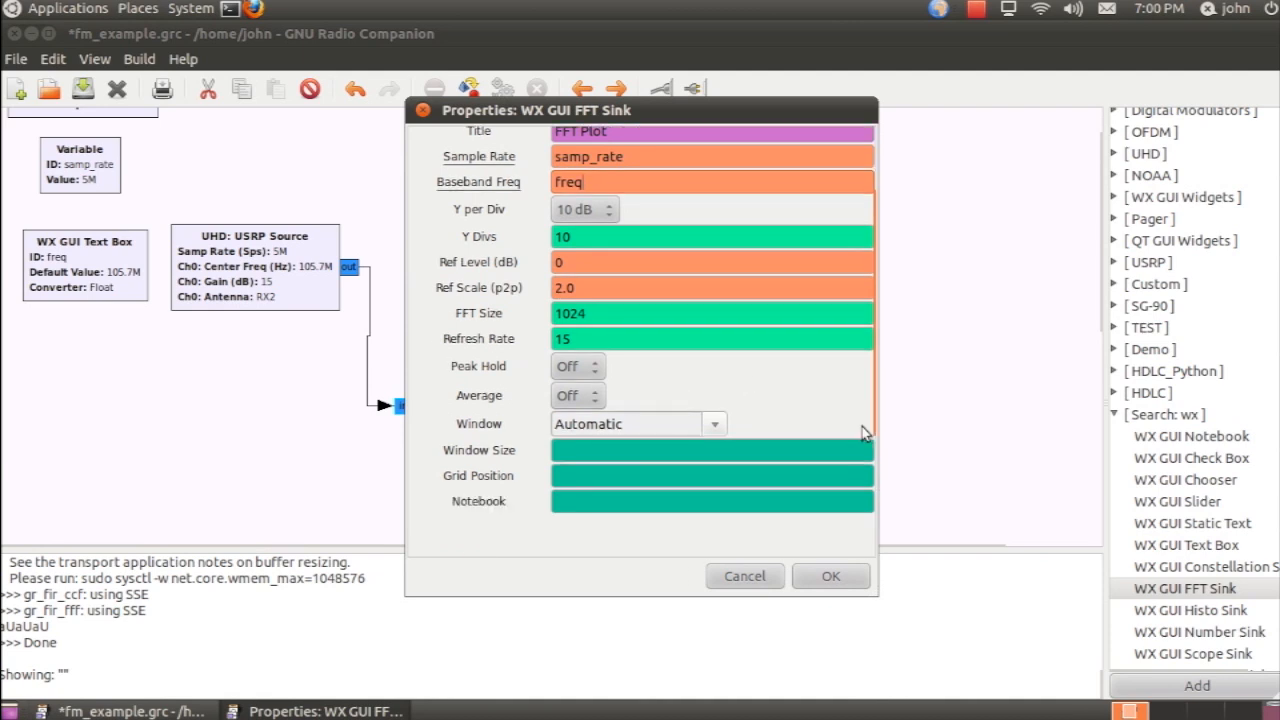
text(notebook_0)
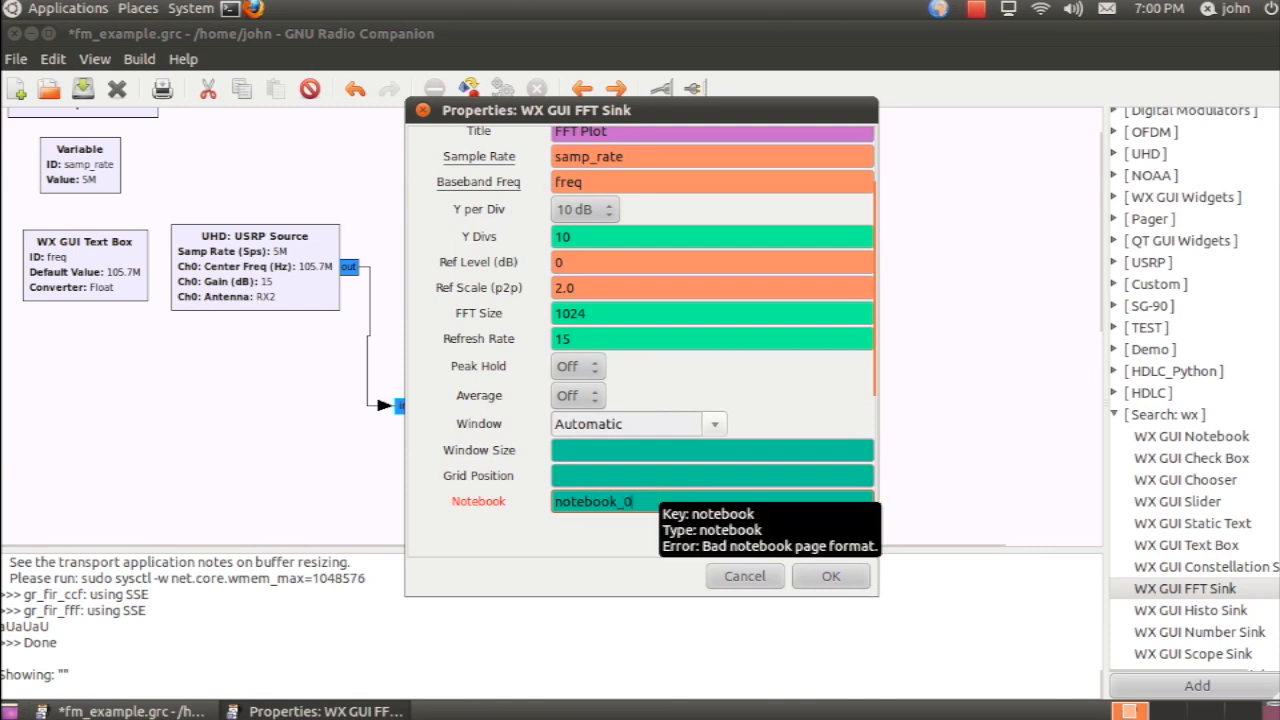
click(830, 576)
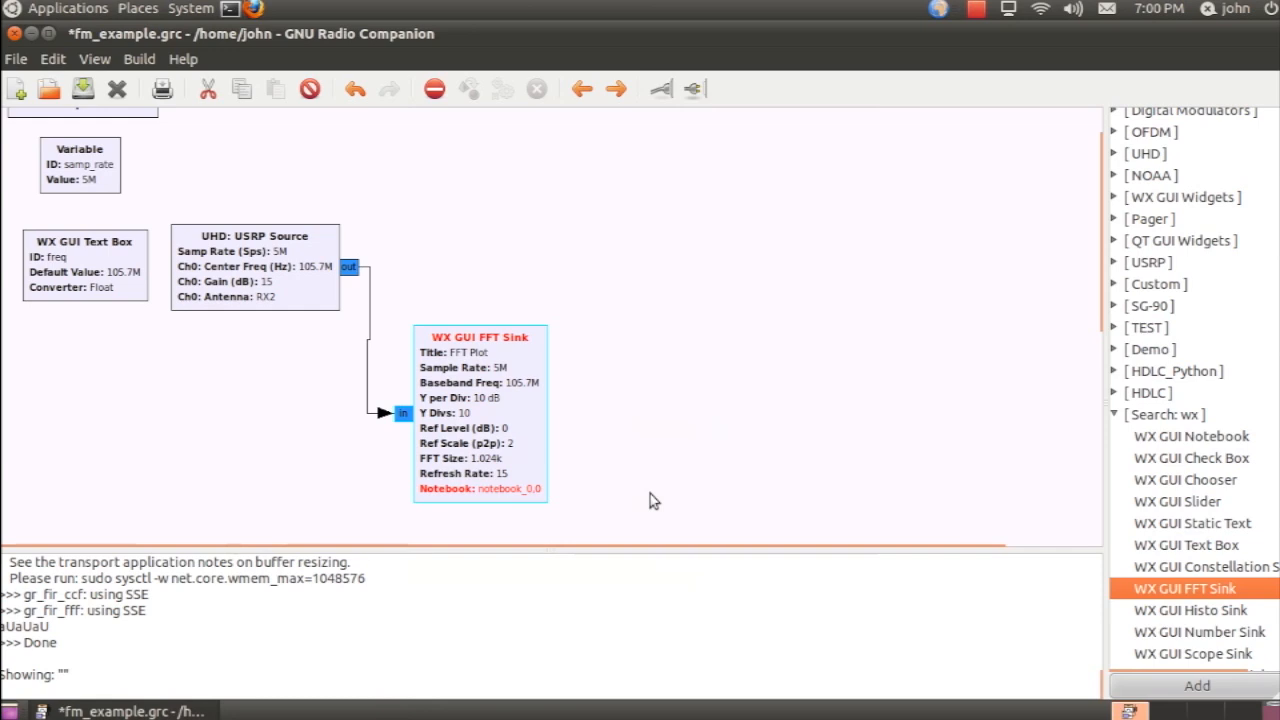
click(82, 88)
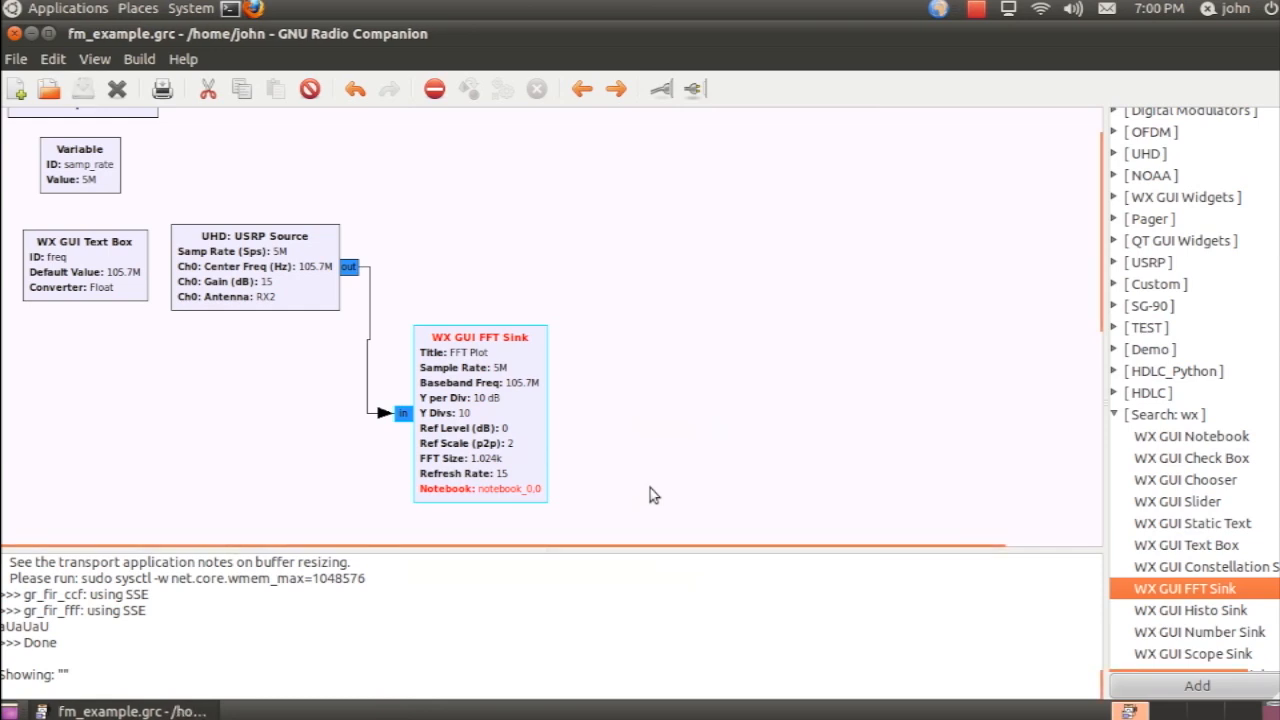
mouse_move(1044, 510)
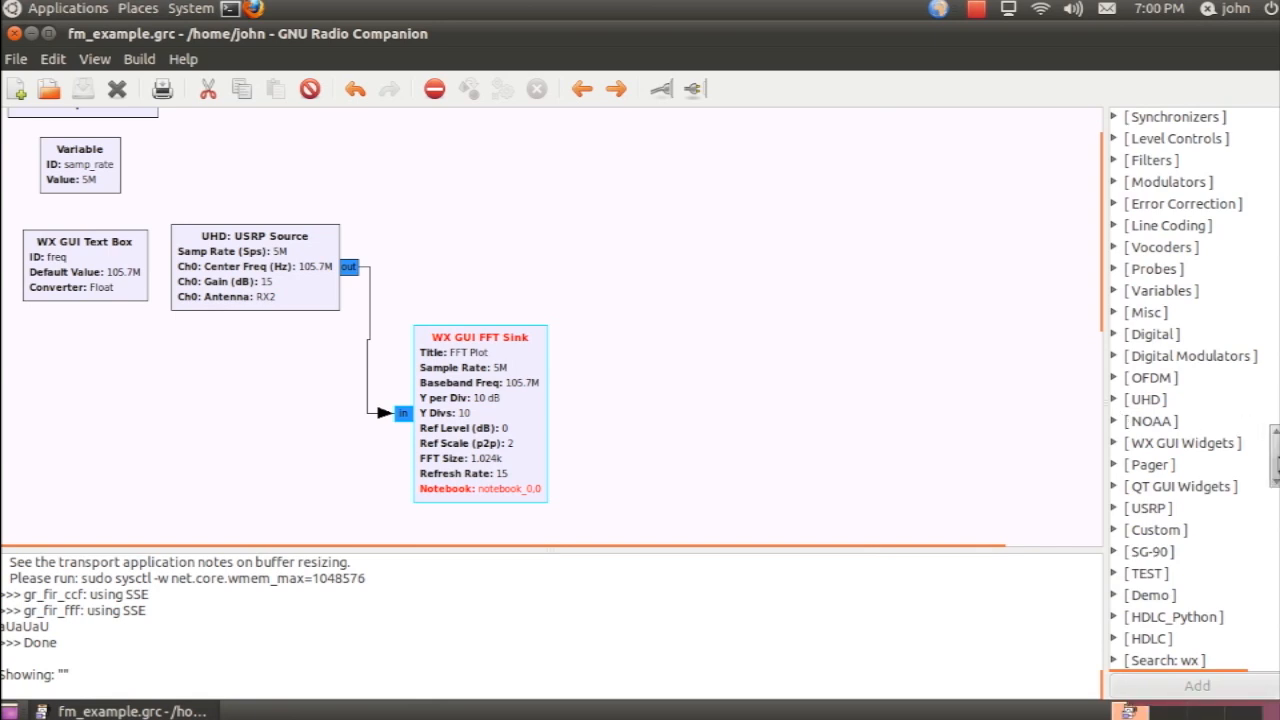
Step: Add a Low Pass Filter with cutoff 100e3, transition width 10e3 and decimation 20
text(low)
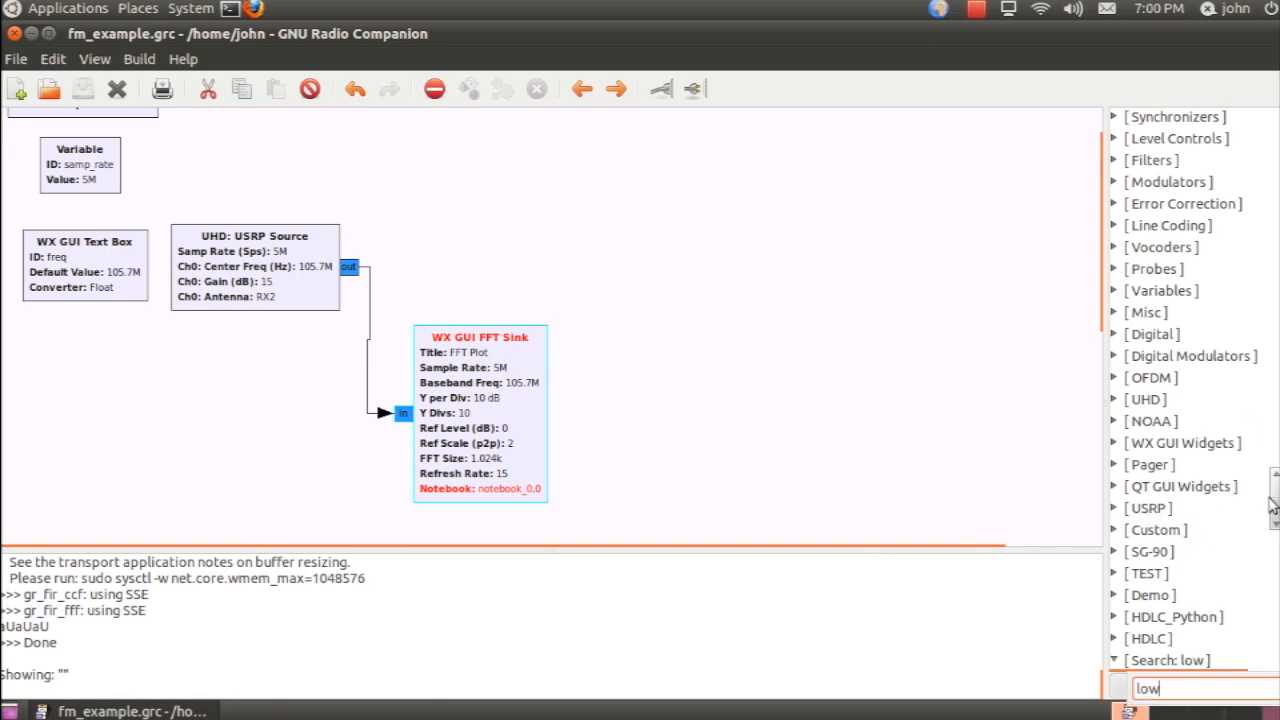
double_click(1180, 660)
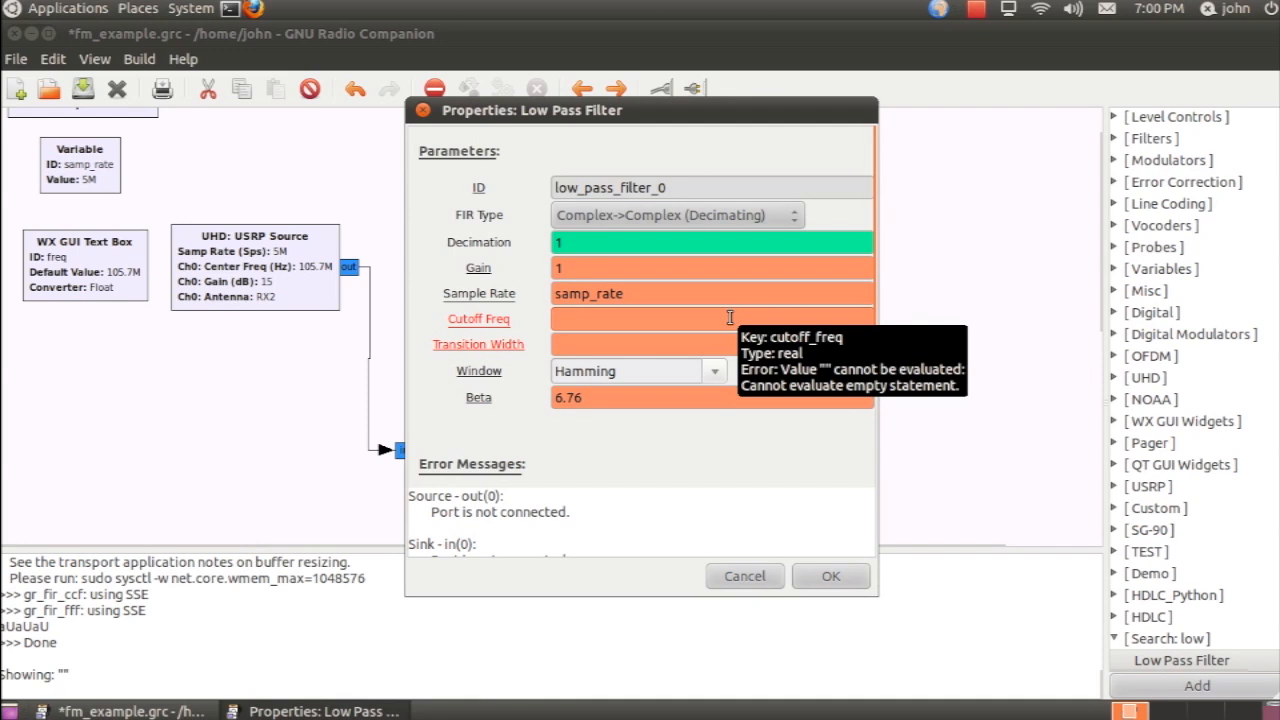
click(640, 318)
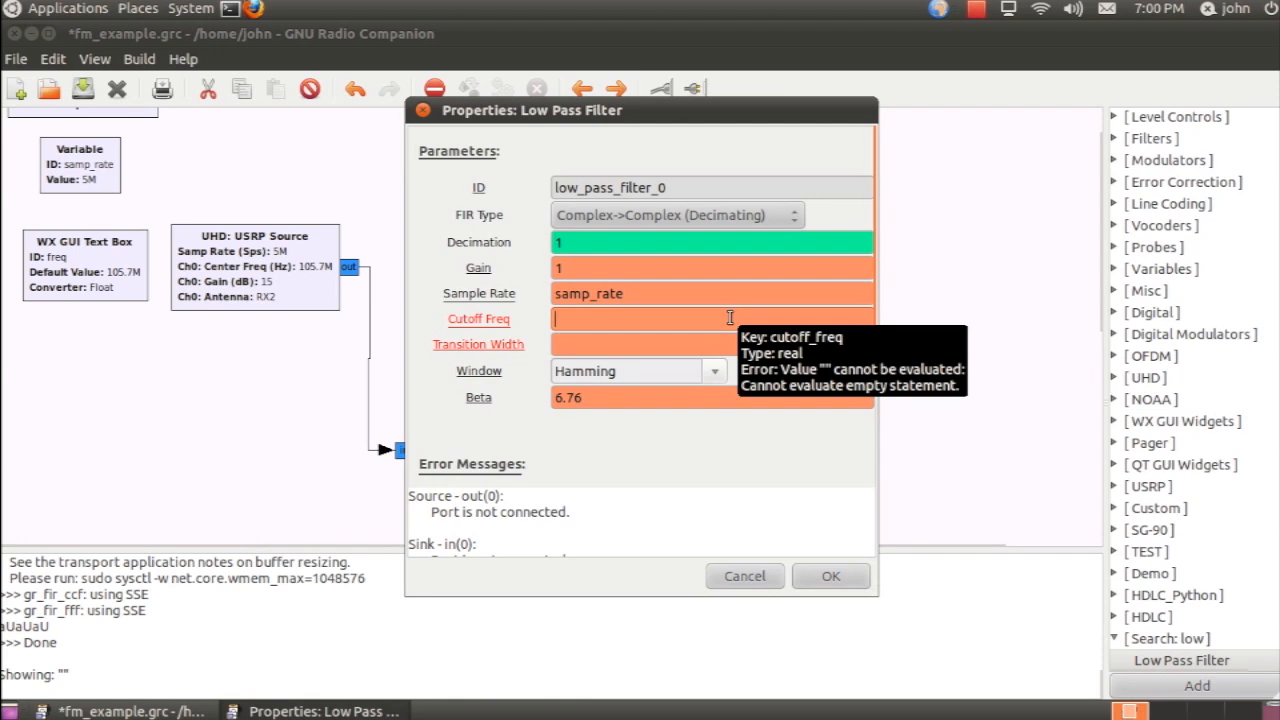
text(100e3)
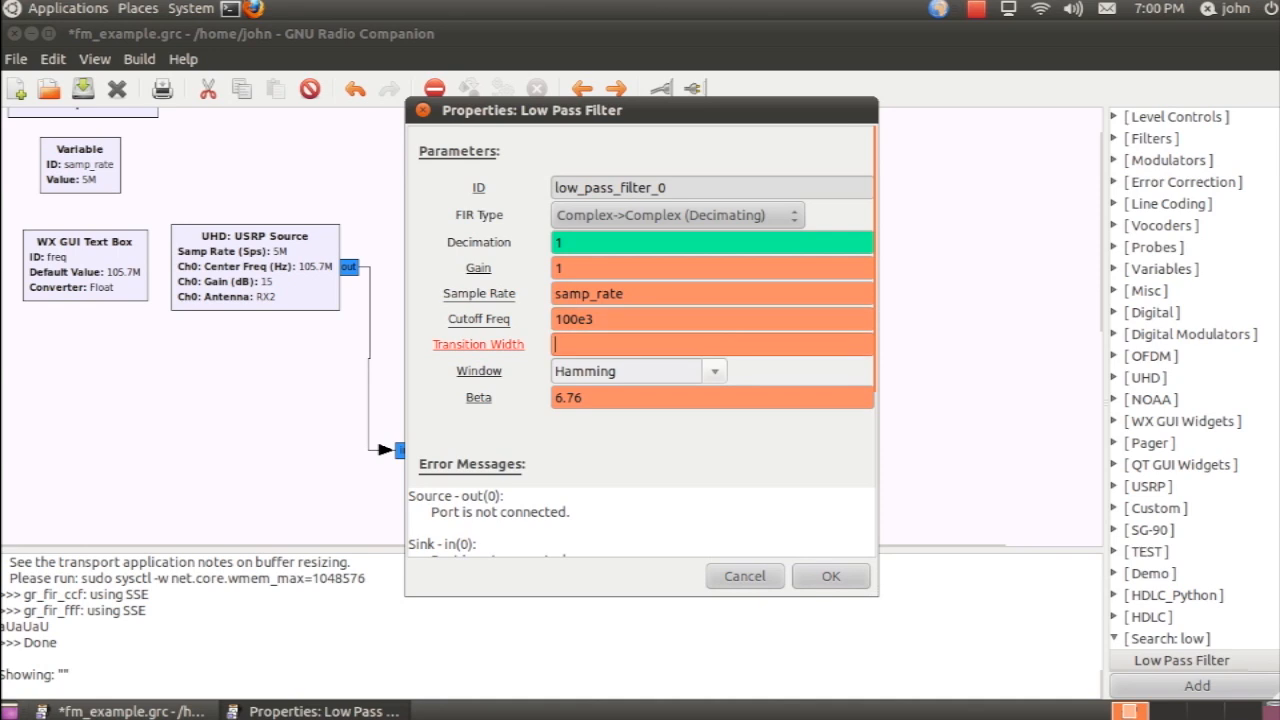
text(10e3)
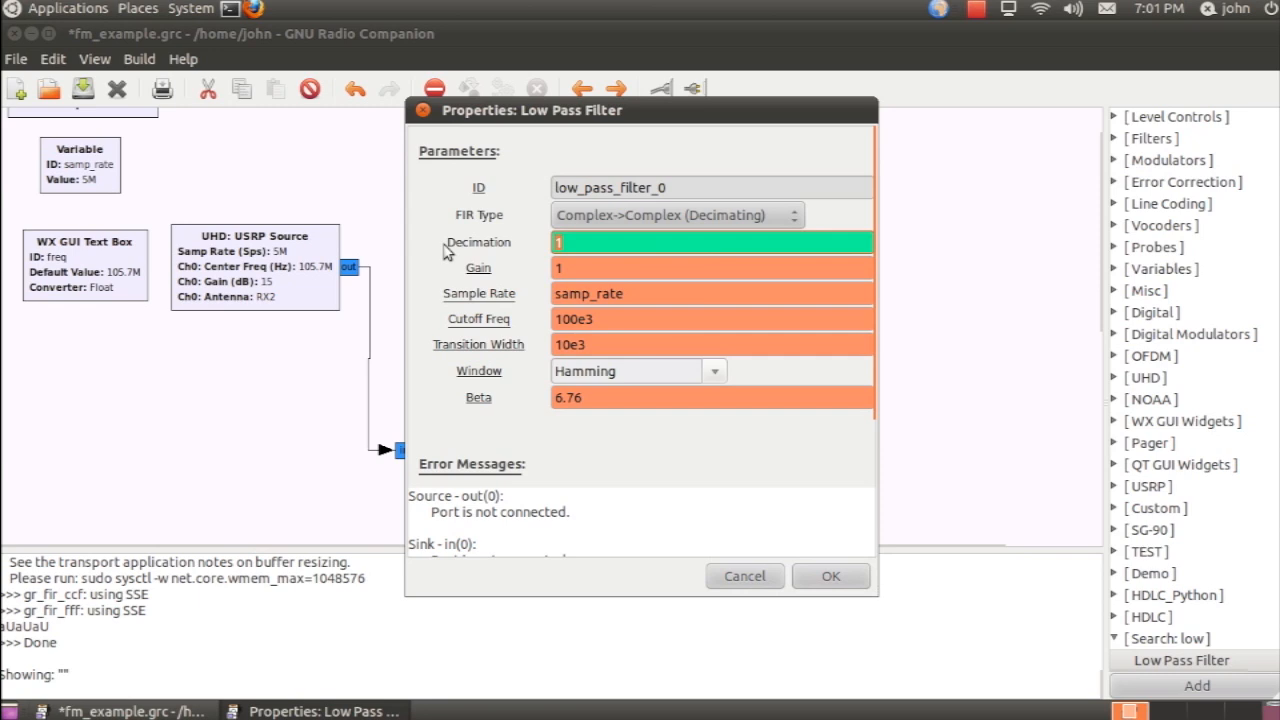
text(20)
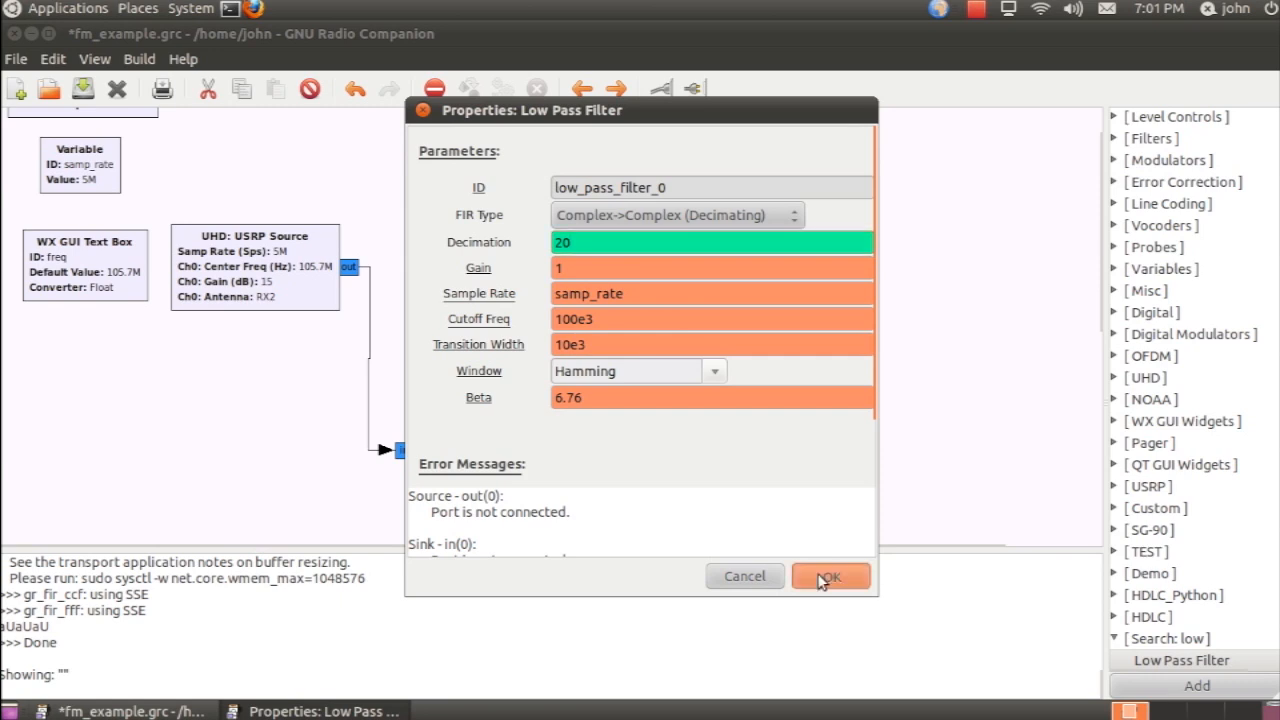
click(830, 576)
text(w)
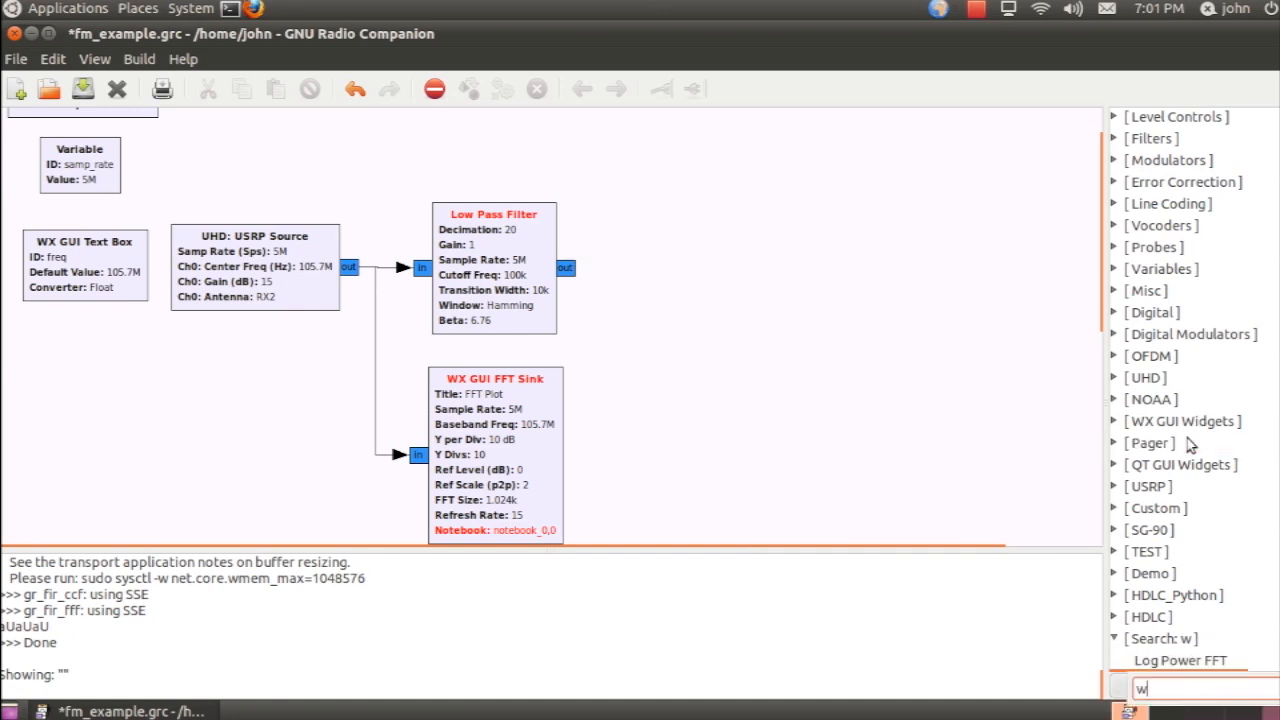
Step: Add a WBFM Receive block with quadrature rate 250e3 and audio decimation 1
text(bfm)
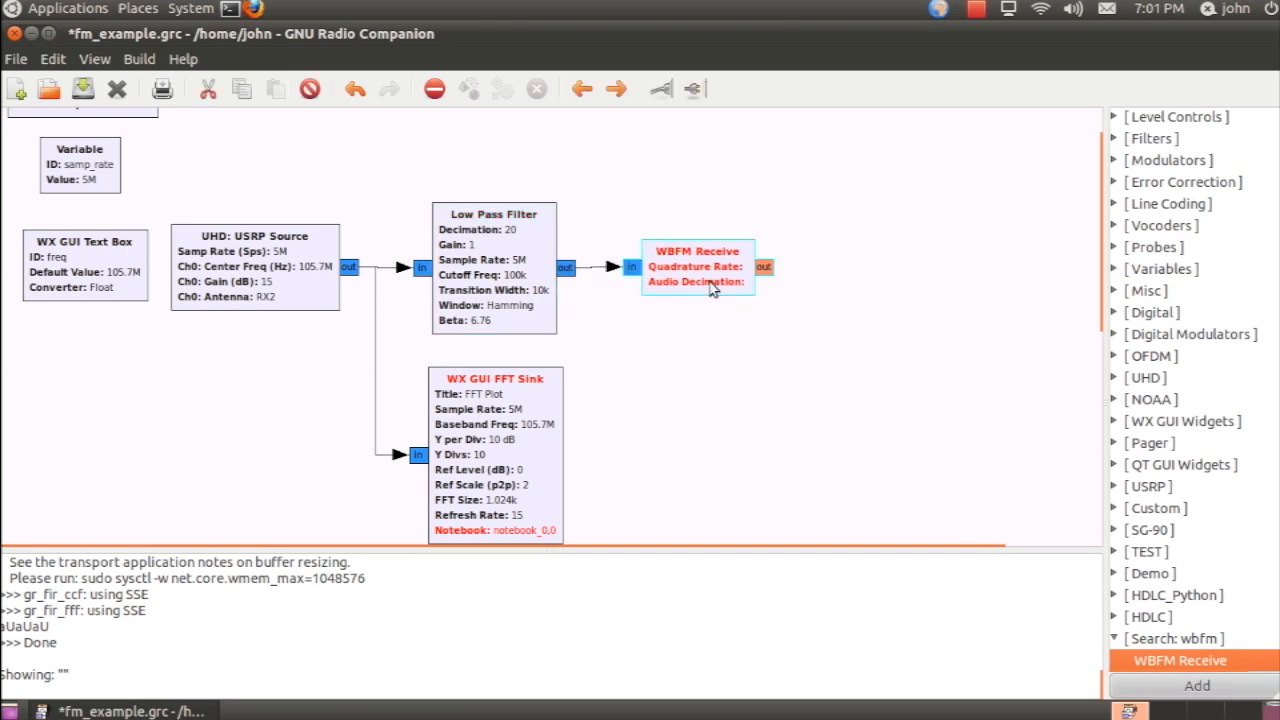
double_click(696, 266)
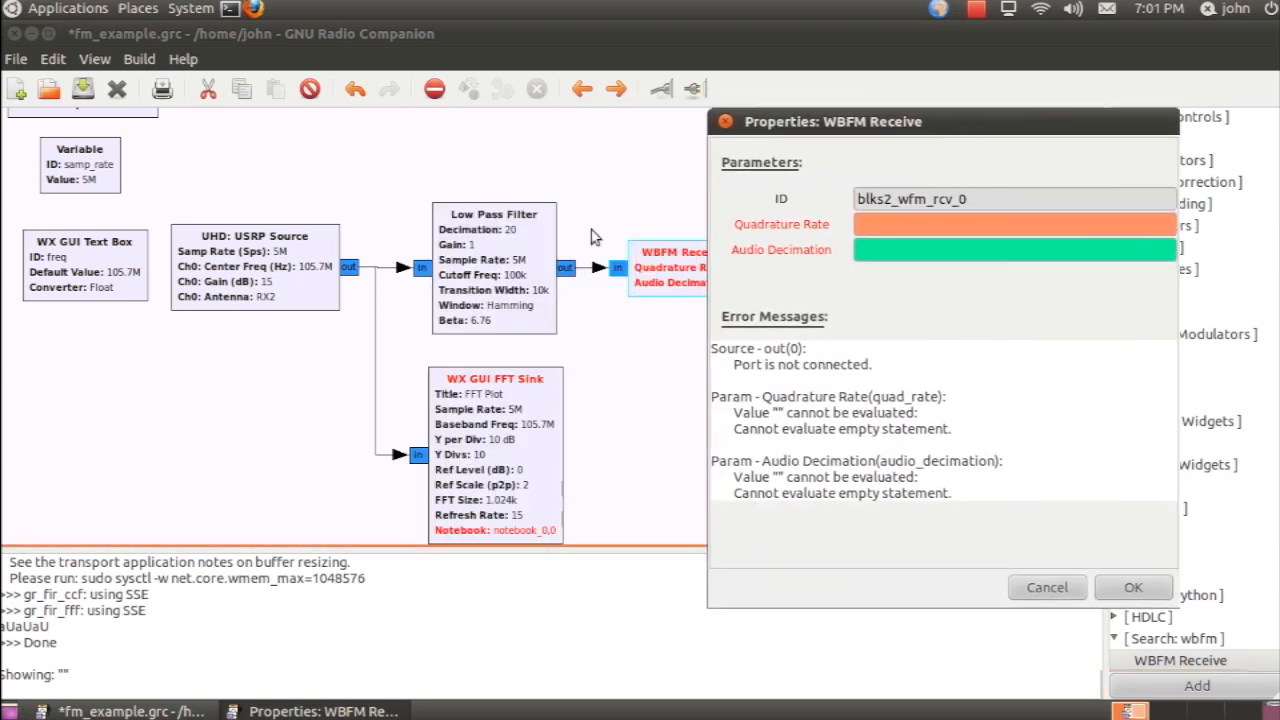
click(1012, 224)
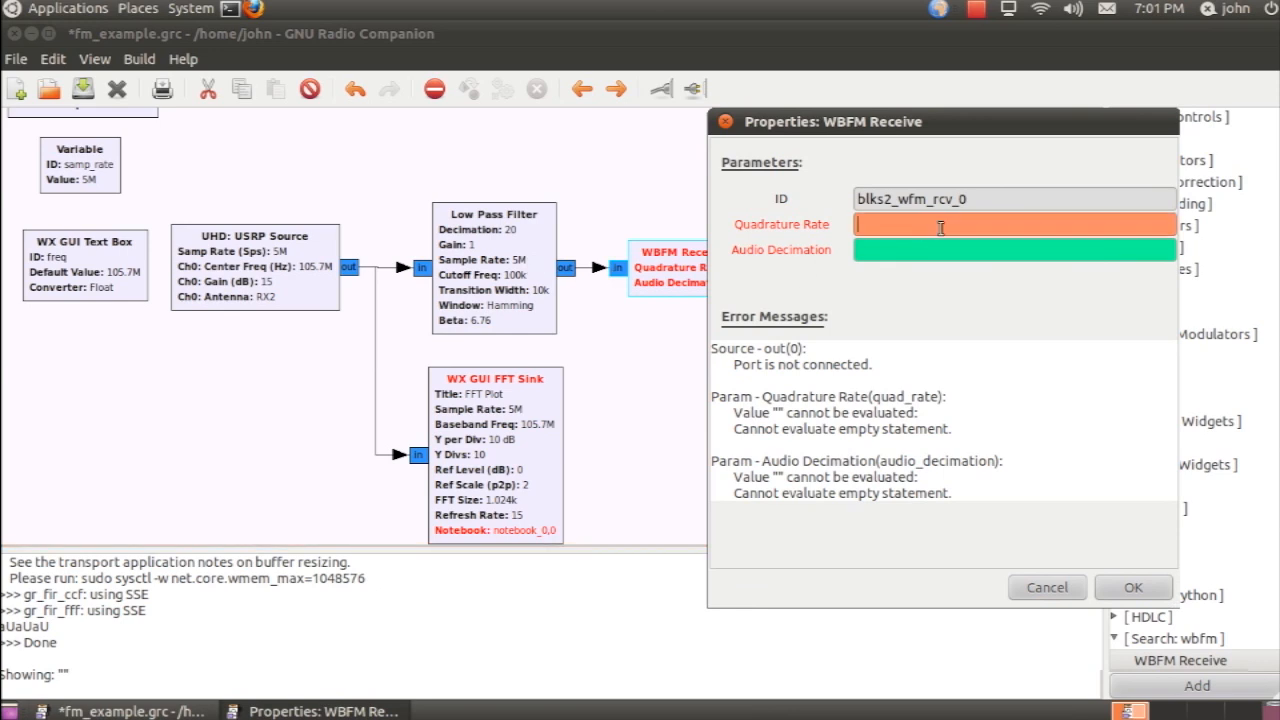
text(2)
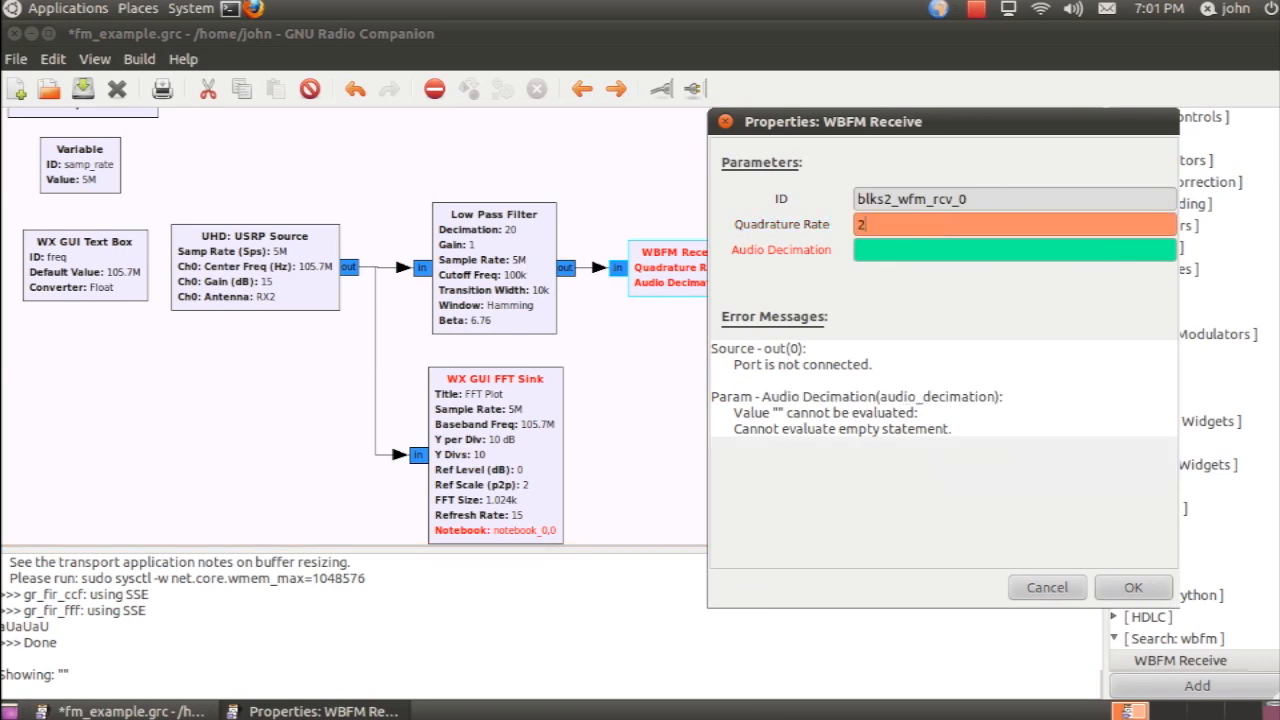
text(50e3)
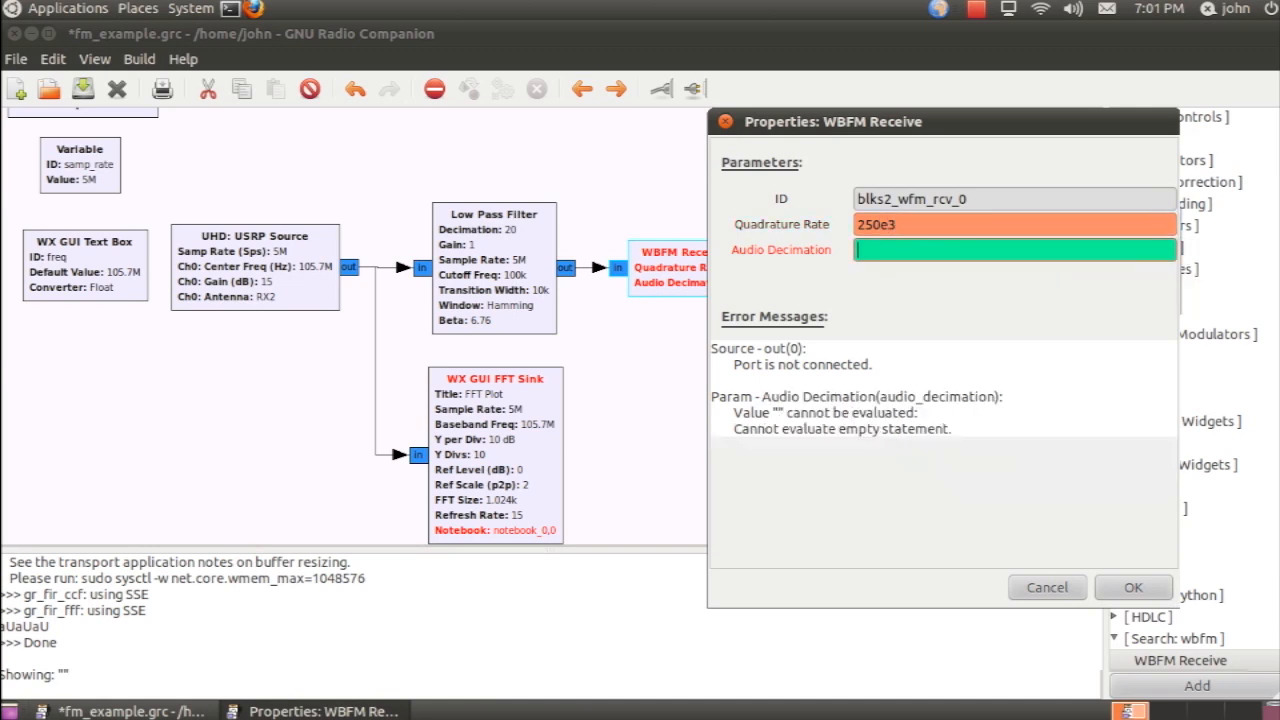
text(1)
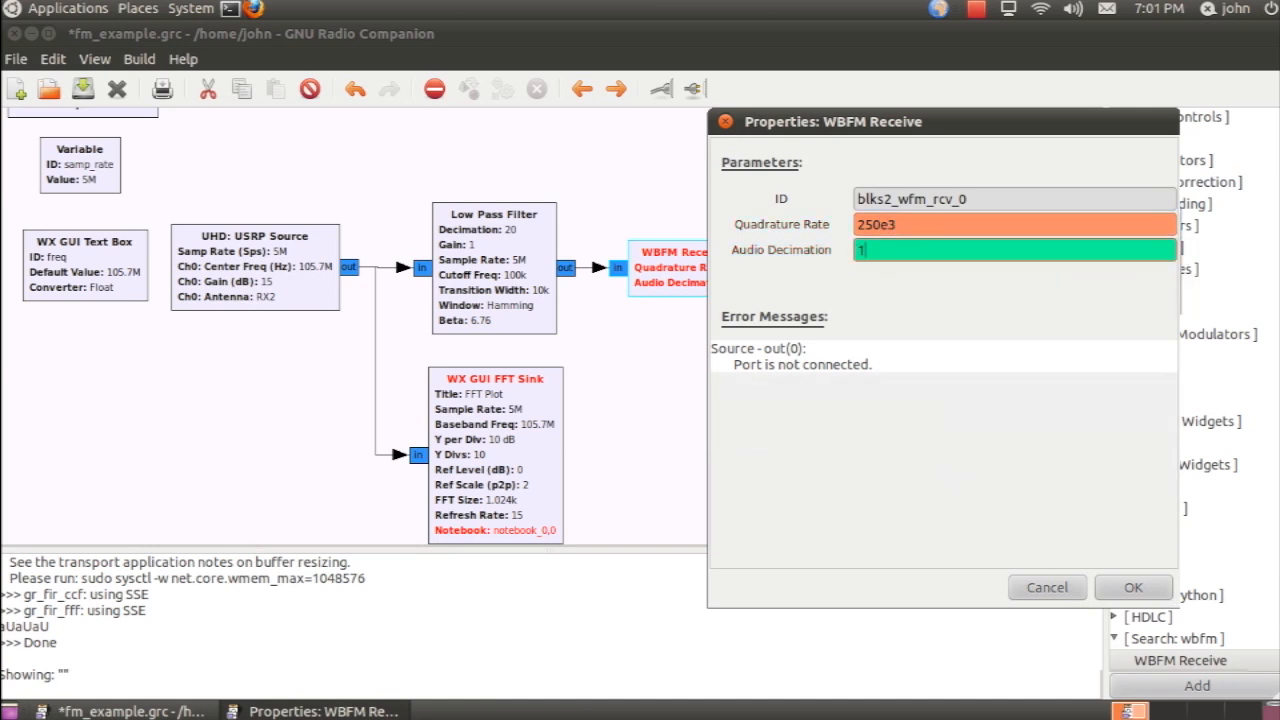
Step: Add a Rational Resampler after WBFM Receive with decimation 250 and interpolation 96
click(1132, 588)
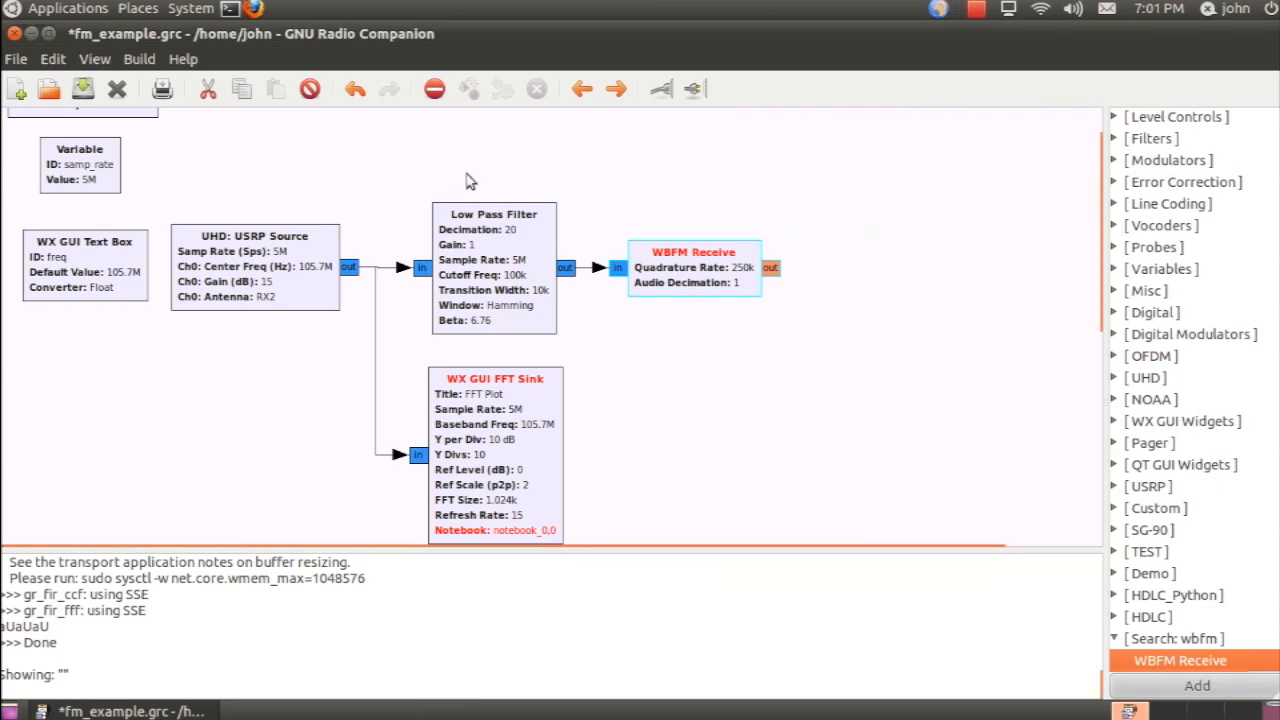
mouse_move(980, 136)
text(r)
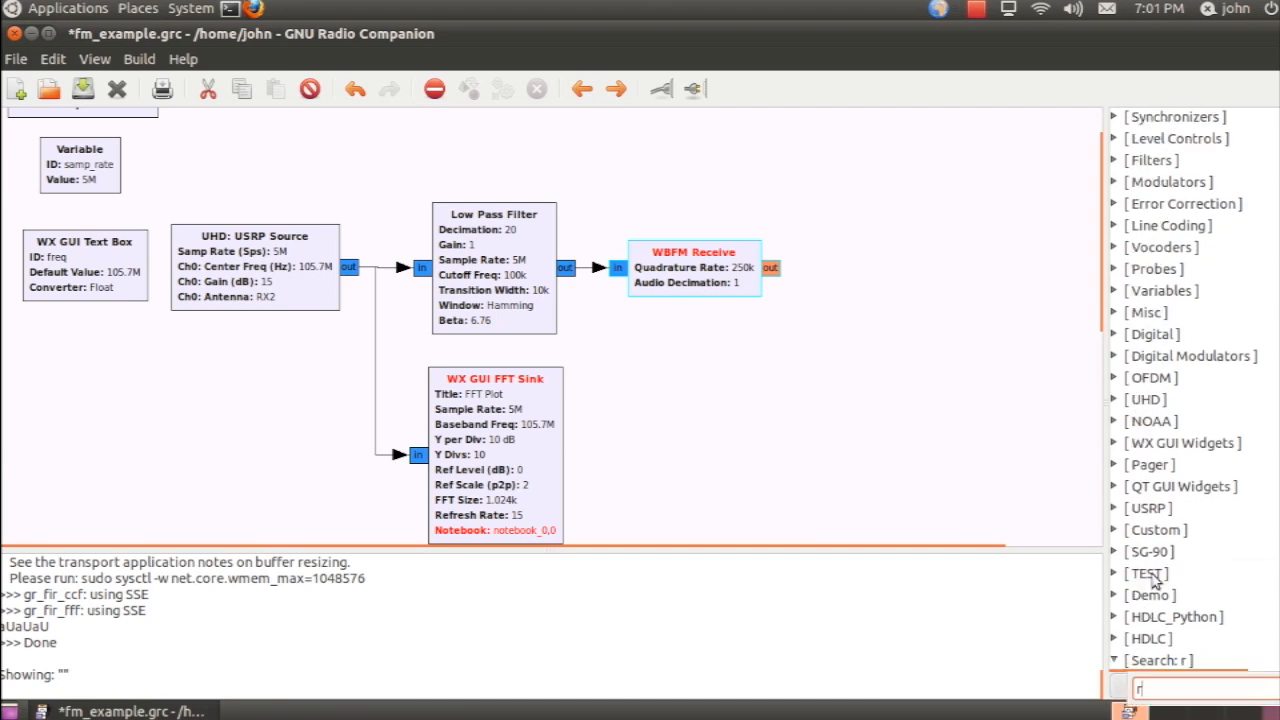
text(ation)
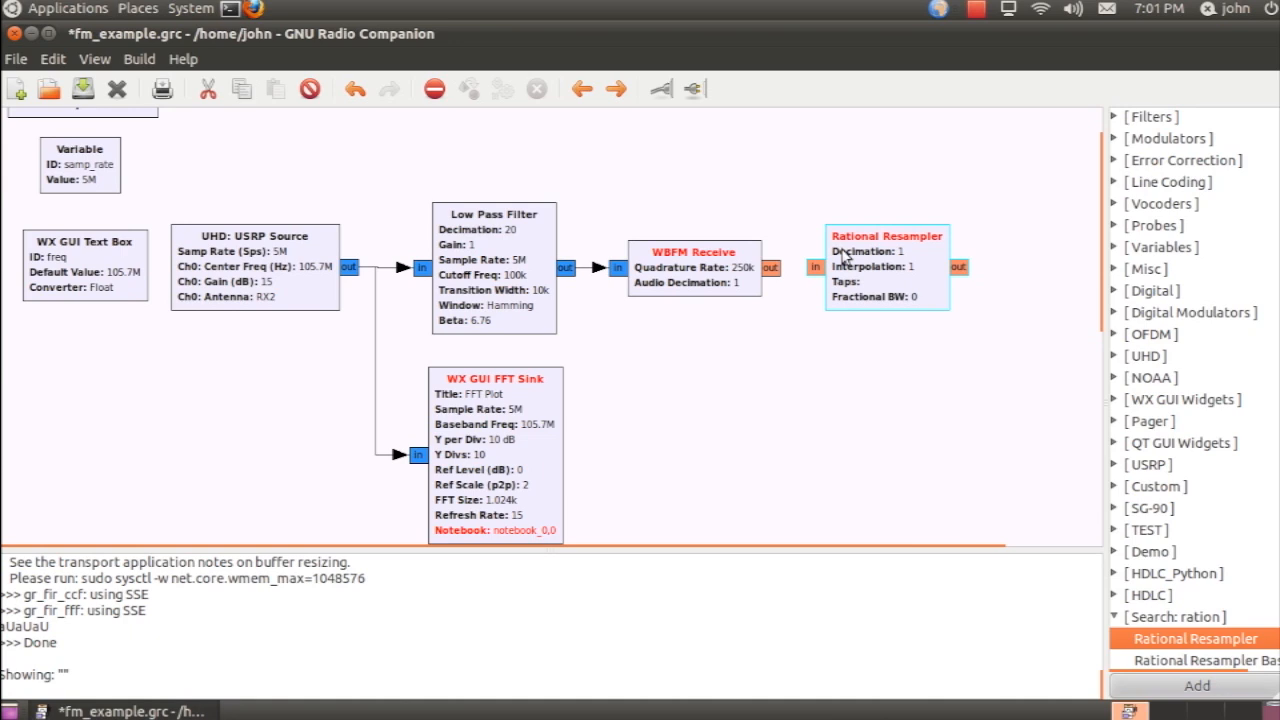
mouse_move(884, 264)
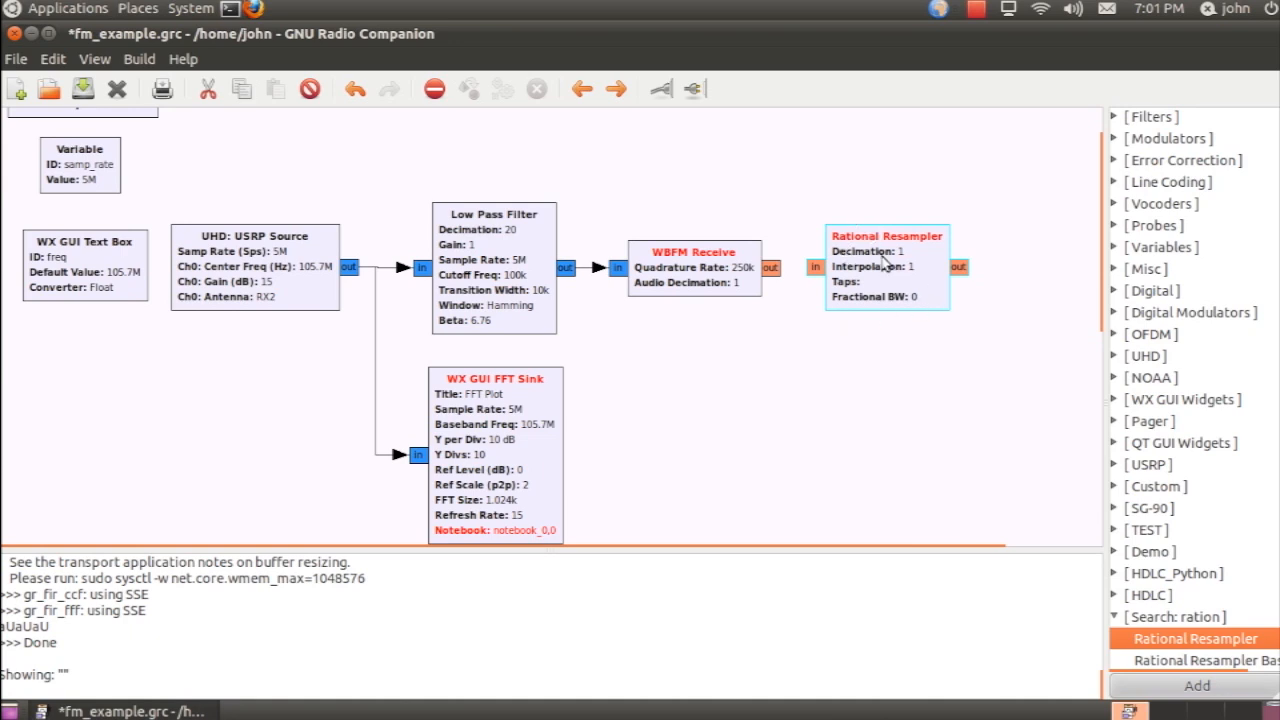
mouse_move(996, 264)
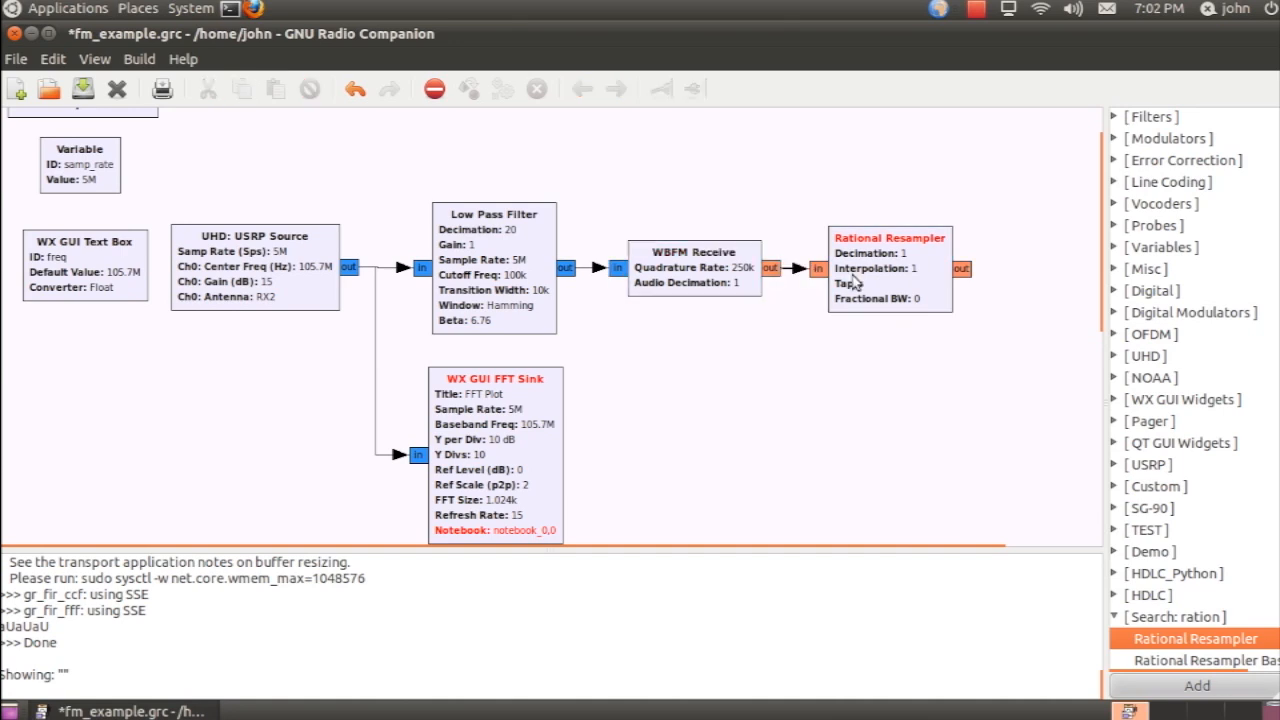
double_click(888, 236)
text(250)
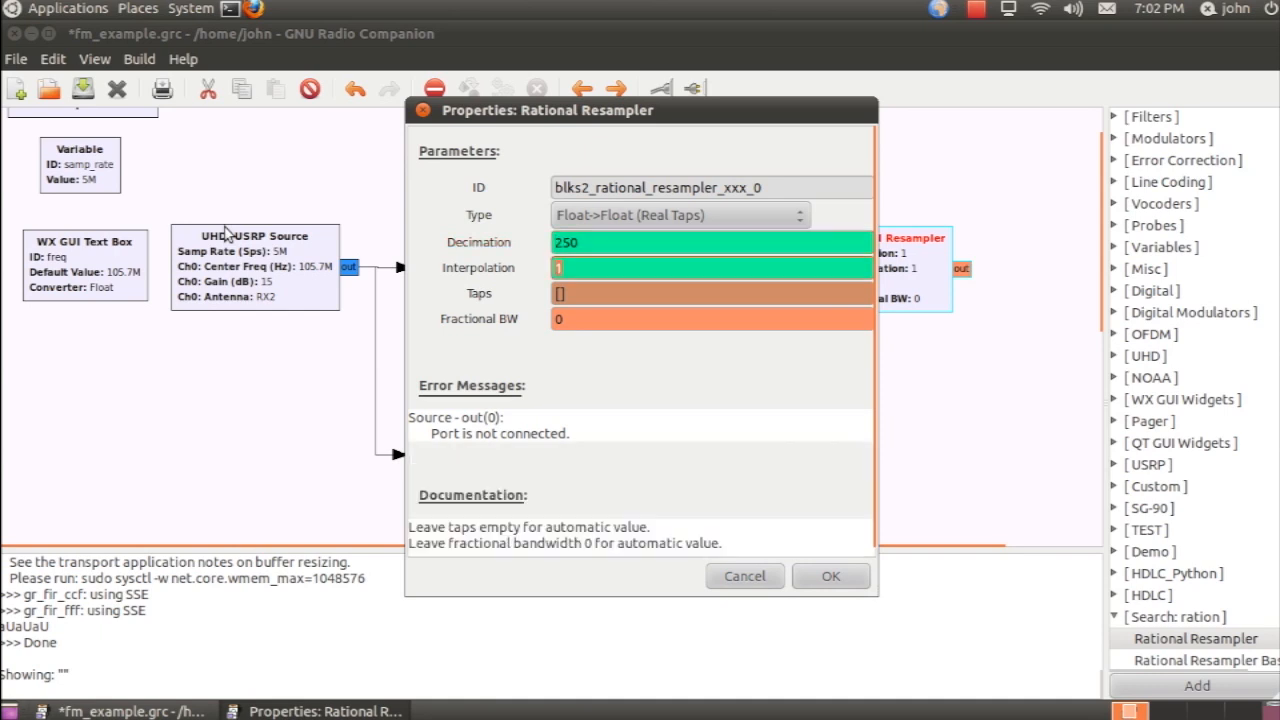
text(96)
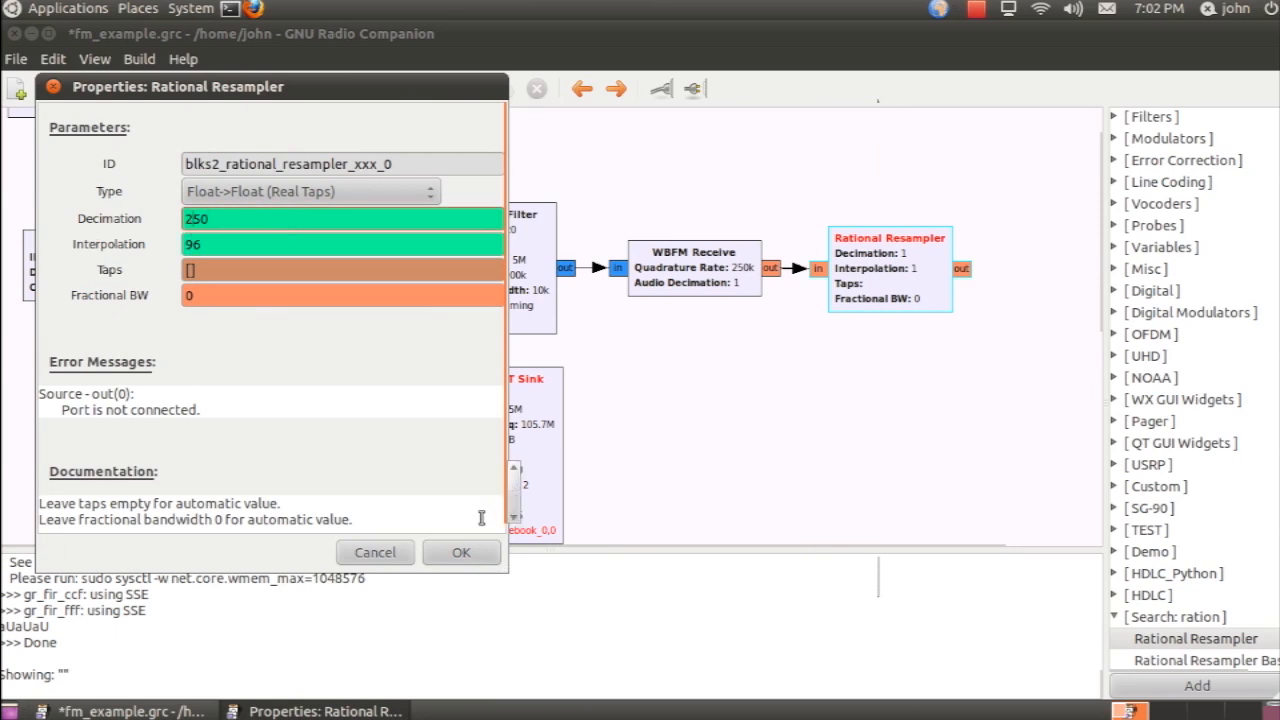
click(460, 552)
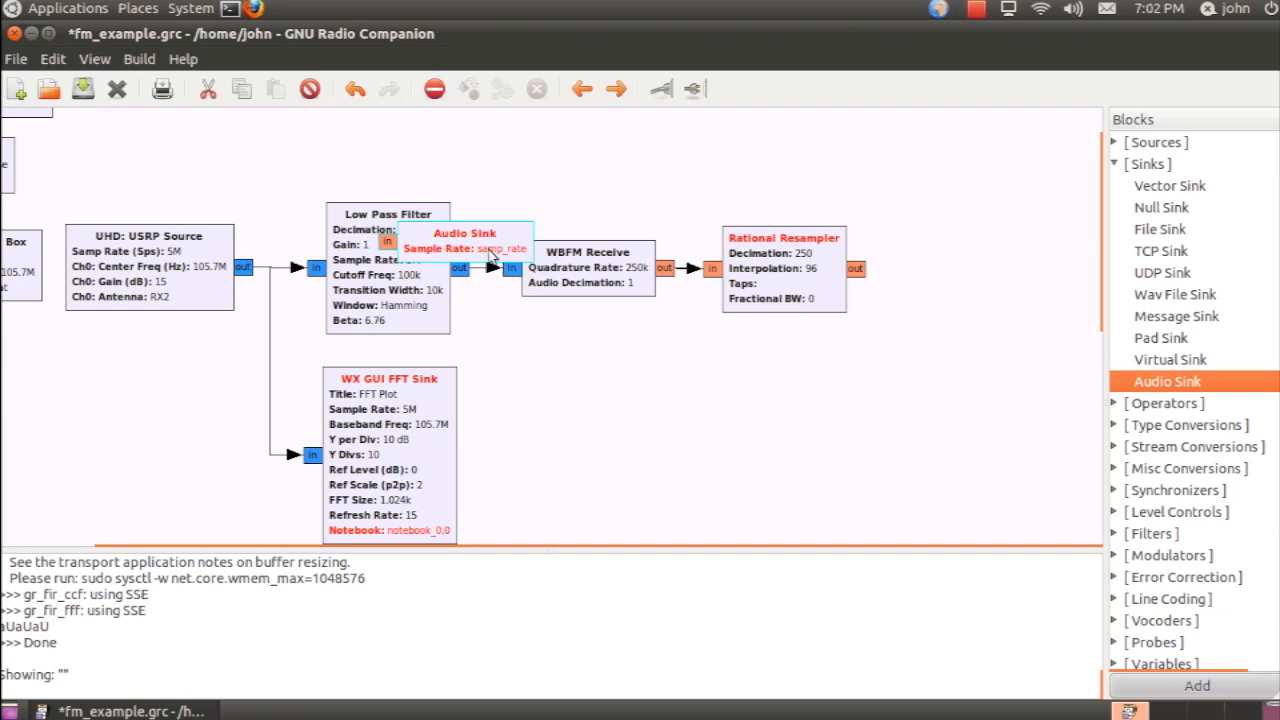
Step: Add an Audio Sink at 96000 sample rate fed by the Rational Resampler
drag(464, 240, 1008, 268)
text(9)
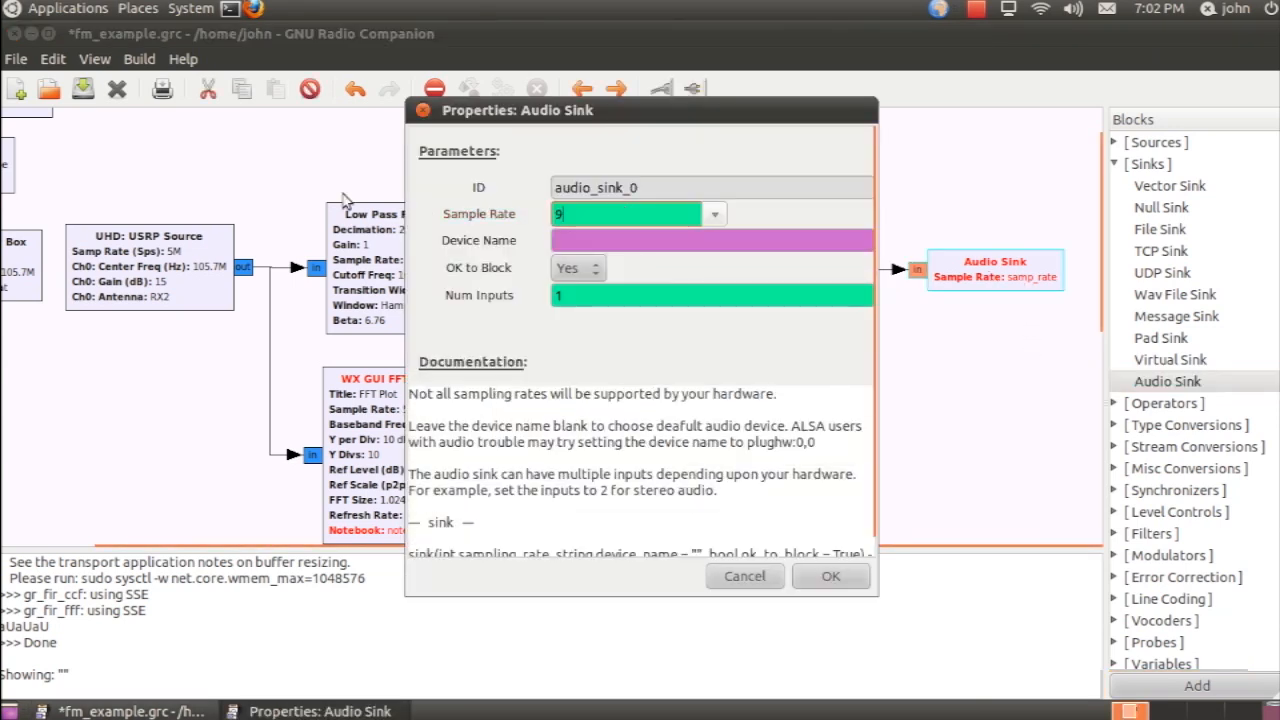
text(6000)
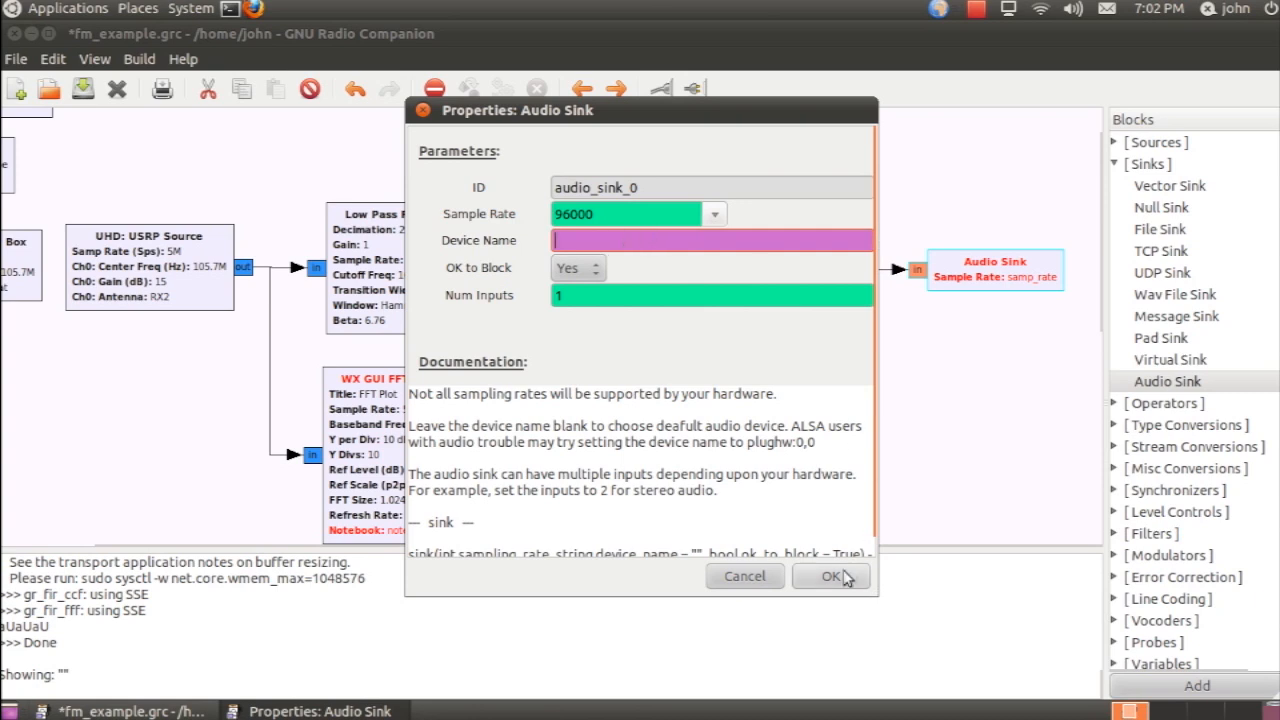
click(830, 576)
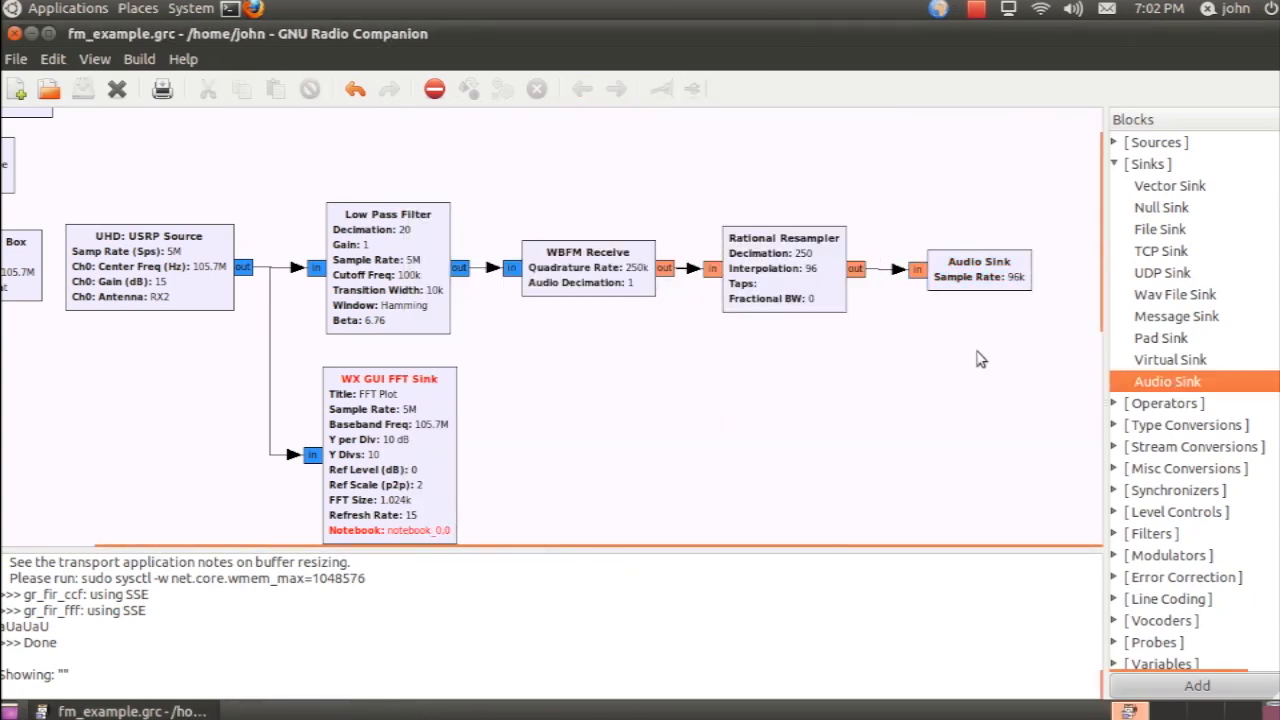
click(1148, 164)
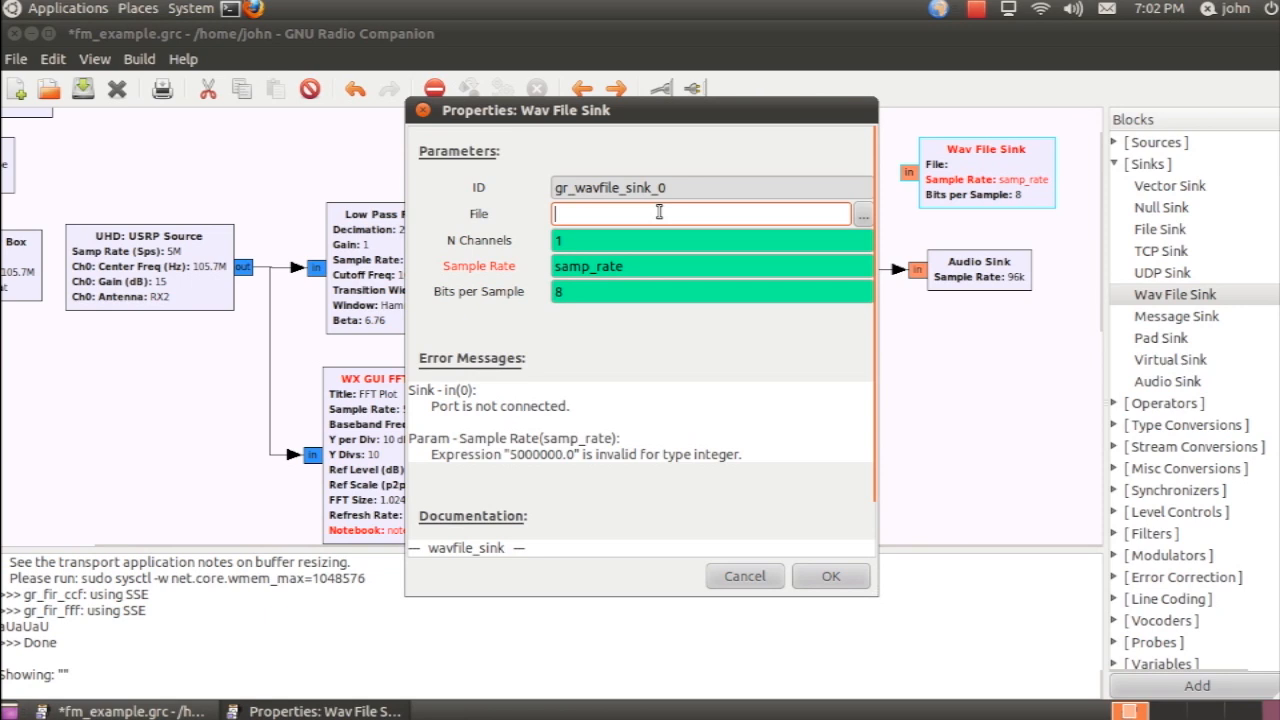
Step: Add a Wav File Sink recording to fm_record at 96k from the resampler output
text(fm_)
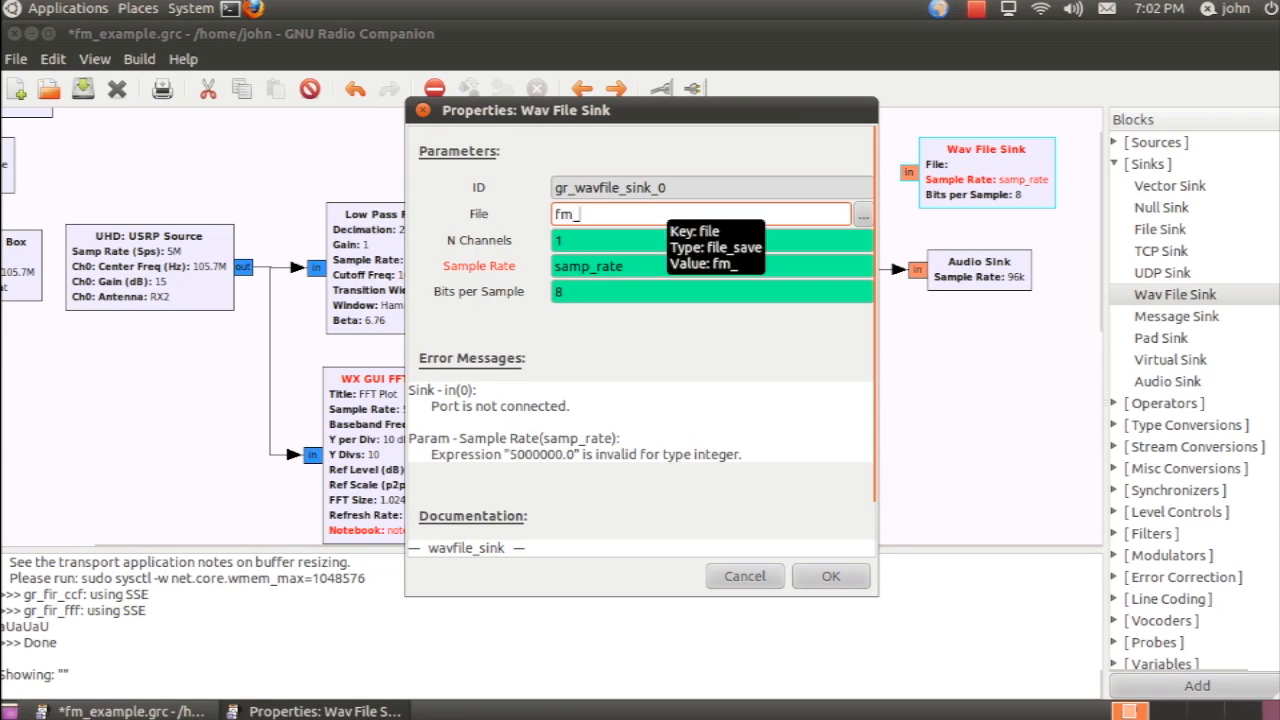
text(re)
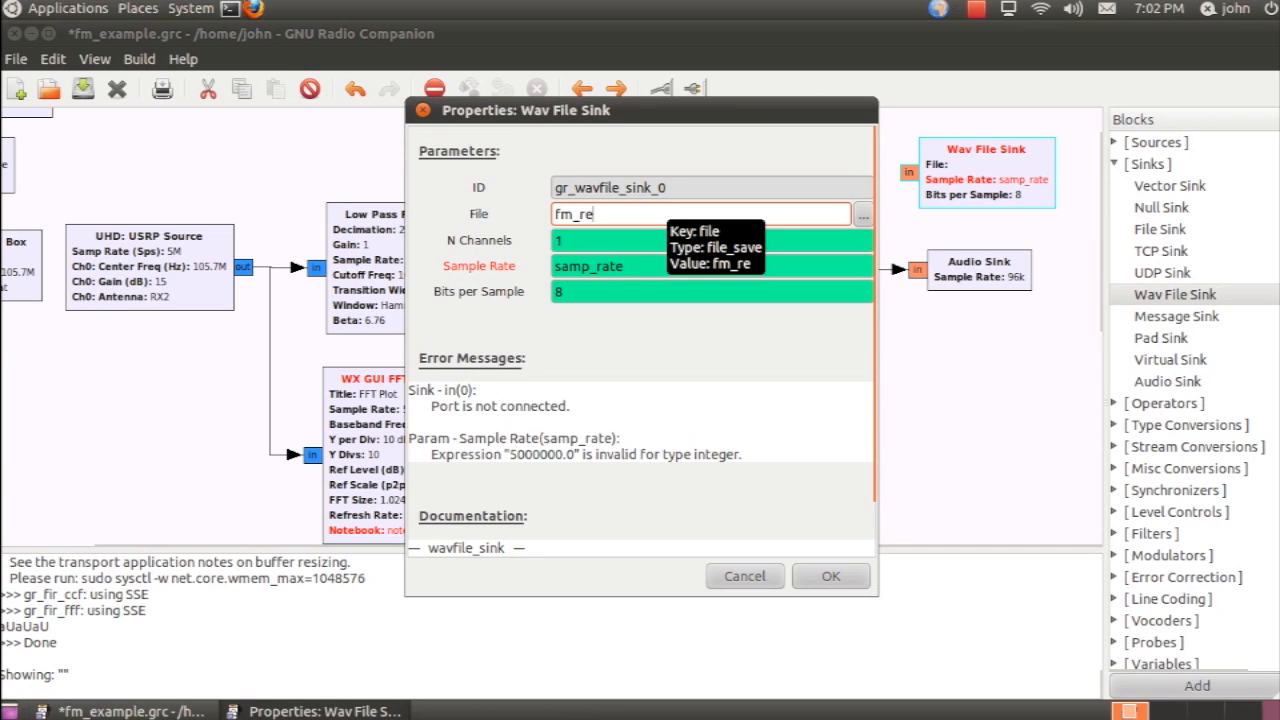
text(cord)
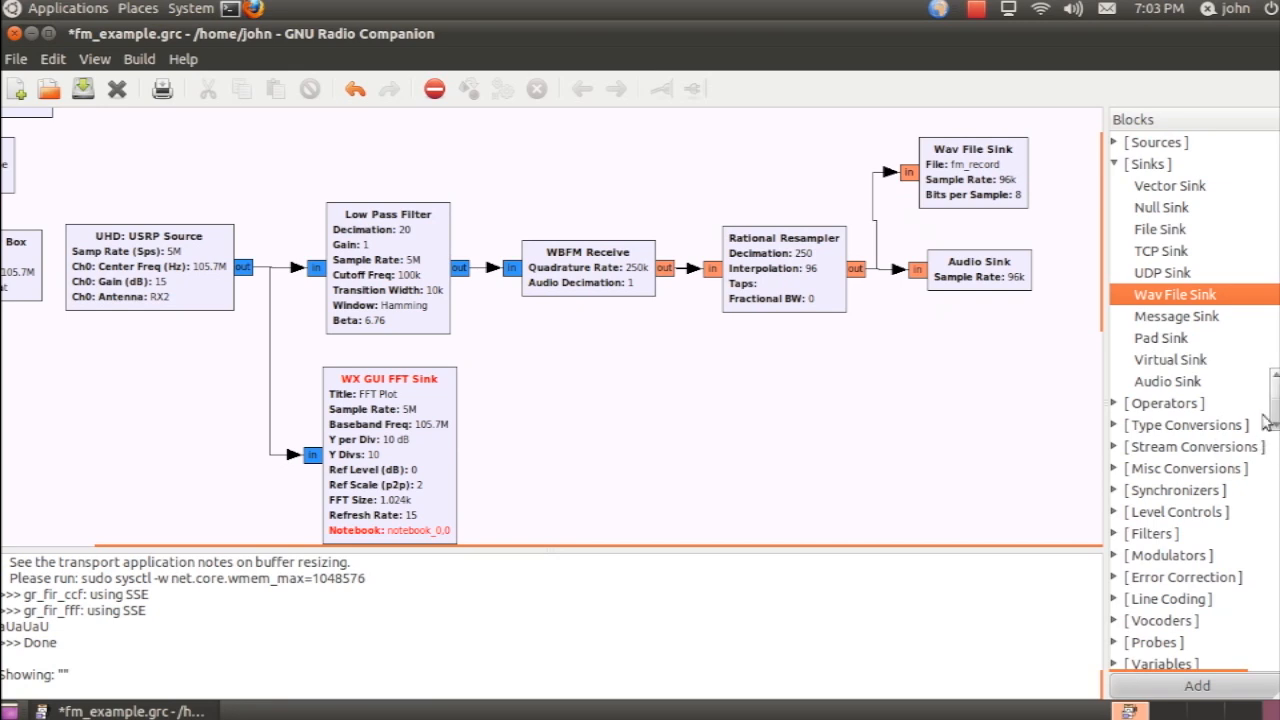
text(fft)
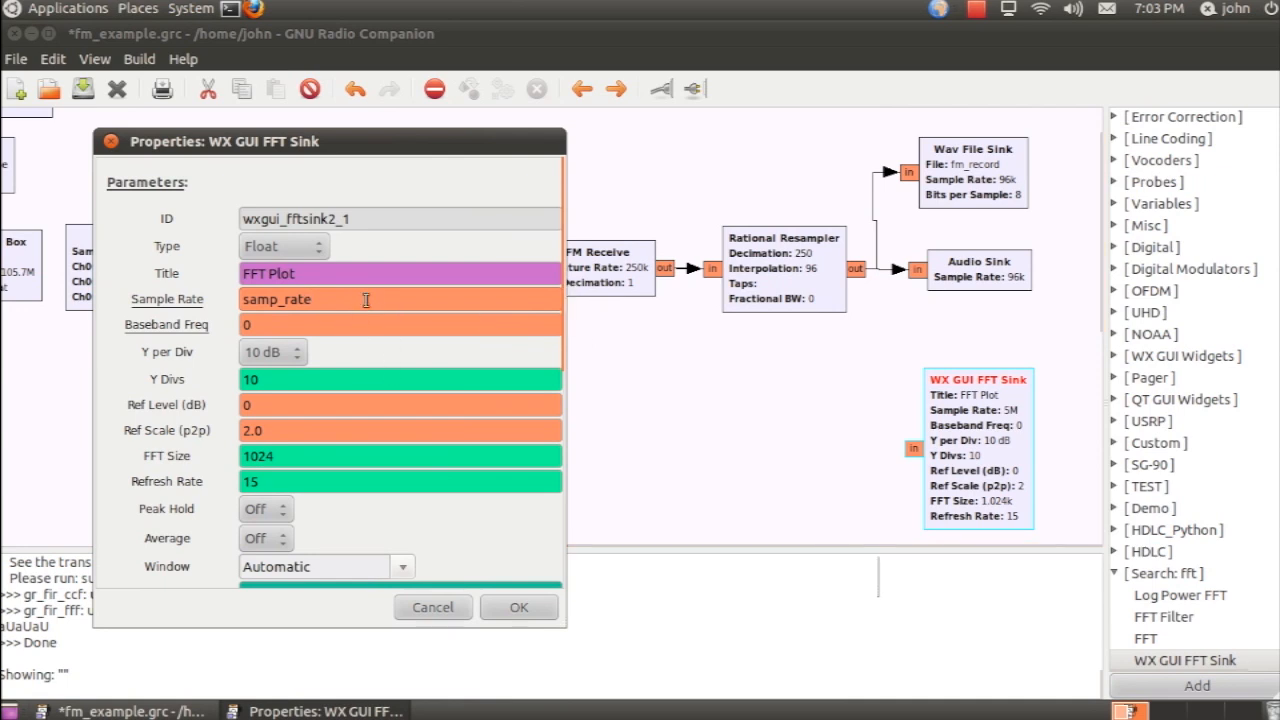
Step: Give the second WX GUI FFT Sink sample rate 250e3 and notebook page notebook_0,1
text(250e3)
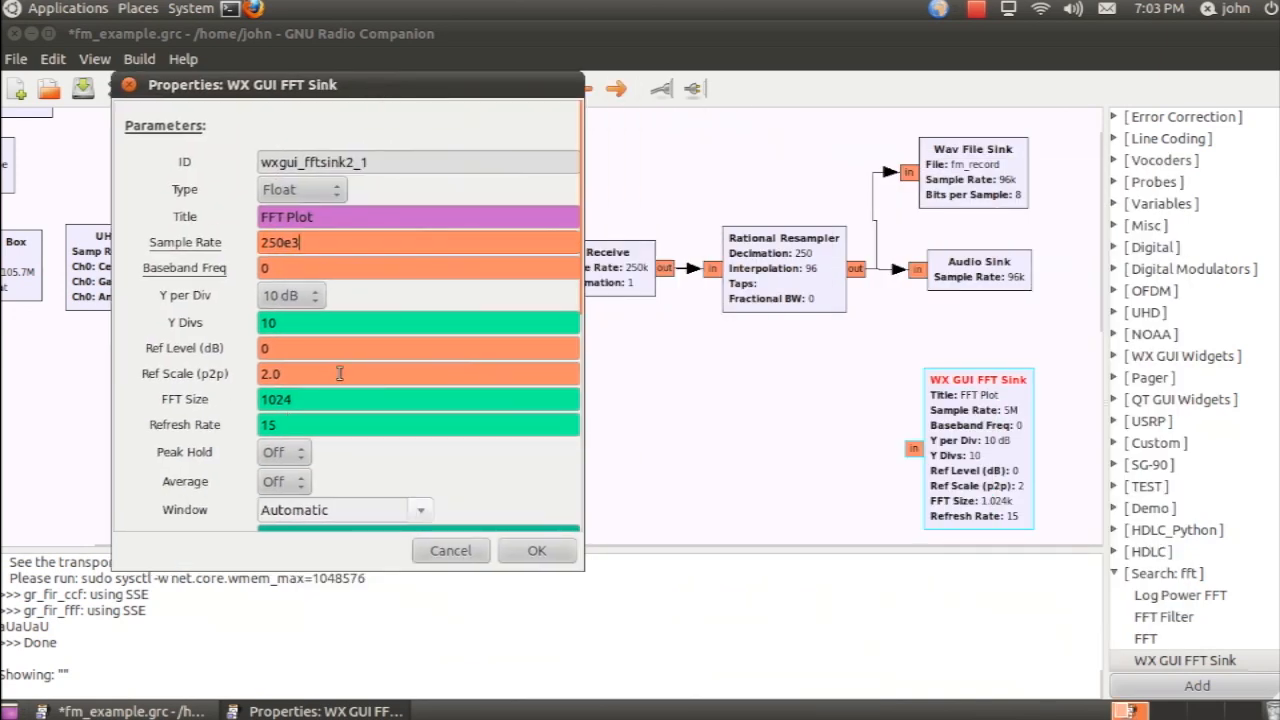
scroll(down, 3)
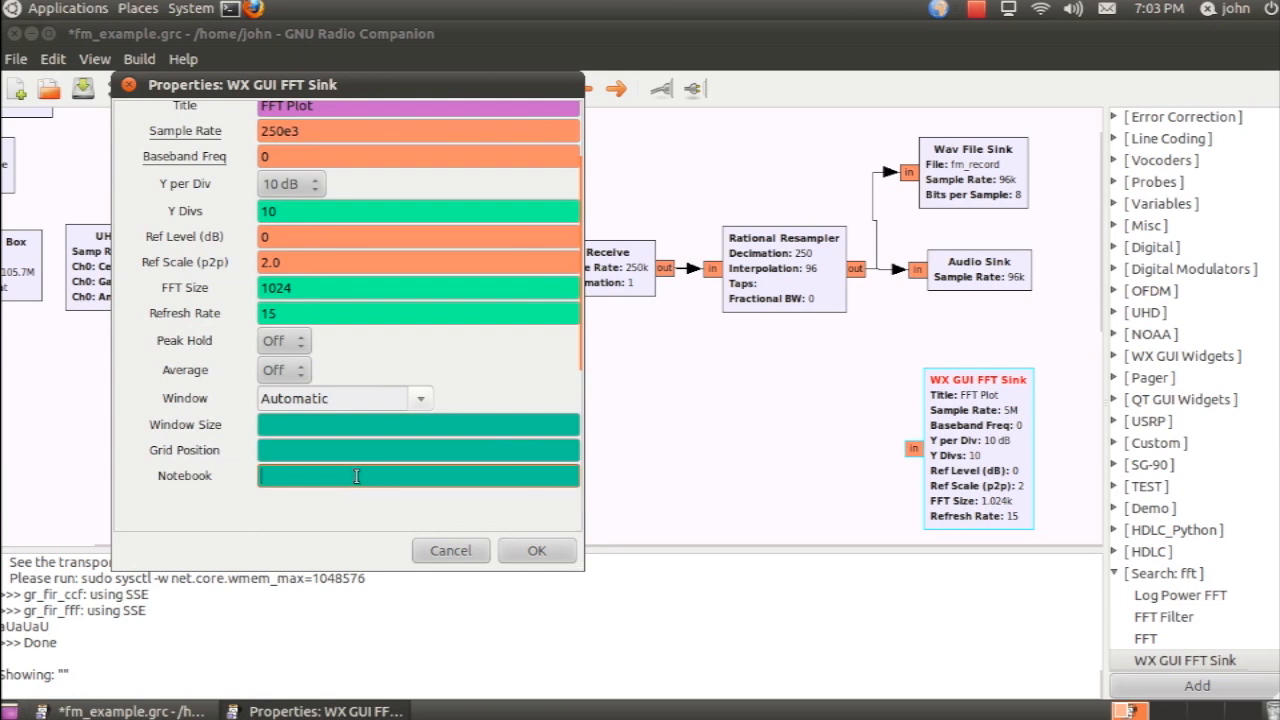
text(notebook_0,1)
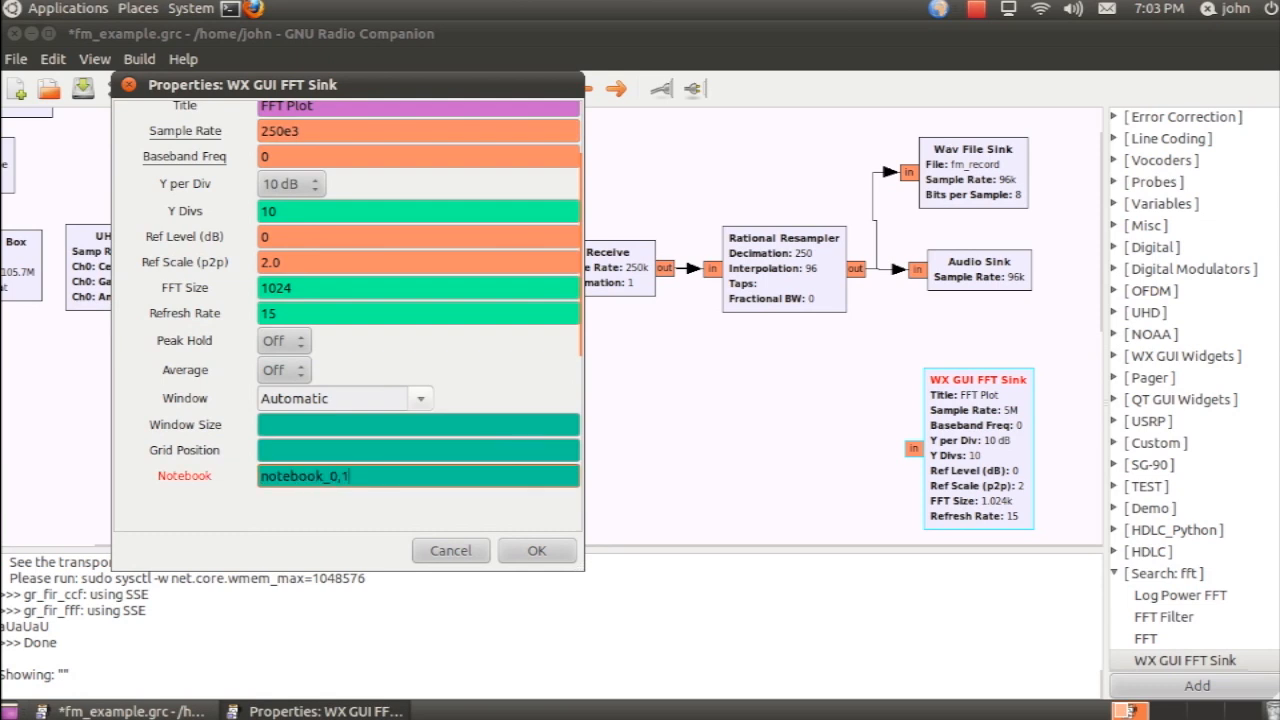
click(536, 550)
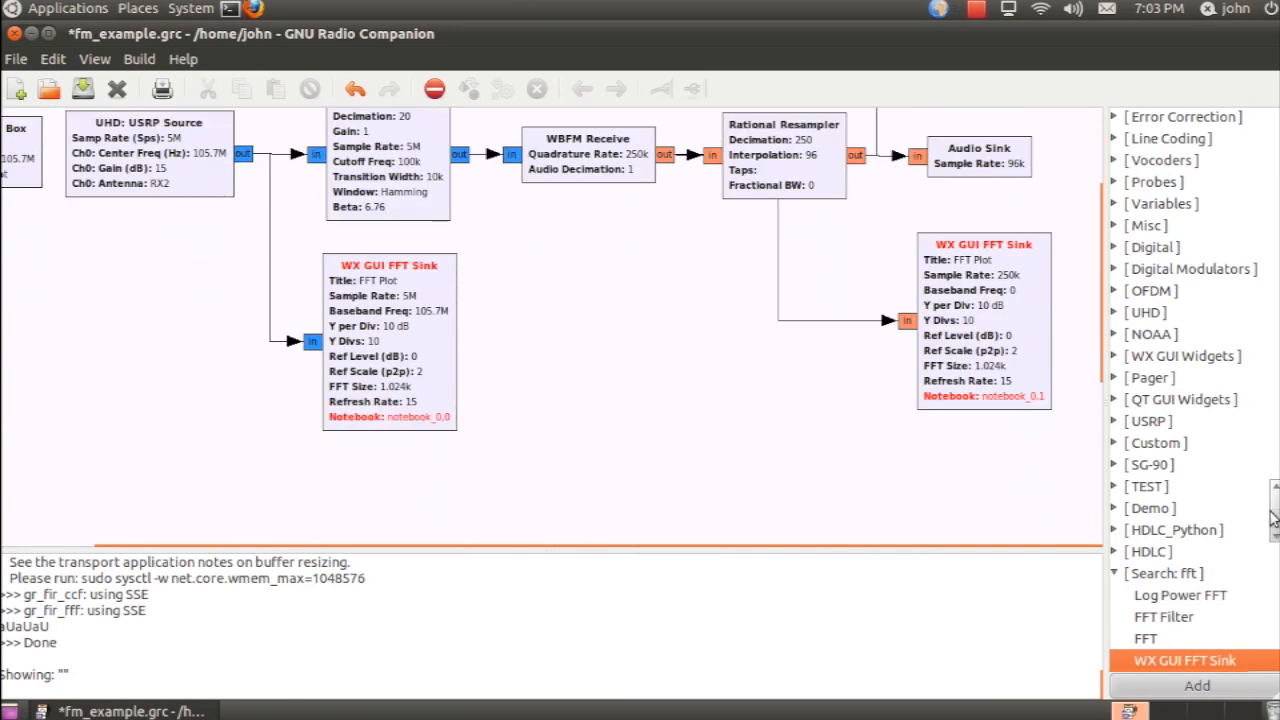
Step: Place a WX GUI Notebook on the canvas with labels ['RF Spectrum', 'Demod Spectrum']
text(notebook)
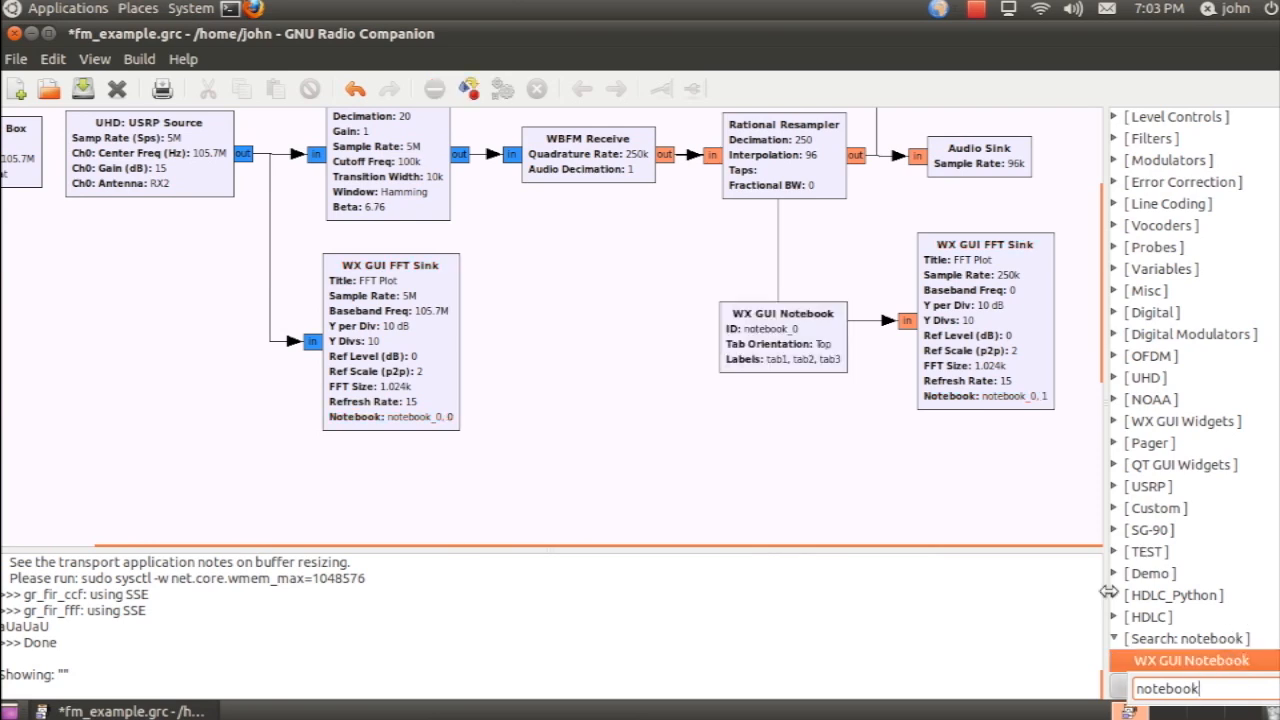
drag(784, 336, 670, 360)
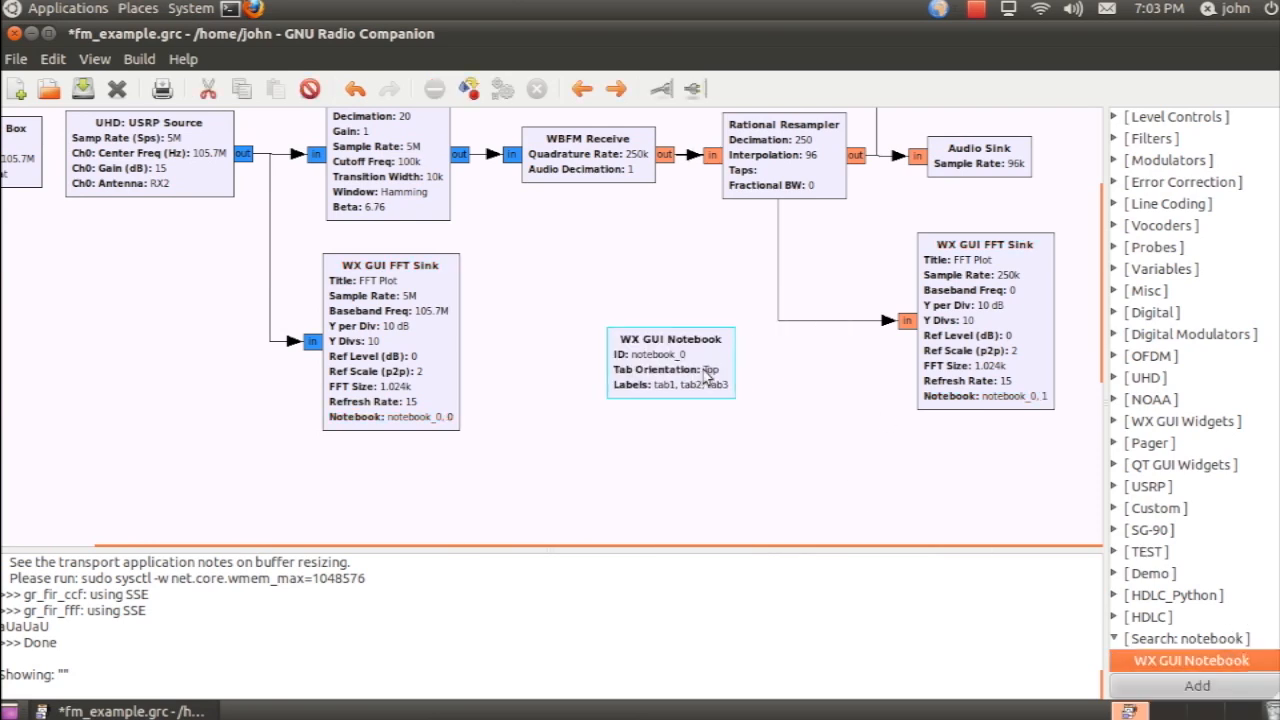
double_click(672, 338)
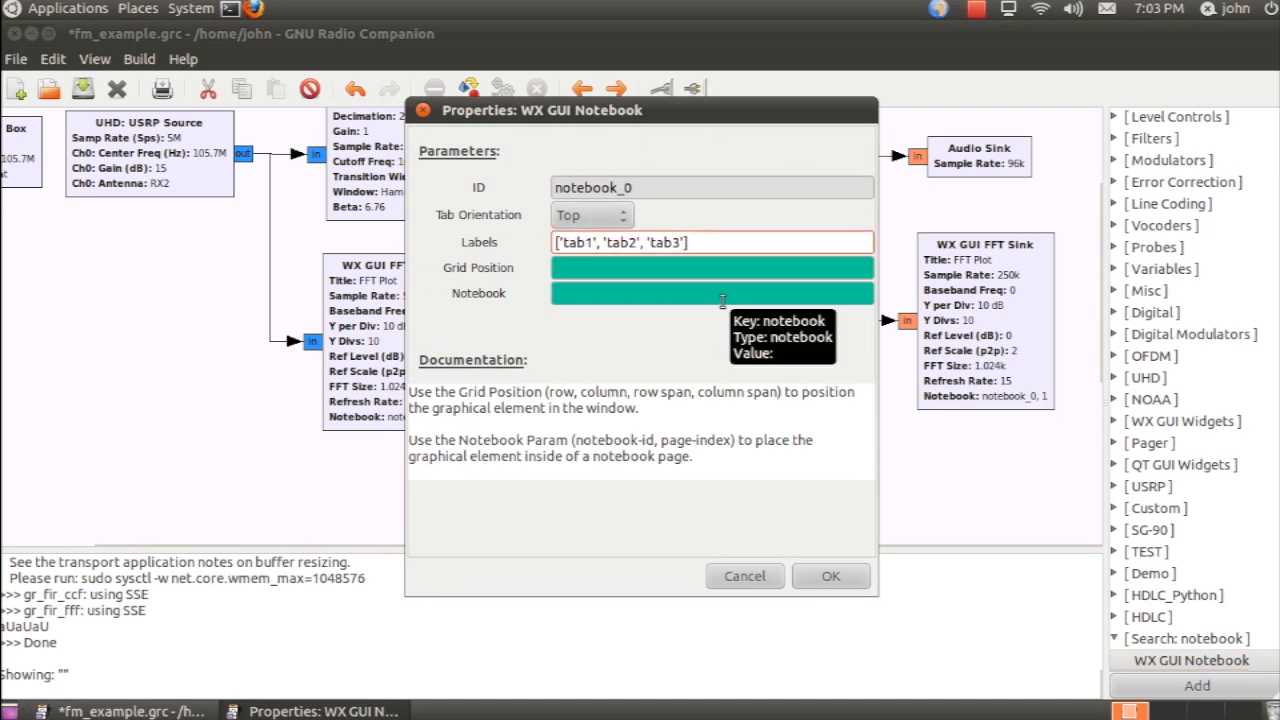
text(RF Spectrum)
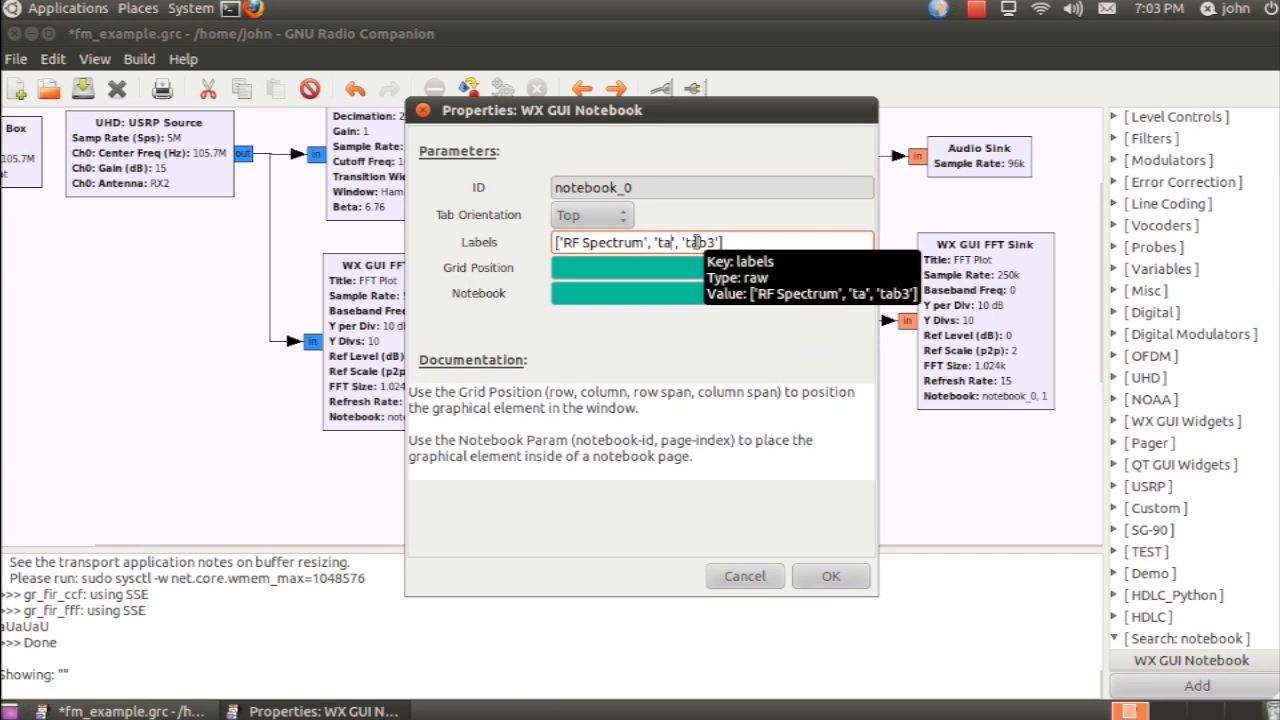
text(Demod Spectrum)
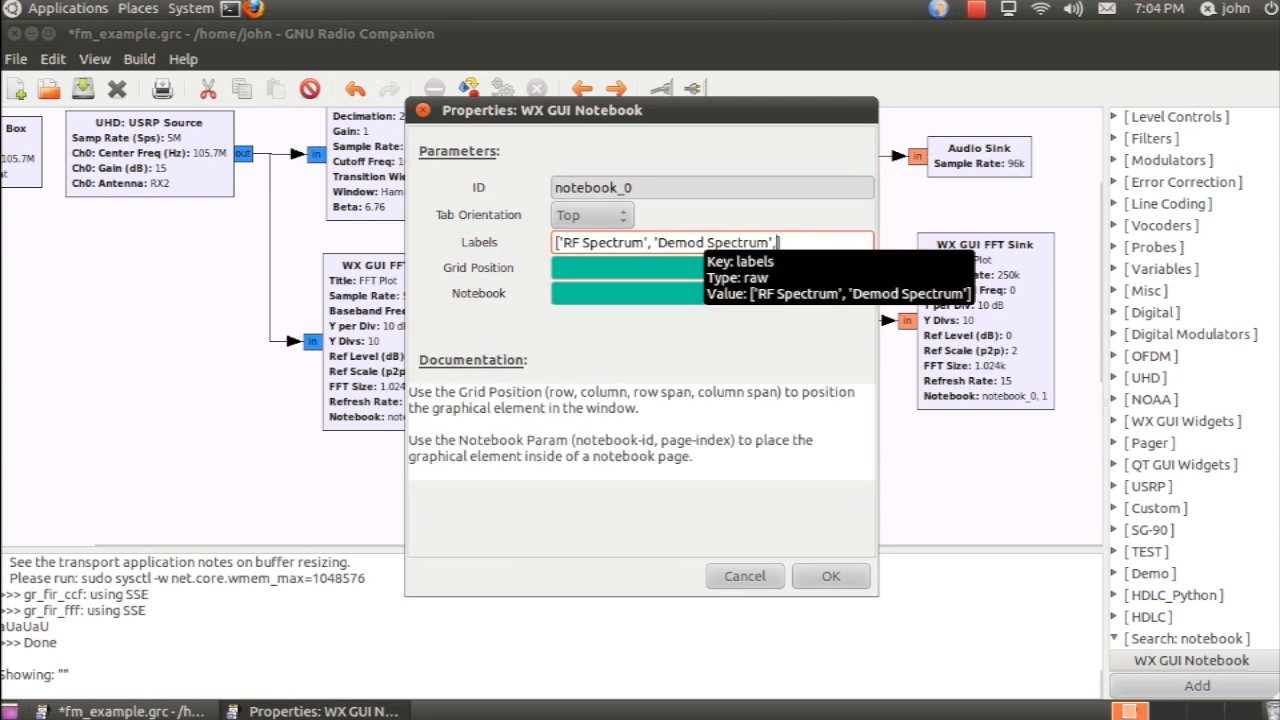
click(830, 576)
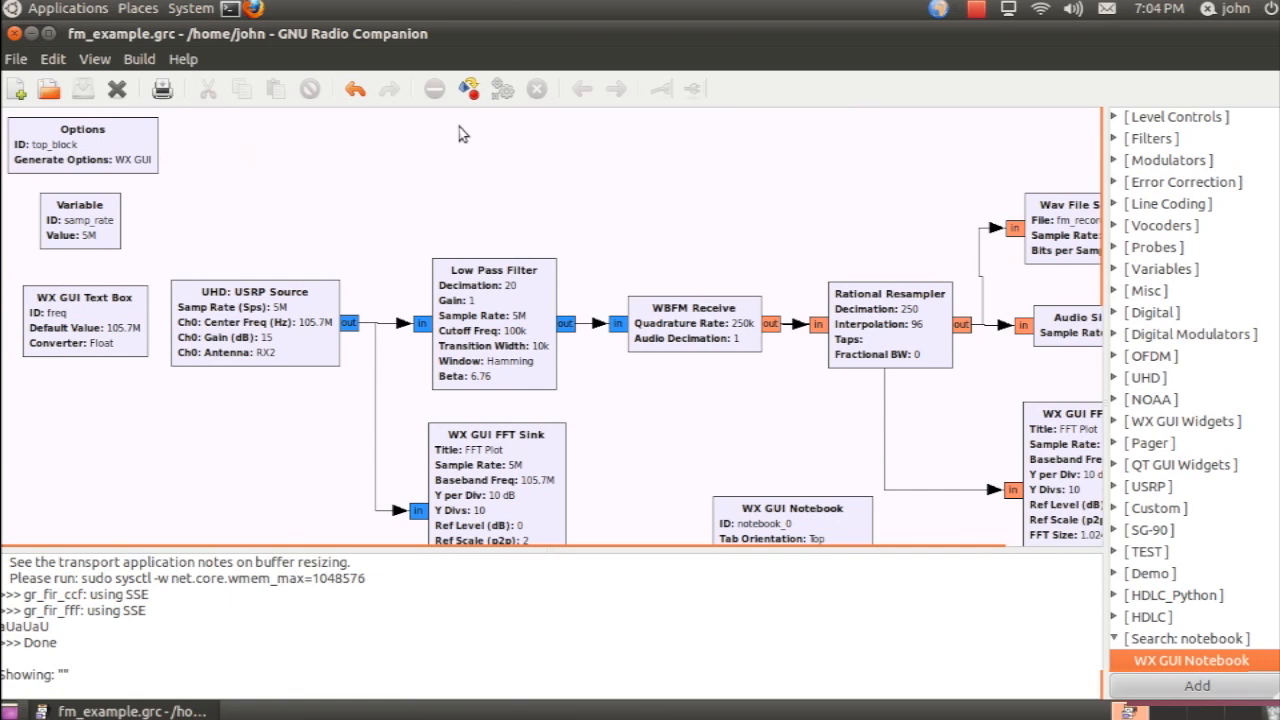
Step: Rename the Options block ID from top_block to fm_example
double_click(82, 144)
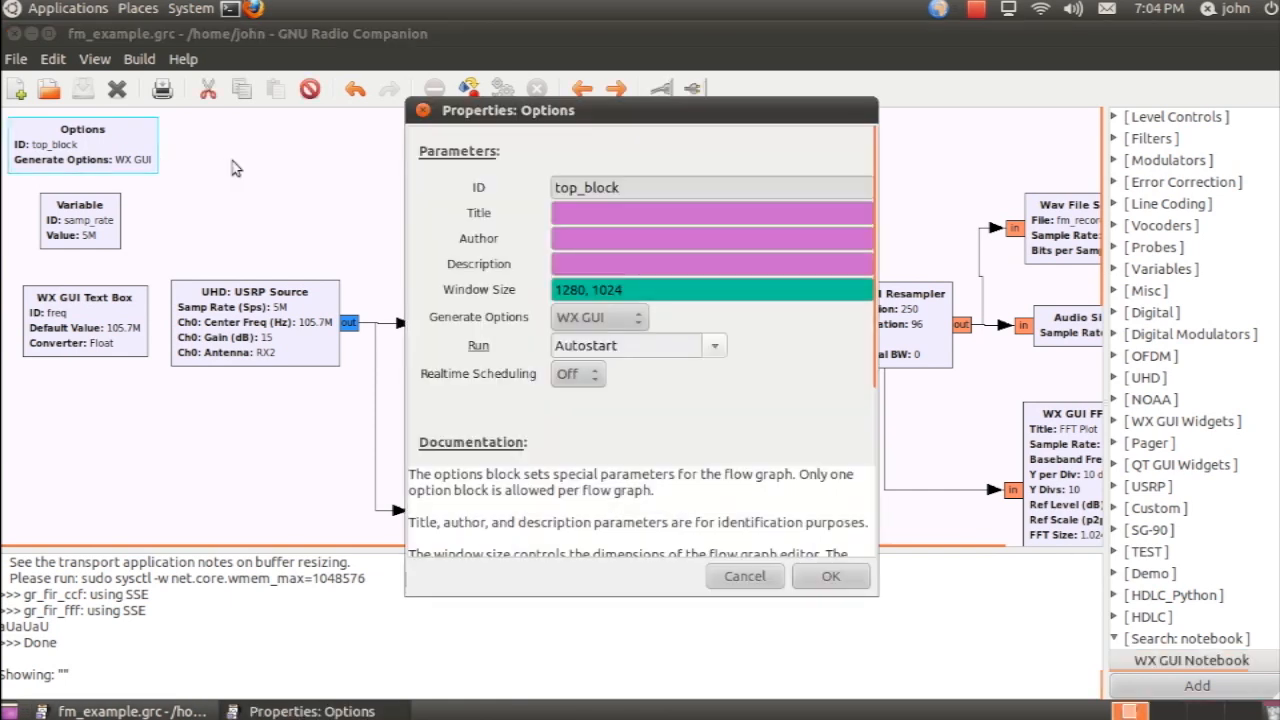
click(710, 188)
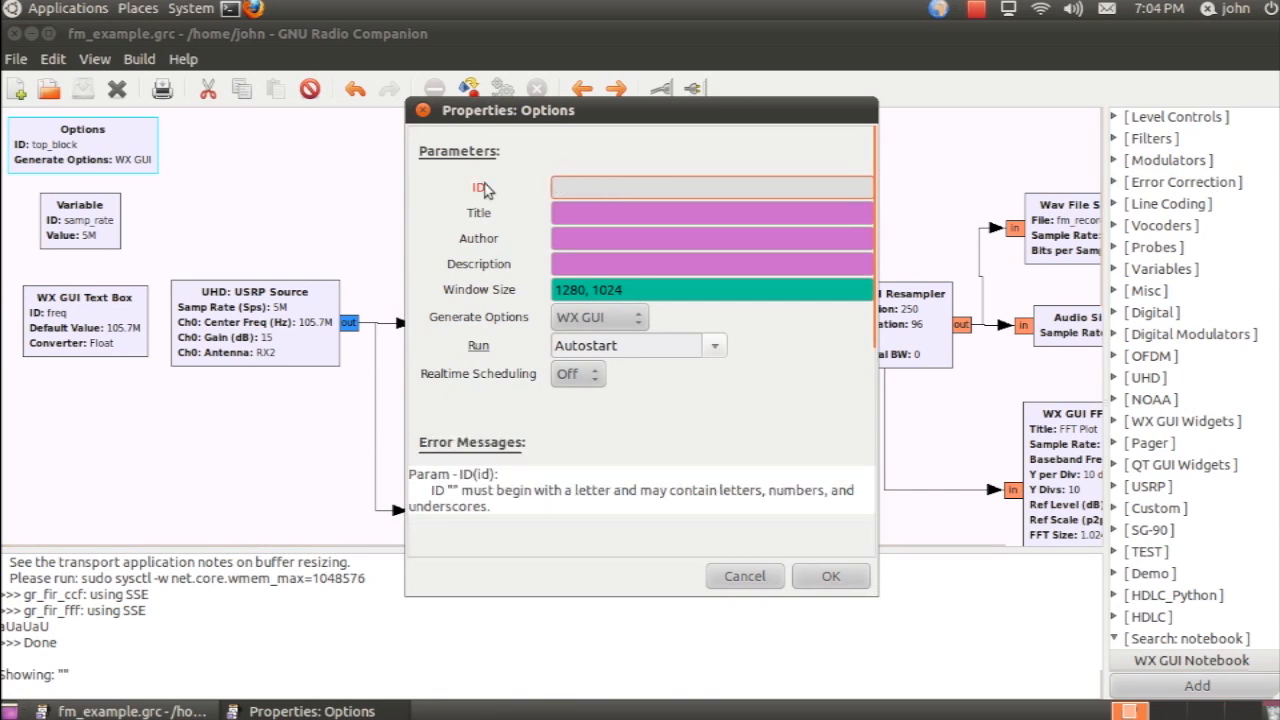
text(fm_example)
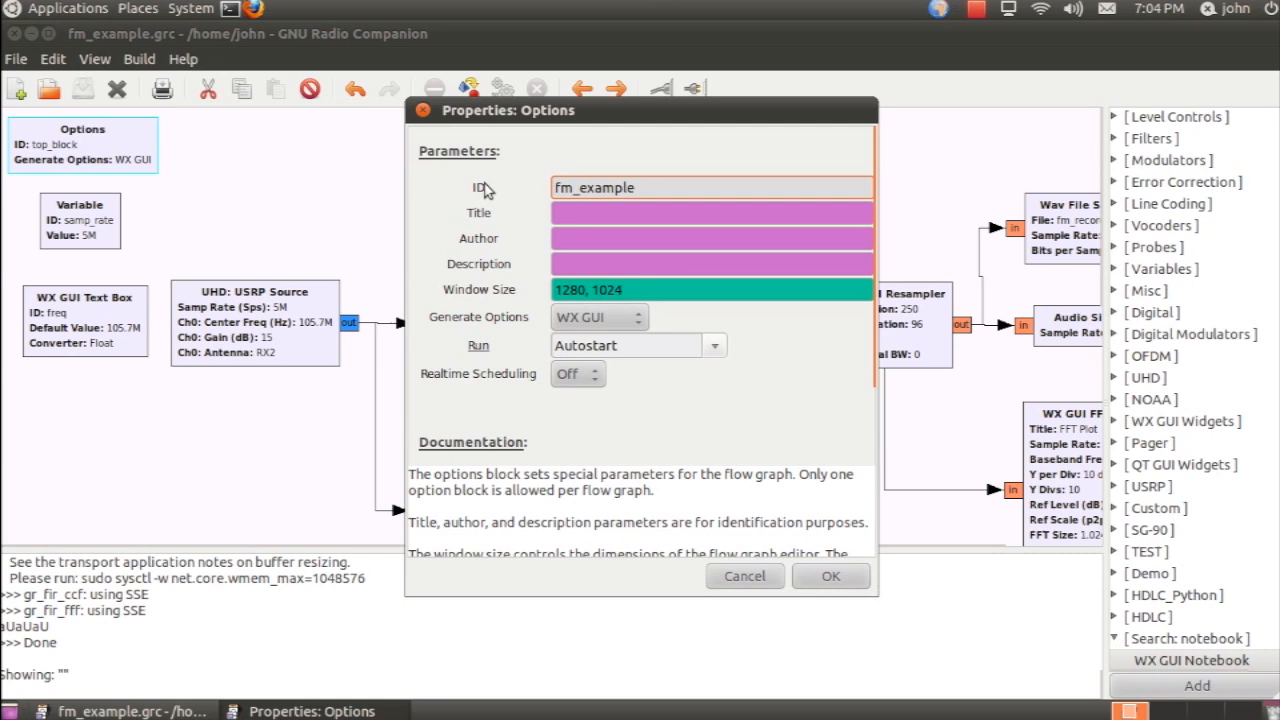
click(830, 576)
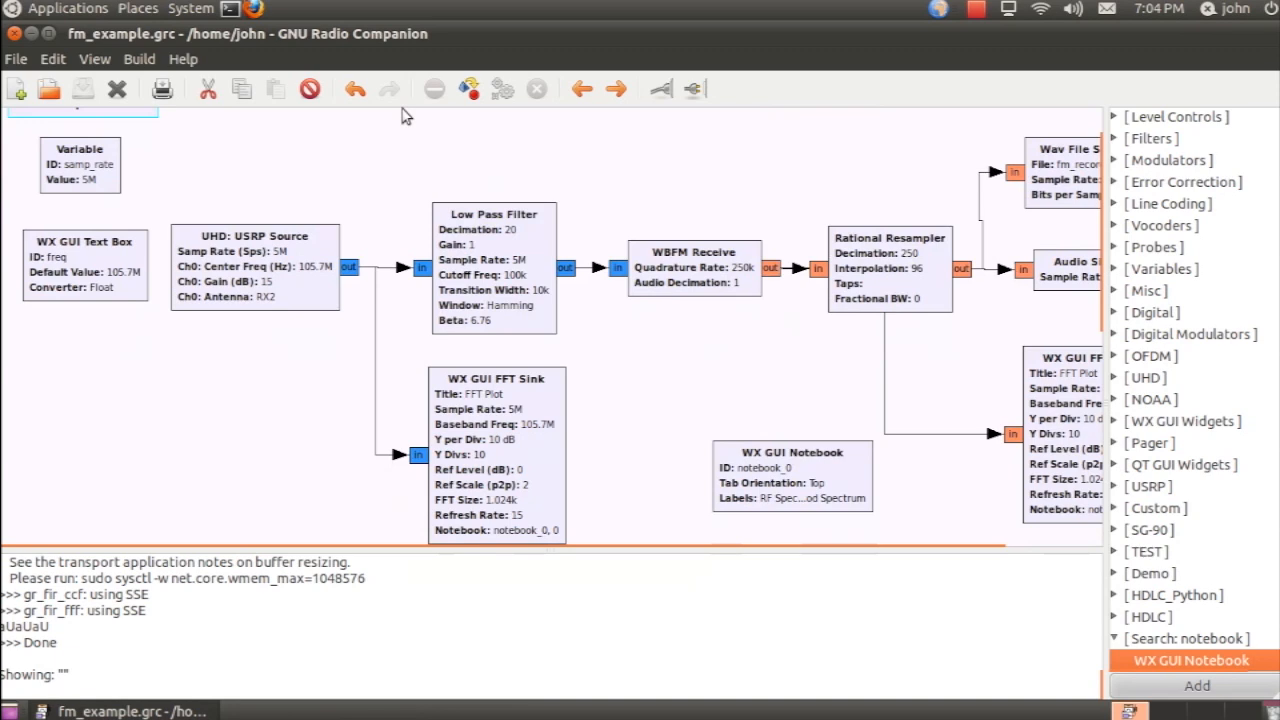
mouse_move(708, 378)
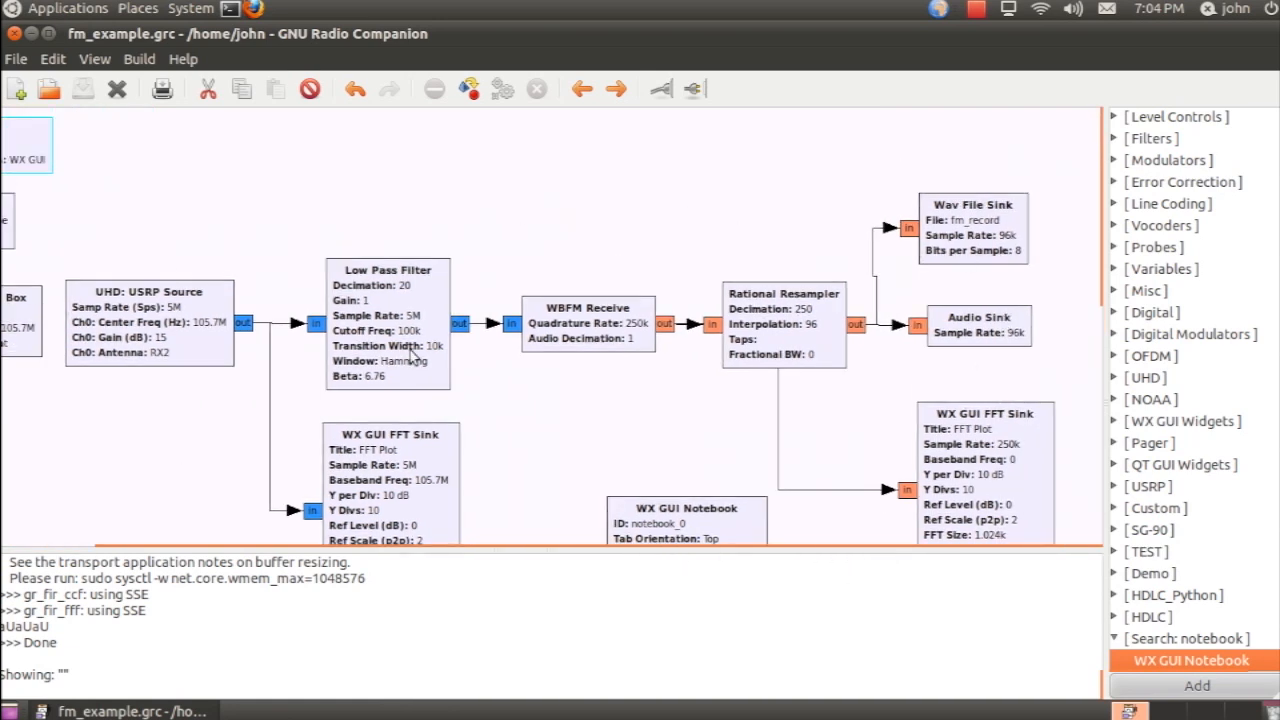
mouse_move(468, 88)
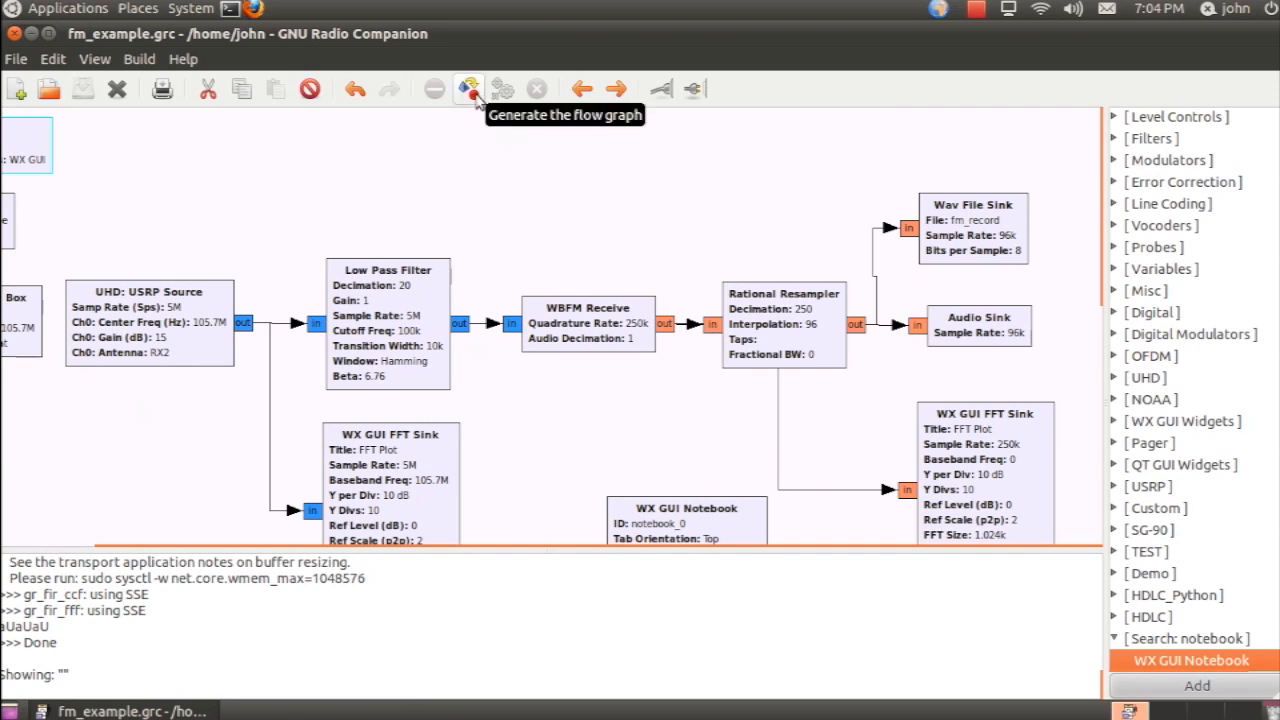
Step: Generate fm_example.py and execute it to bring up the live RF Spectrum plot
click(468, 88)
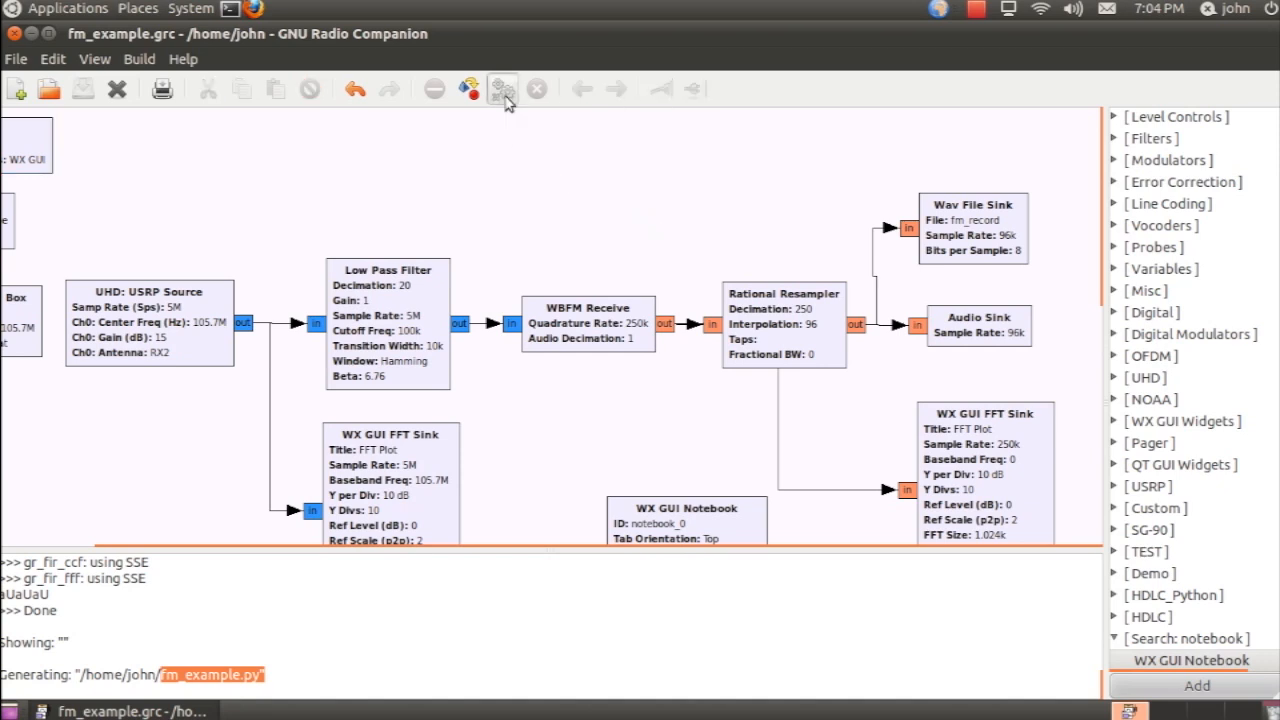
click(502, 88)
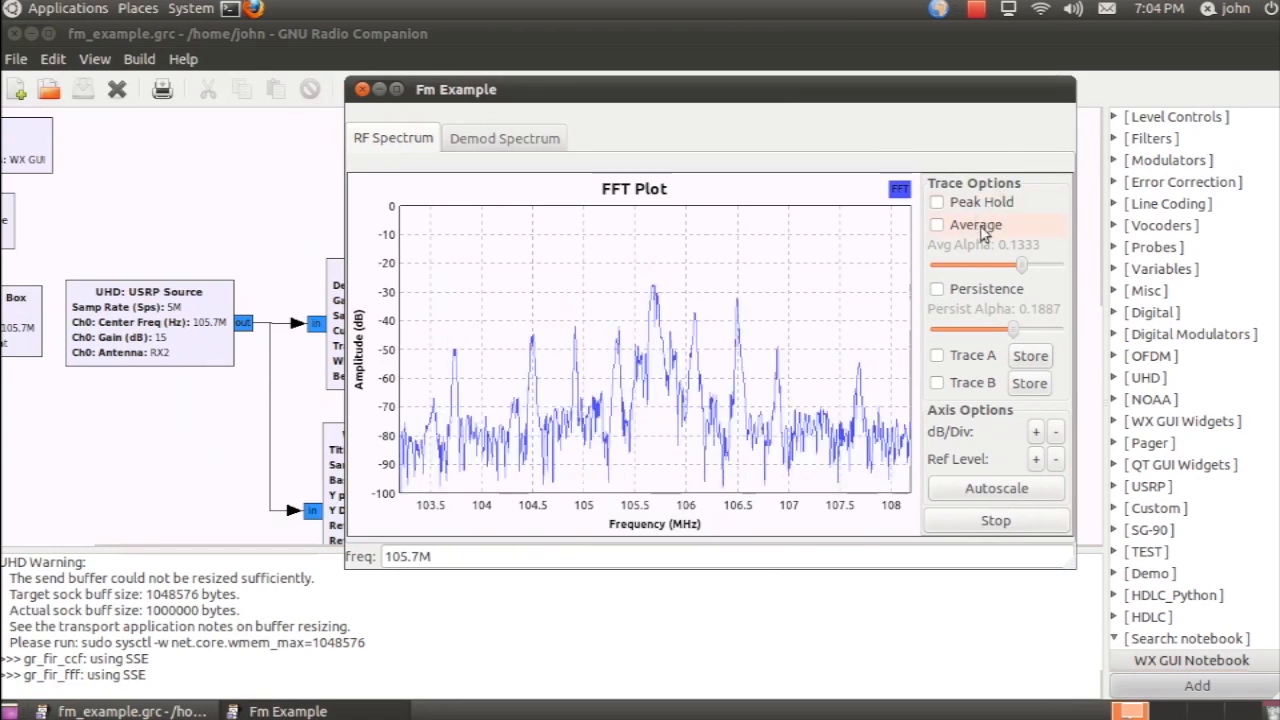
Step: Enable Average on the RF spectrum, retune via the Freq box, then return to 105.7M
click(936, 224)
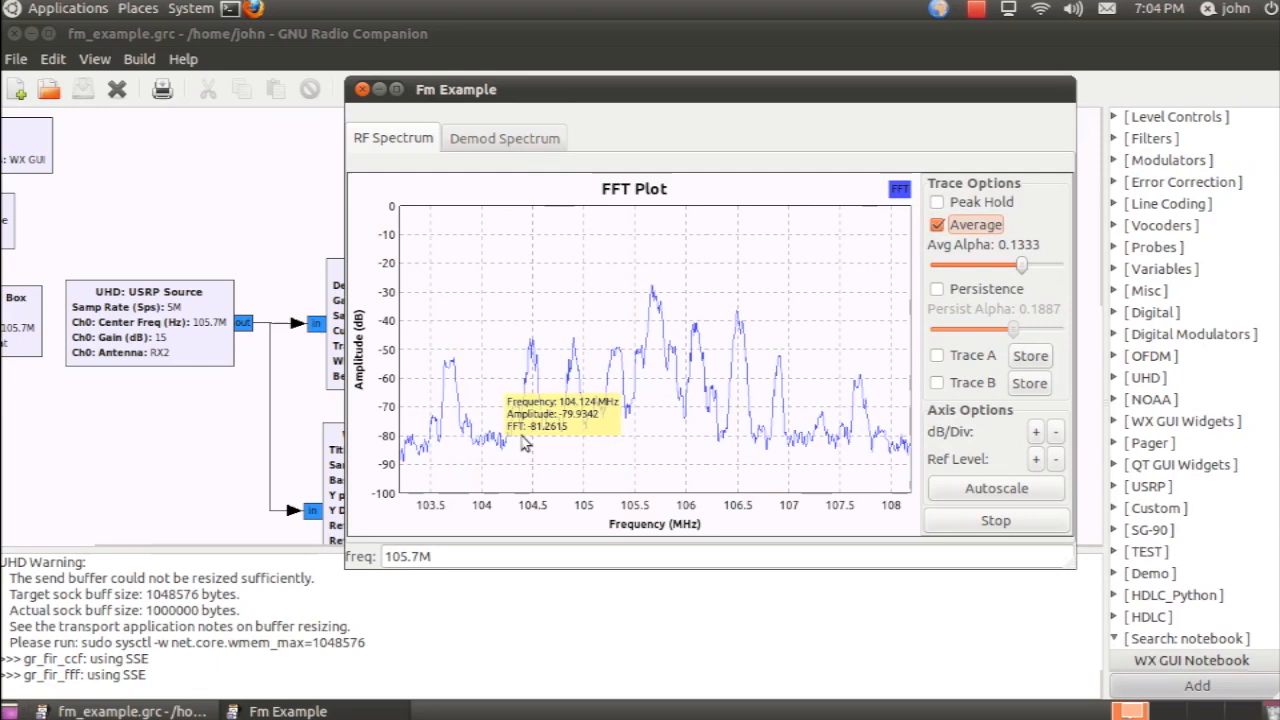
mouse_move(744, 340)
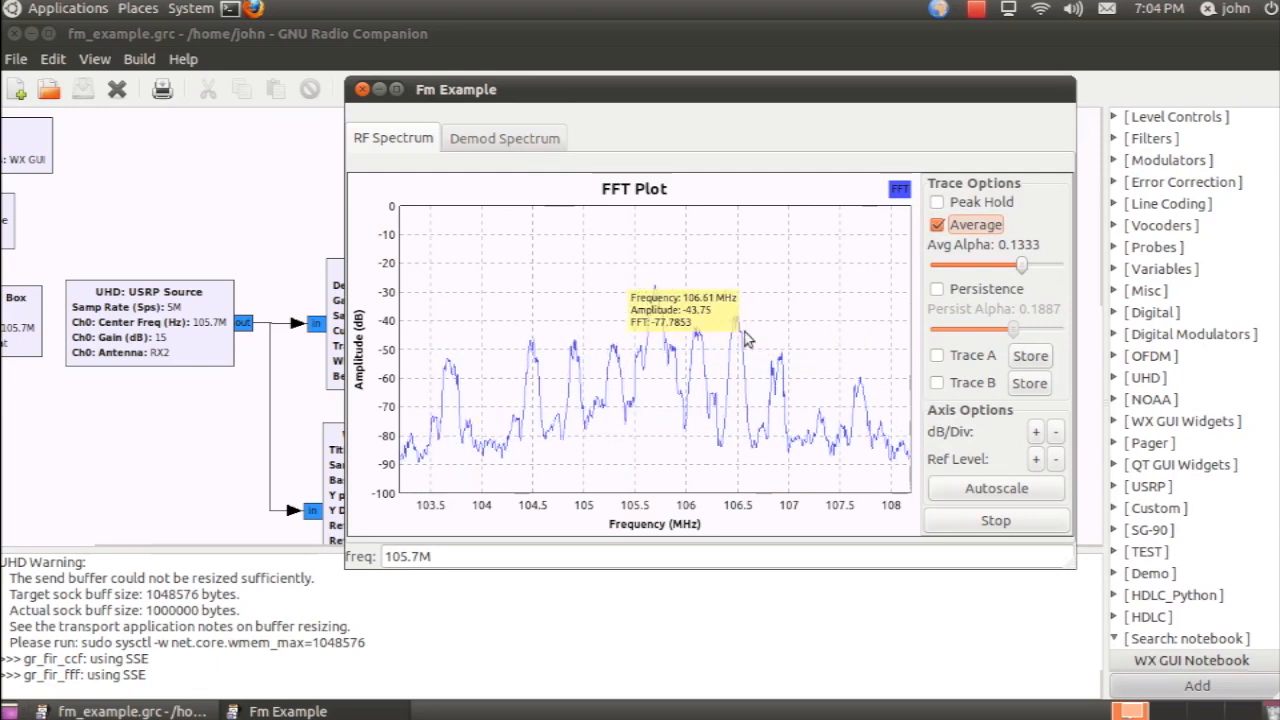
mouse_move(720, 312)
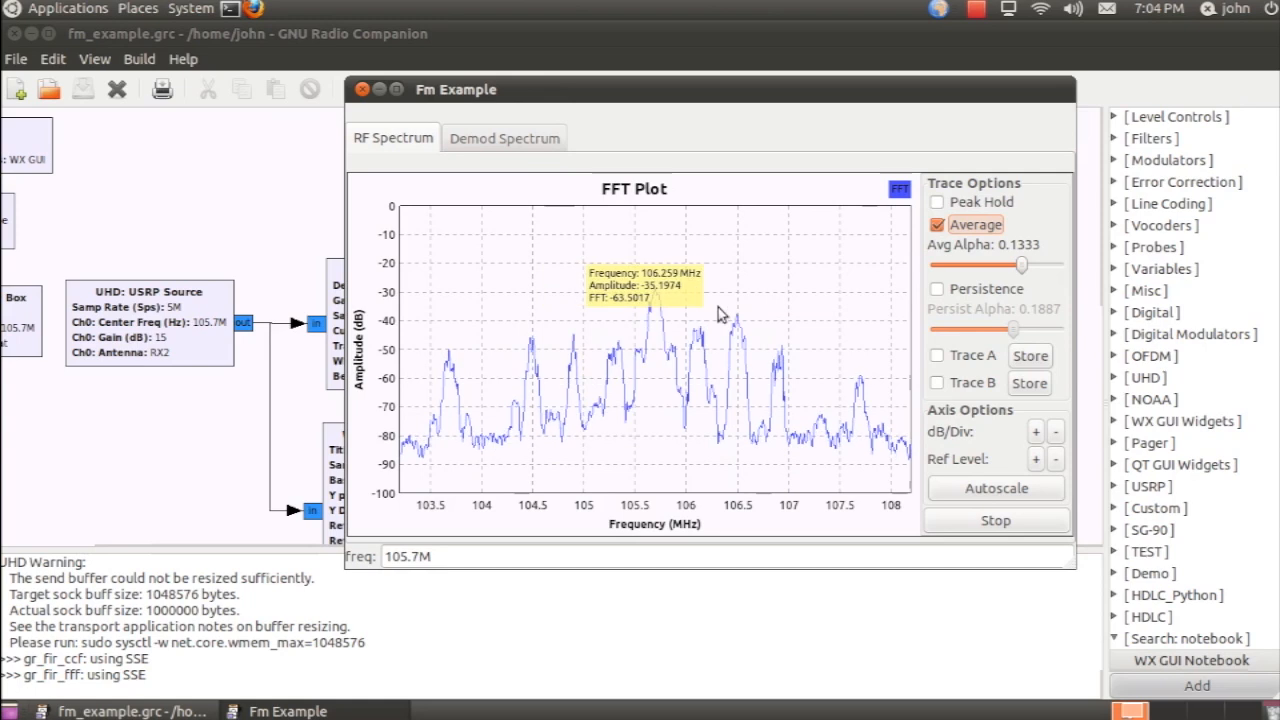
mouse_move(798, 320)
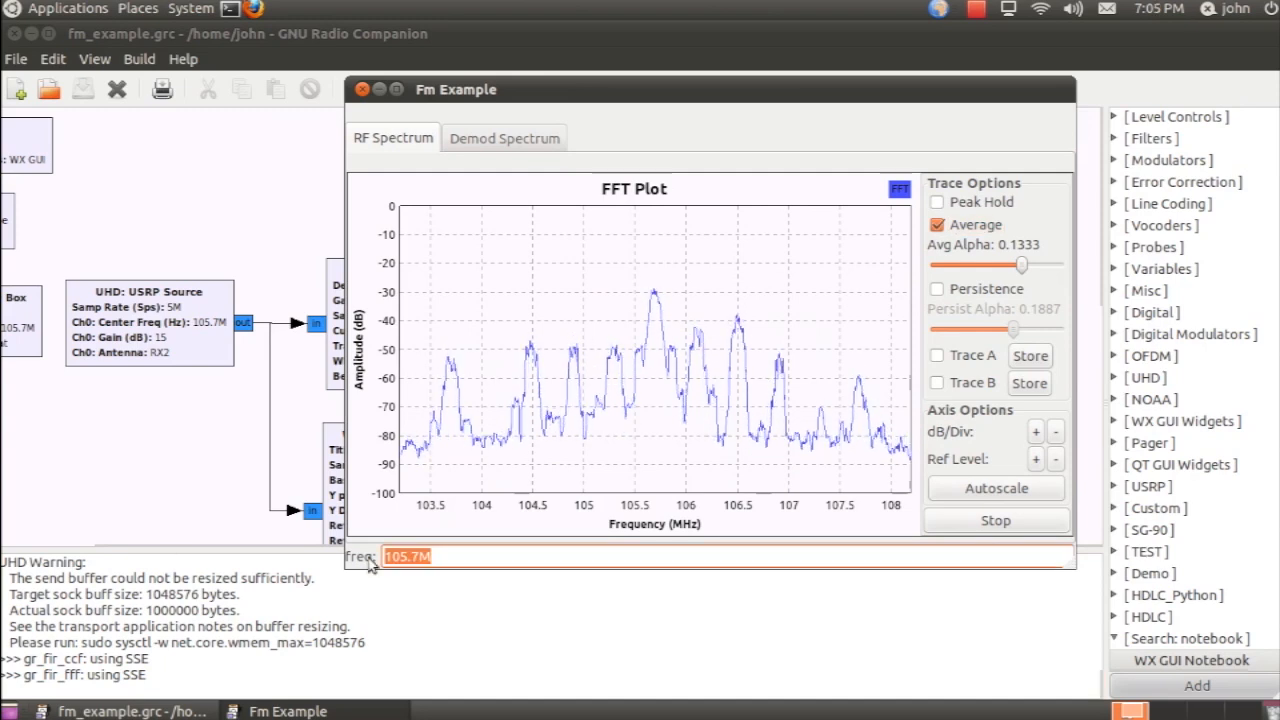
text(85M)
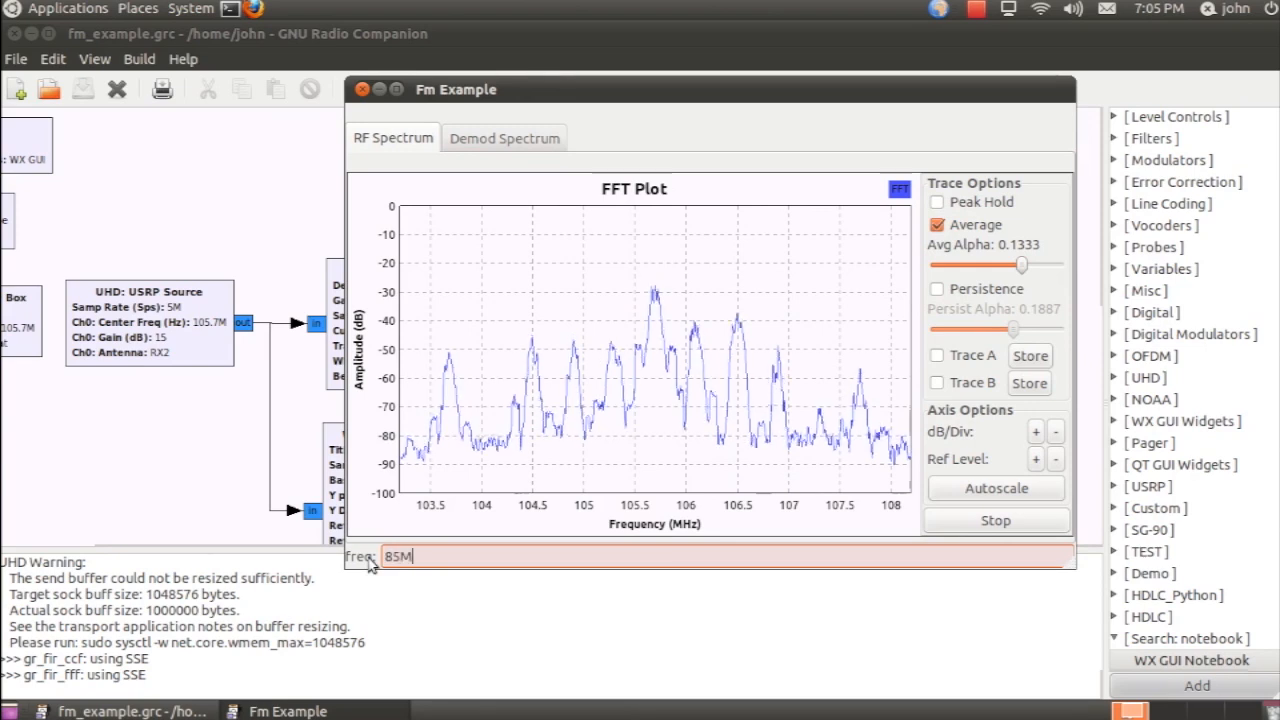
key(Return)
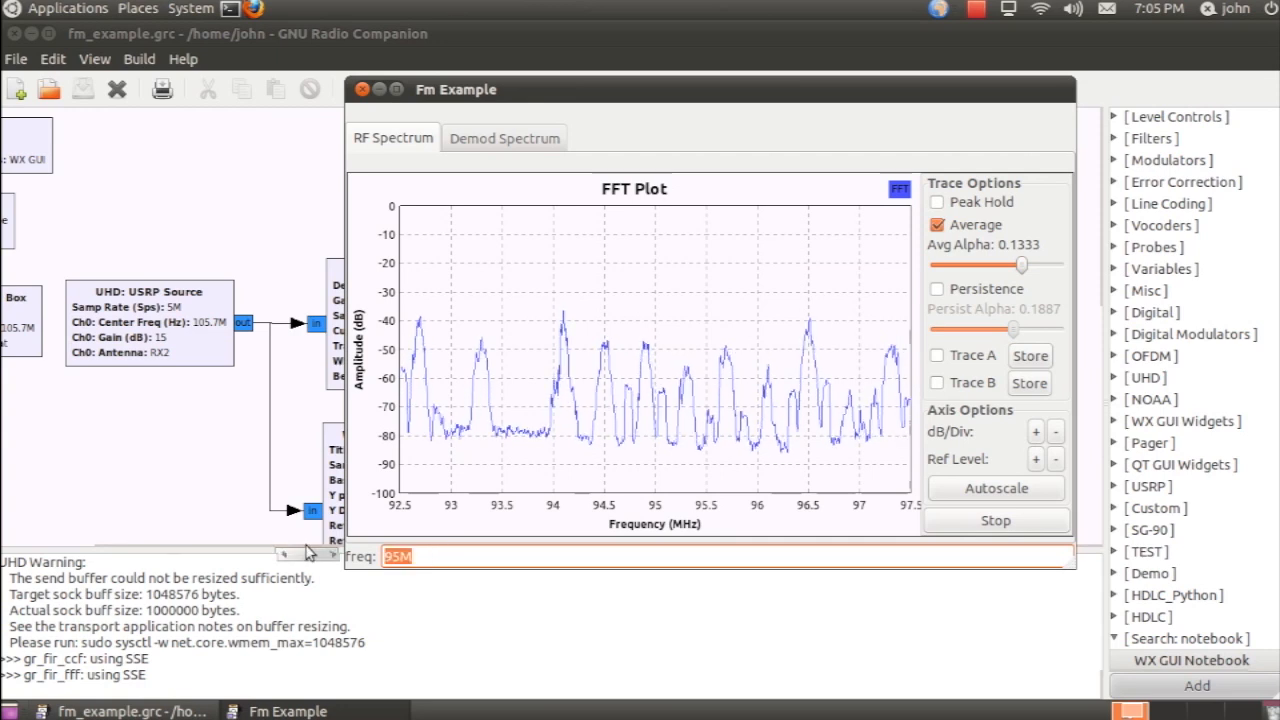
text(105.7M)
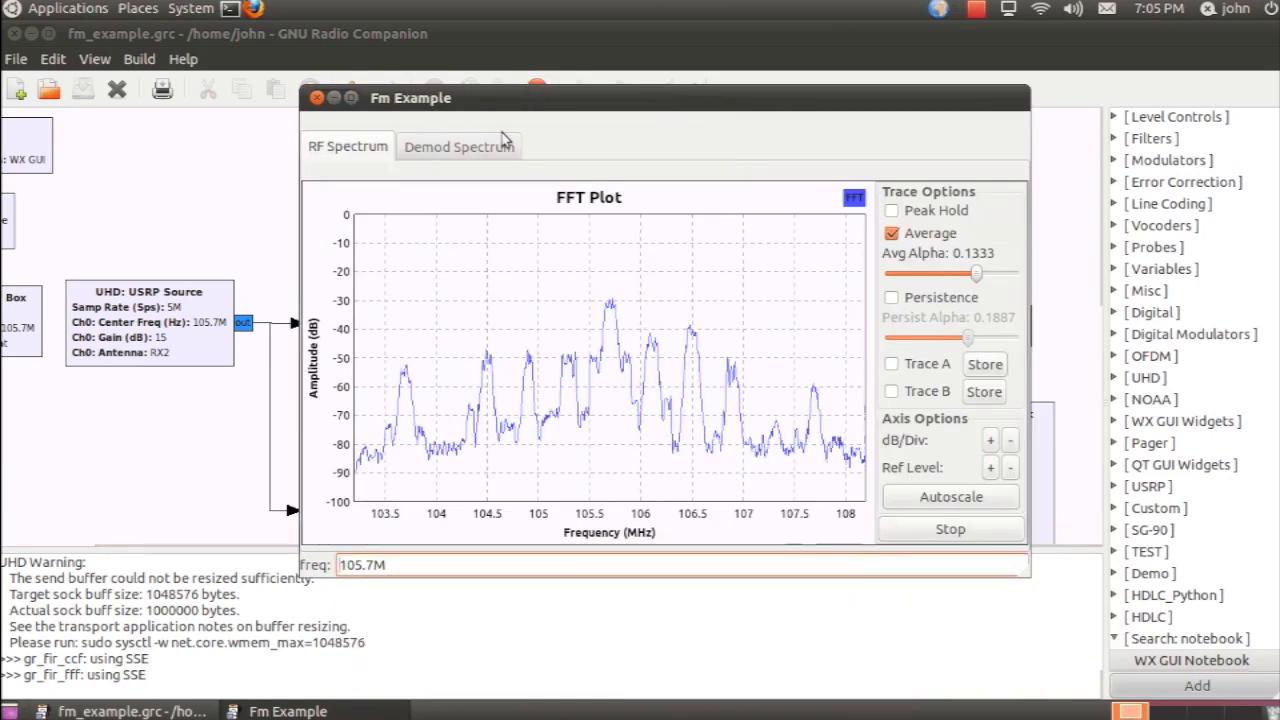
Step: View the Demod Spectrum tab with Average enabled, then go back to RF Spectrum
click(458, 146)
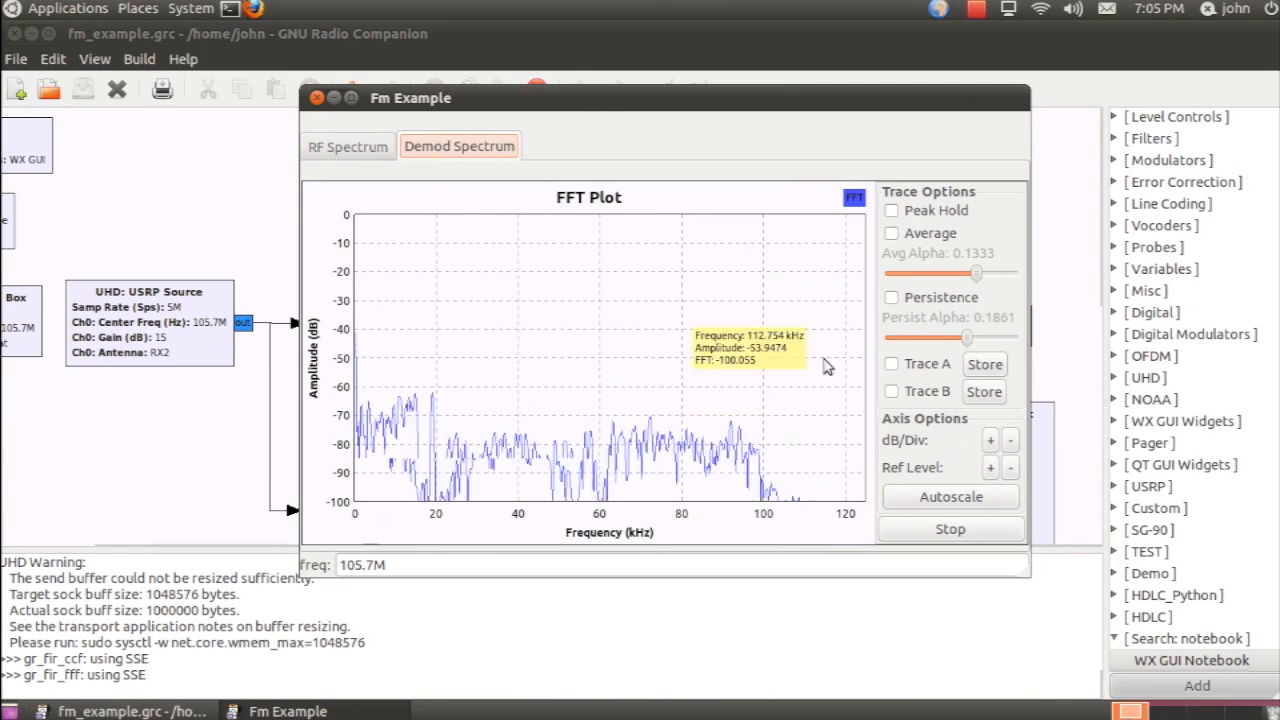
click(892, 232)
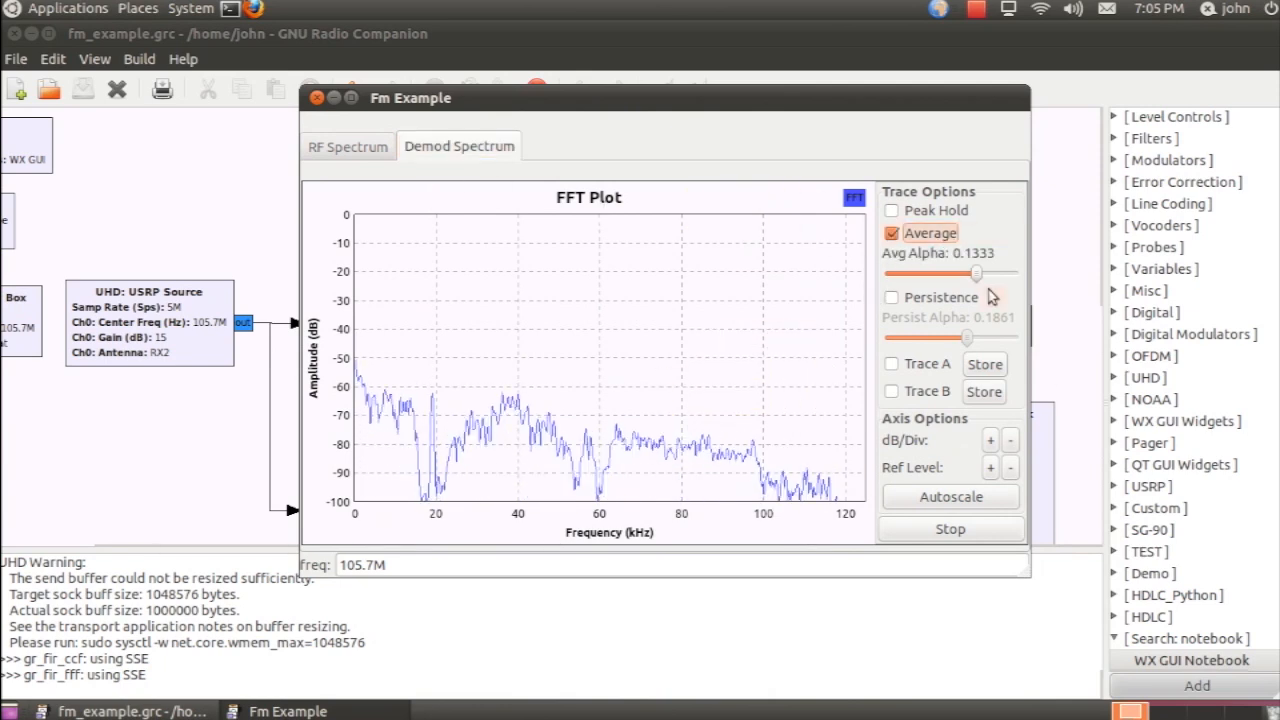
mouse_move(636, 330)
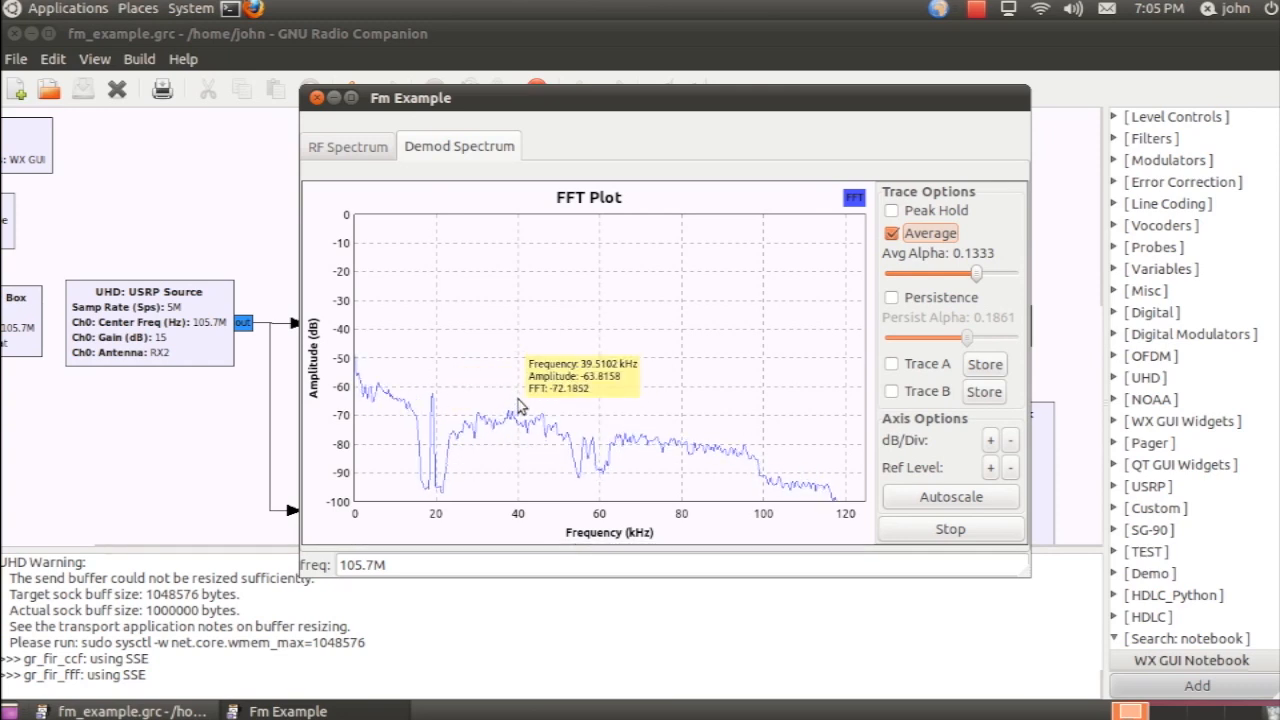
mouse_move(578, 460)
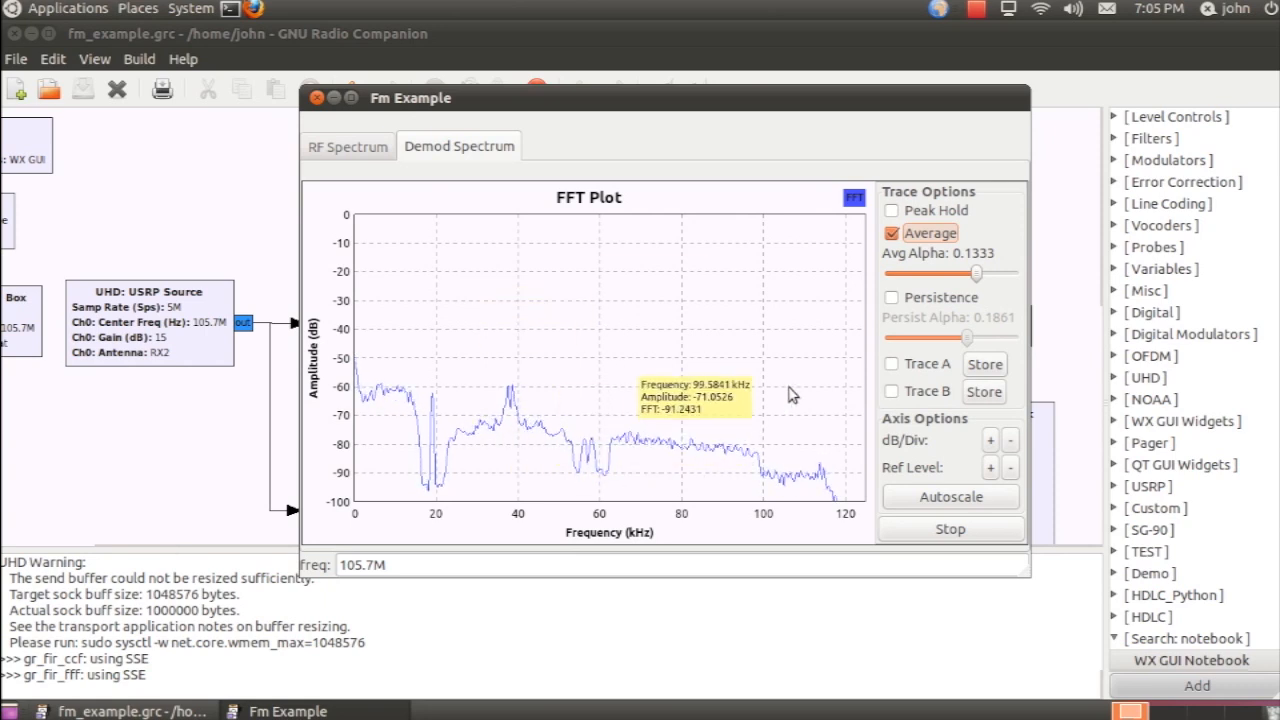
click(348, 146)
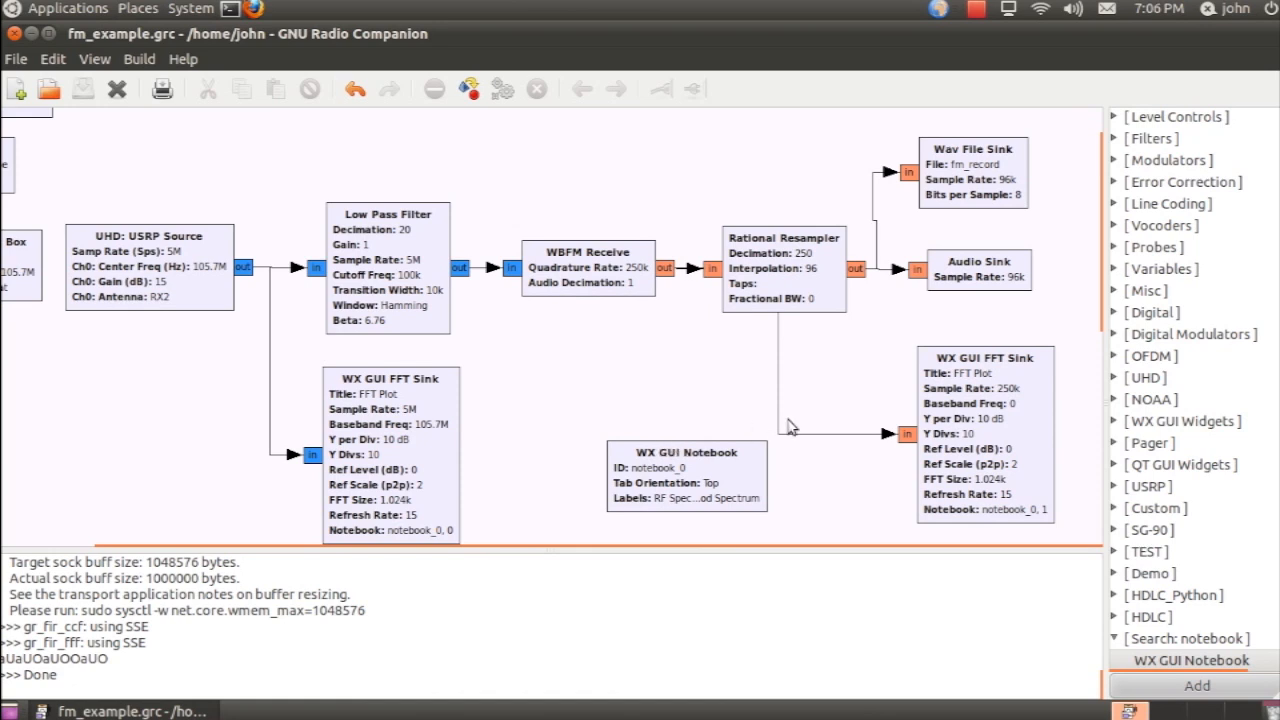
mouse_move(756, 436)
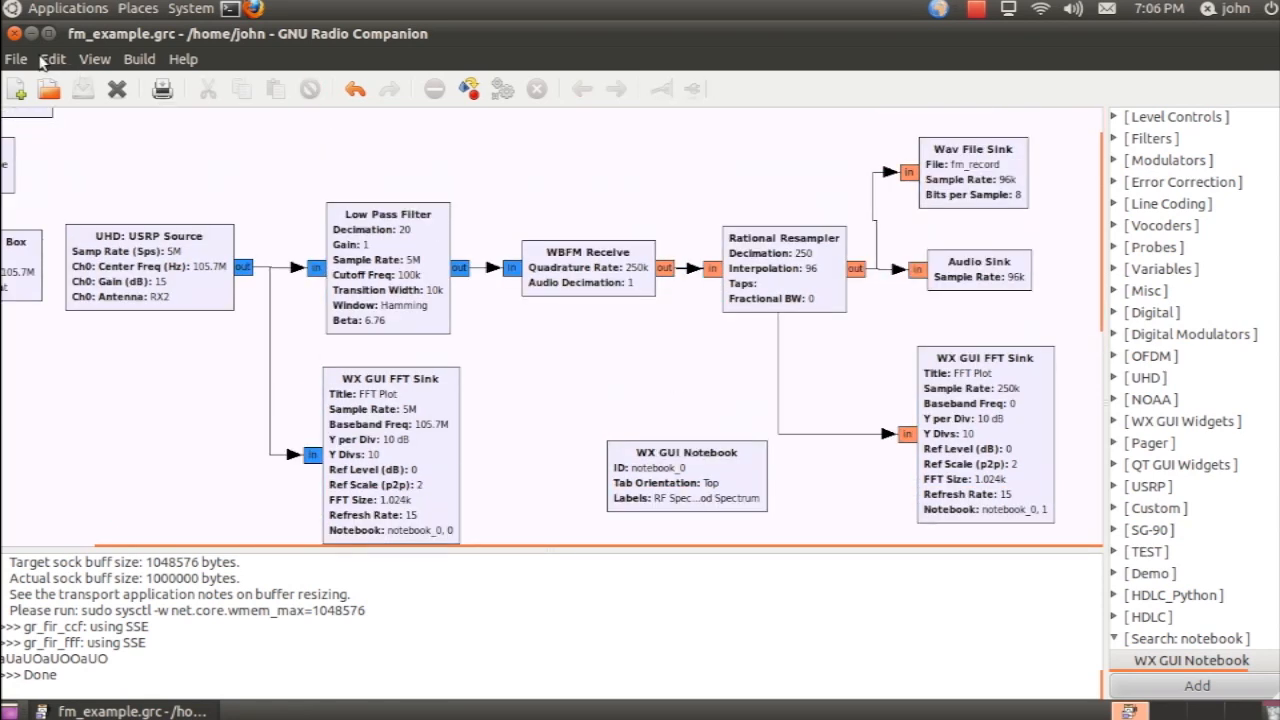
Step: Minimize GNU Radio Companion to leave the desktop showing
click(48, 32)
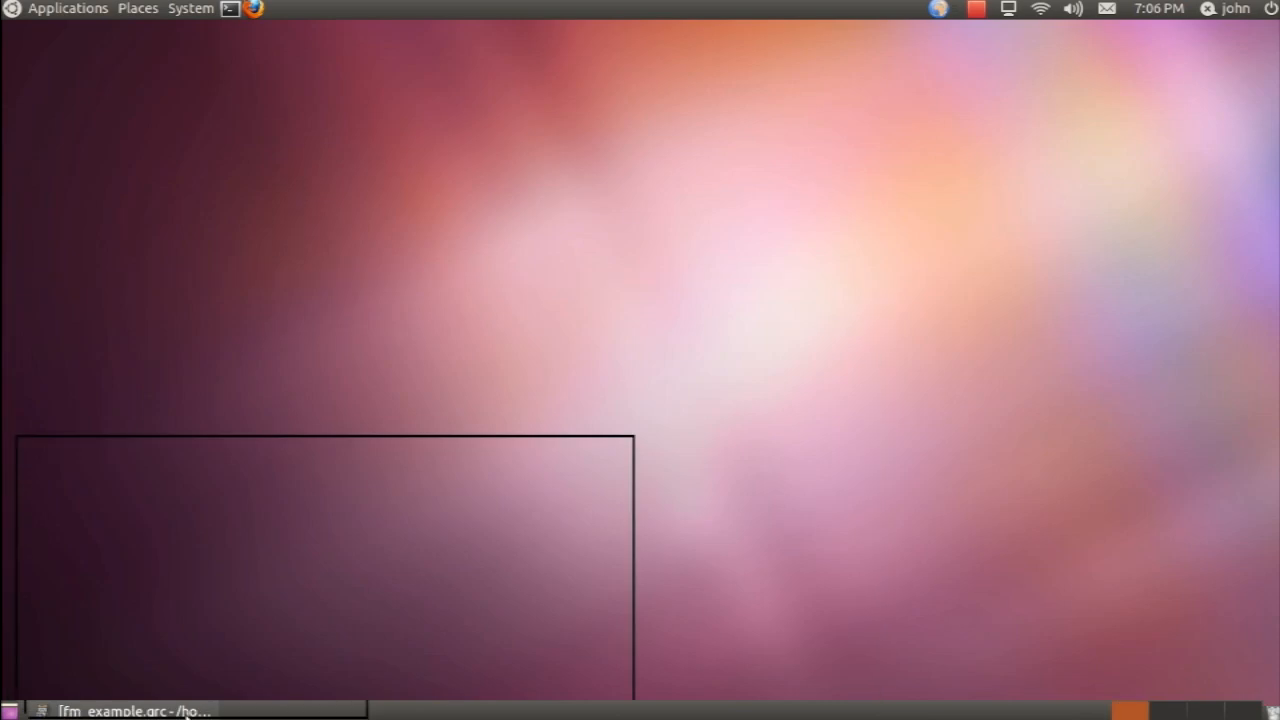